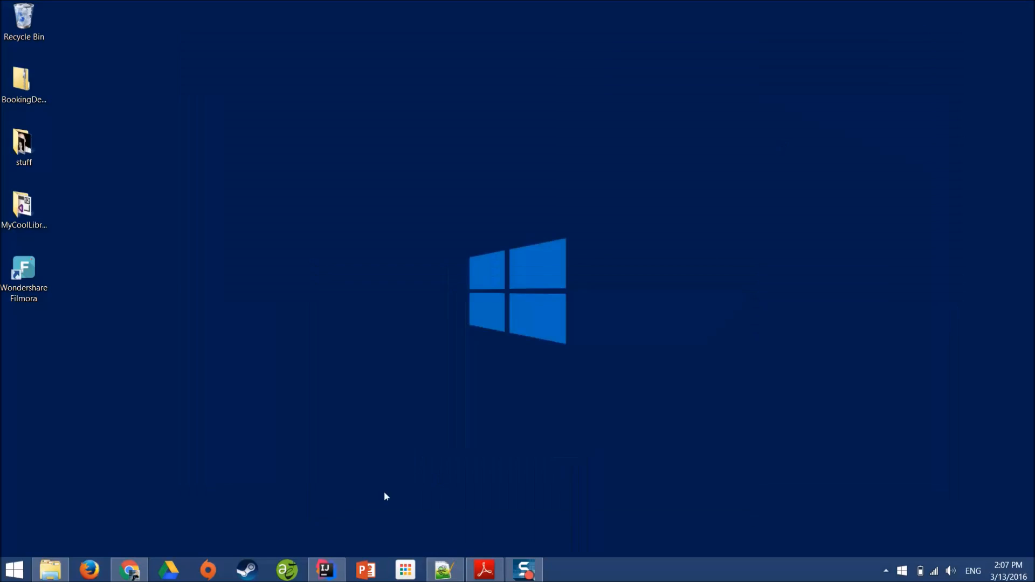
Step: Switch back to the BookingDemo project and scroll through the BookingController code
click(327, 570)
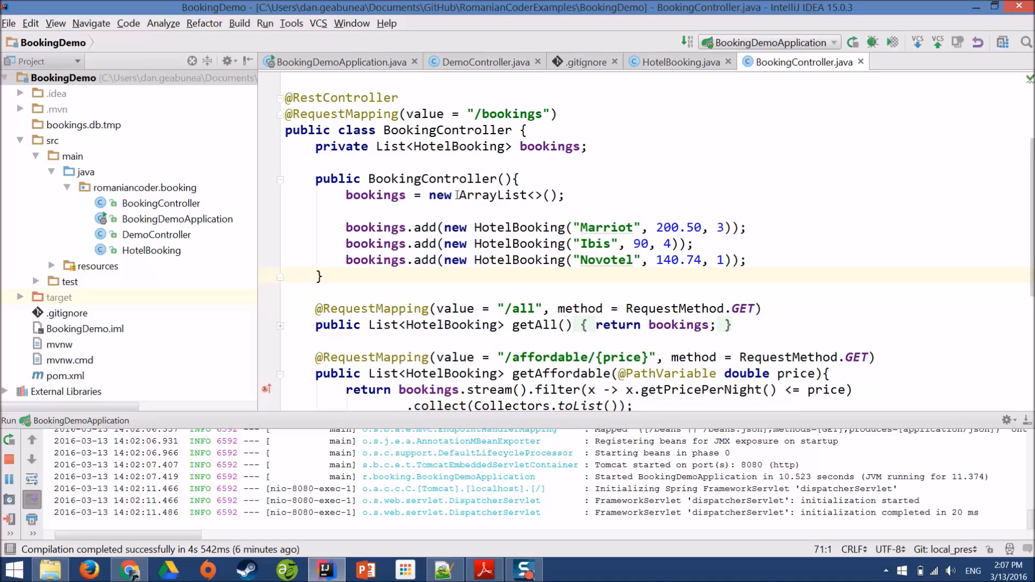
scroll(down, 3)
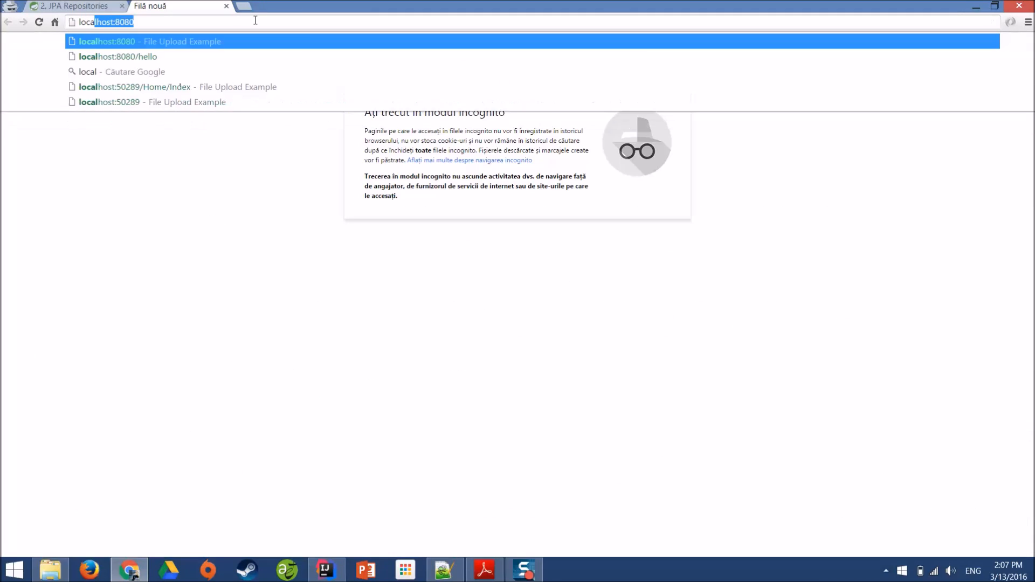
Step: Load localhost:8080/bookings/all, then bookings/affordable/100 returning only Ibis, and return to IntelliJ
text(/bookings/all)
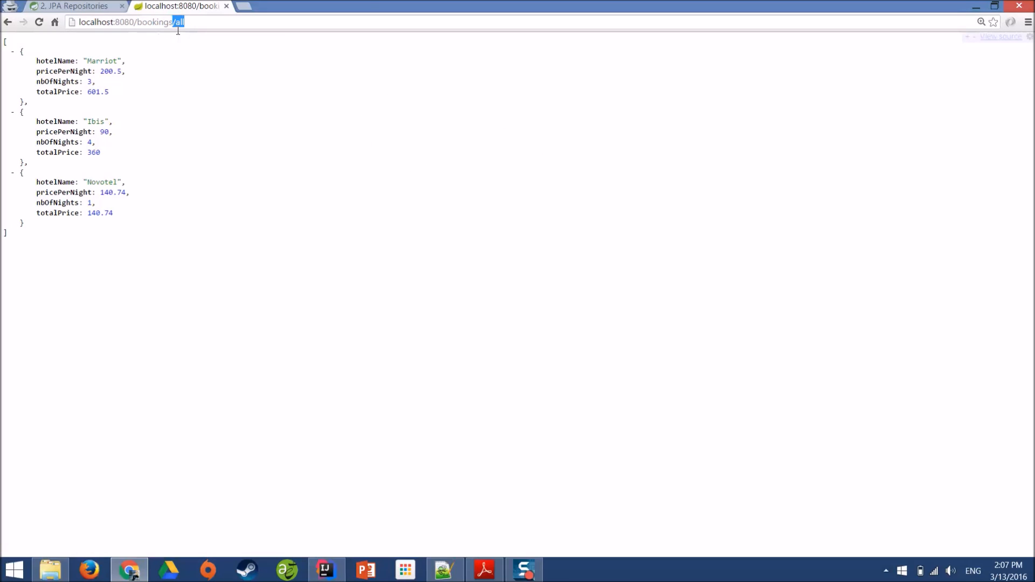
text(affordable/100)
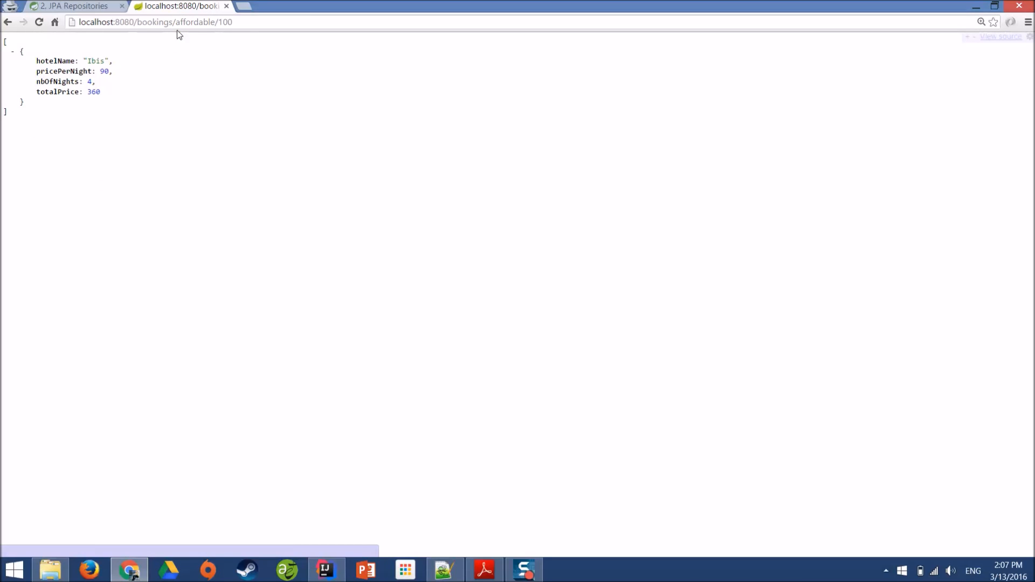
click(325, 569)
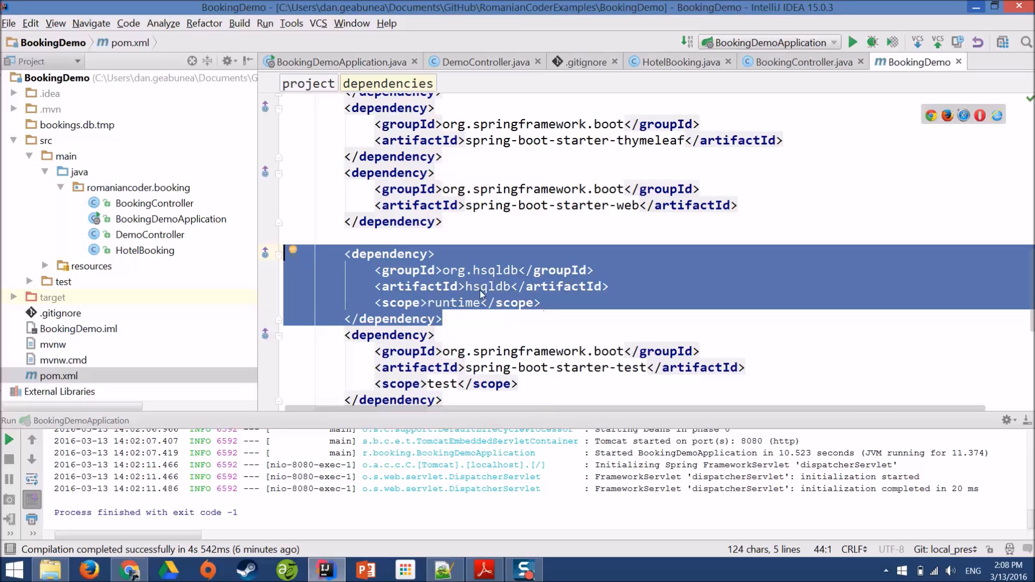
mouse_move(520, 291)
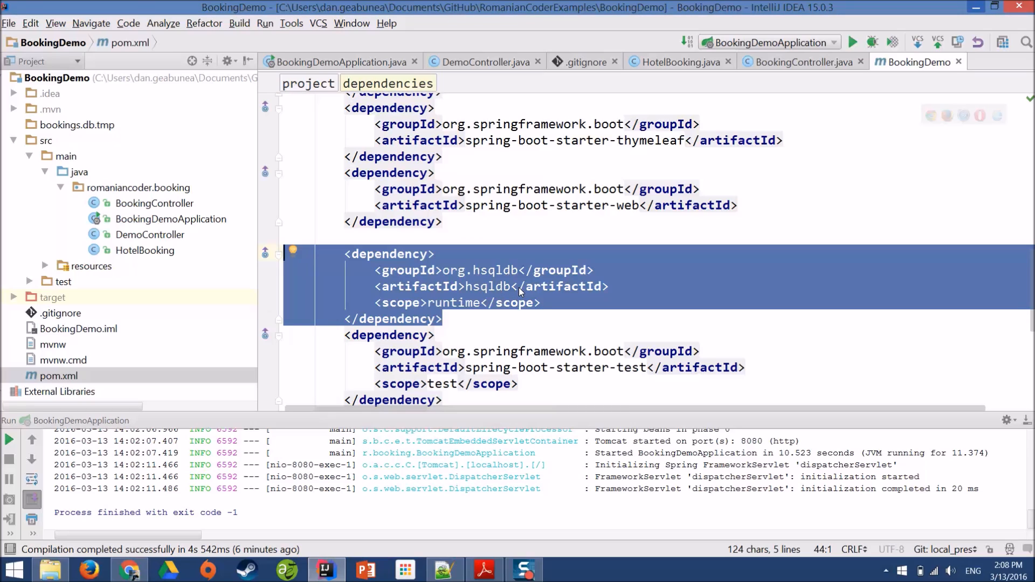
mouse_move(114, 265)
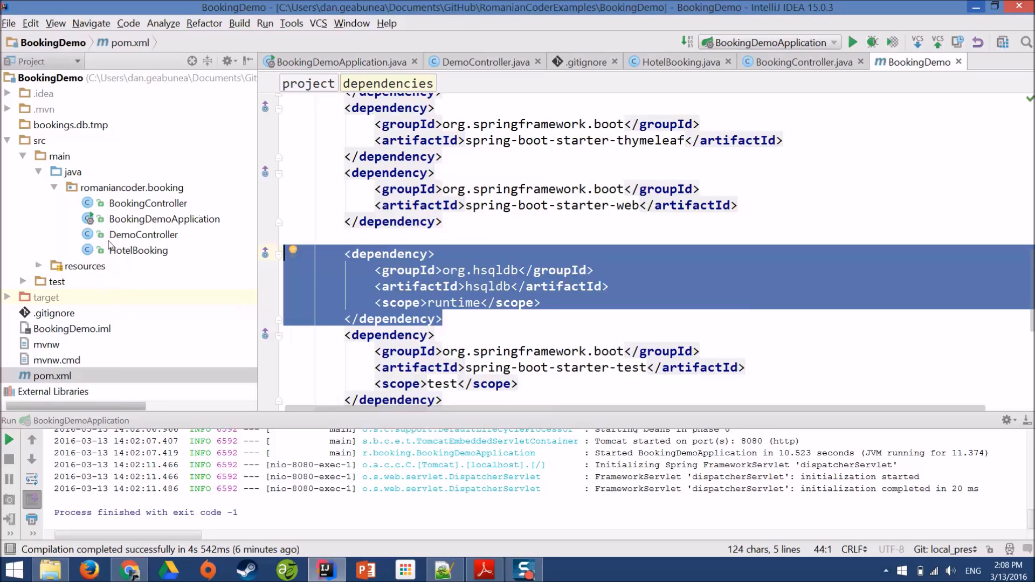
Step: Expand the project's resources folder to reach application.properties
click(86, 265)
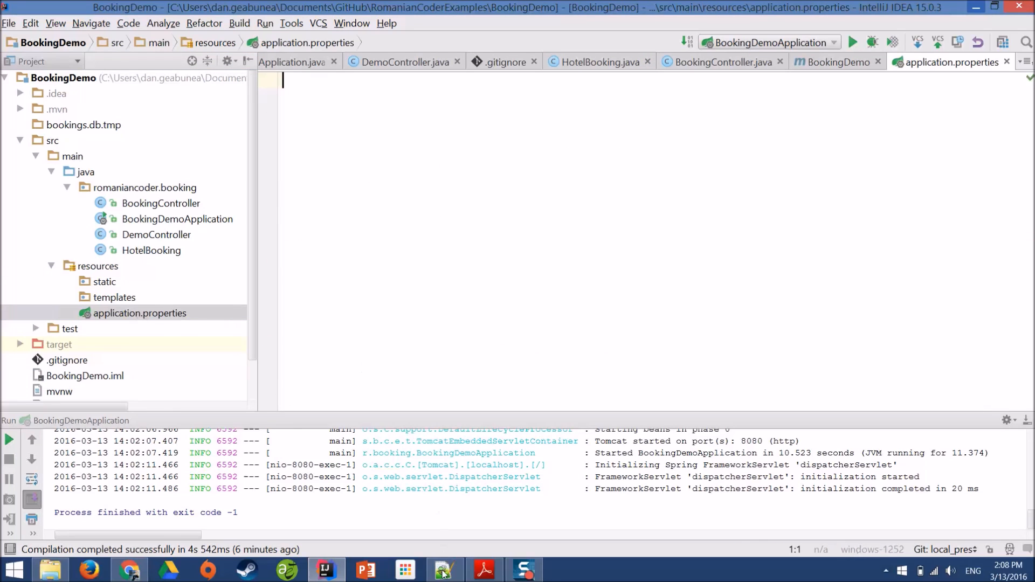
Step: Set spring.datasource.url=jdbc:hsqldb:file:./bookings.db in application.properties and return to pom.xml
click(445, 569)
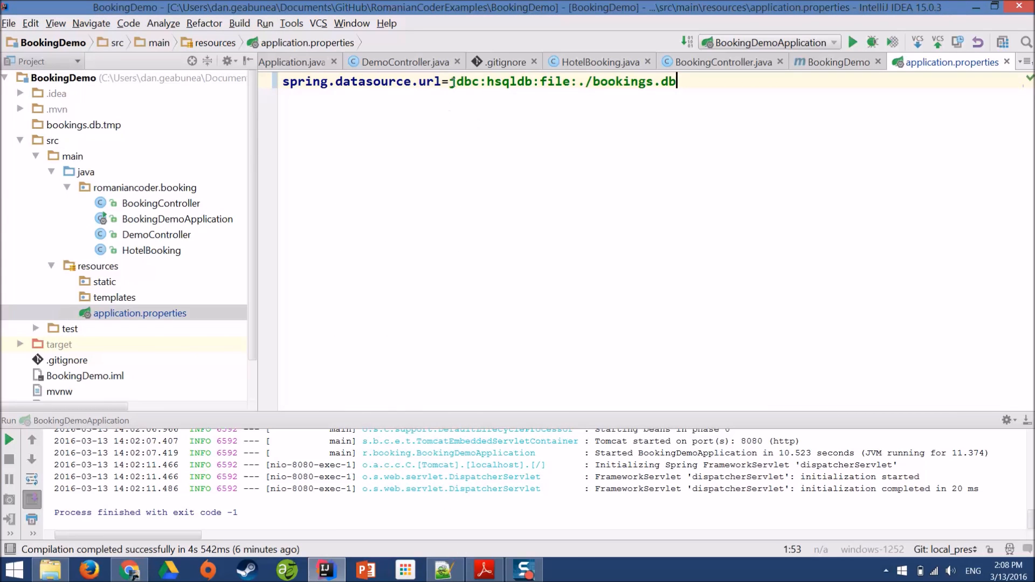
double_click(508, 82)
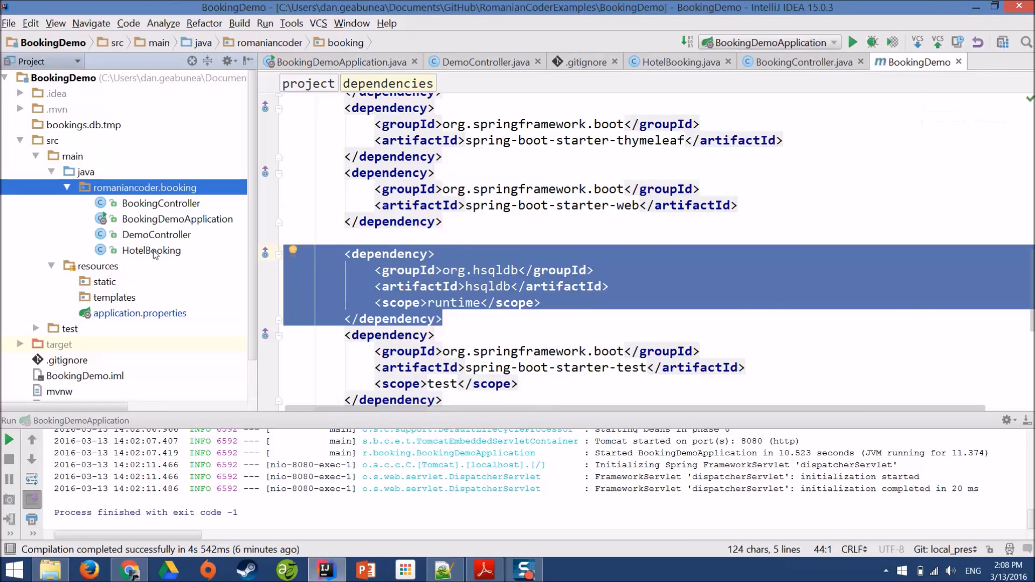
click(151, 250)
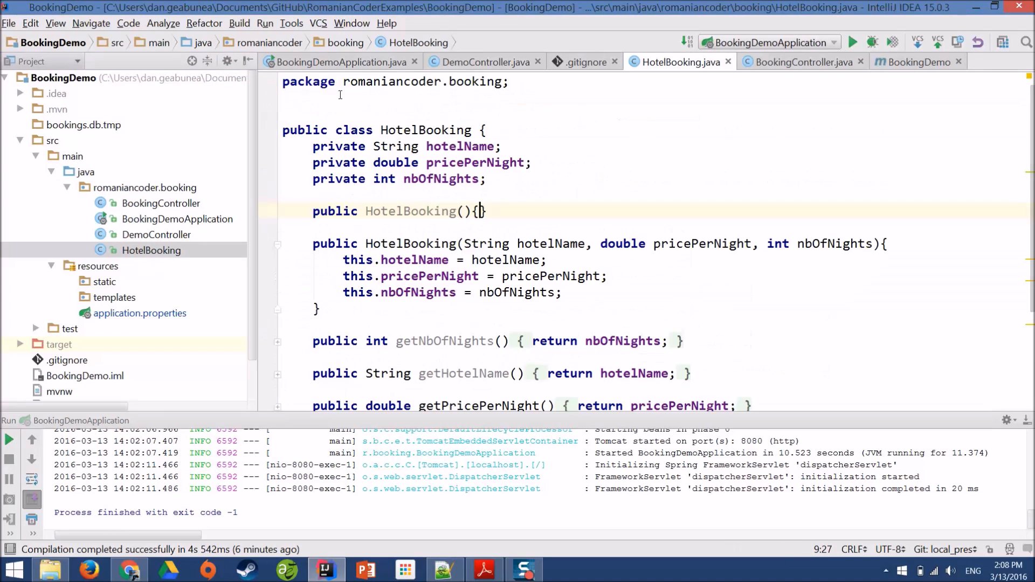
text(@)
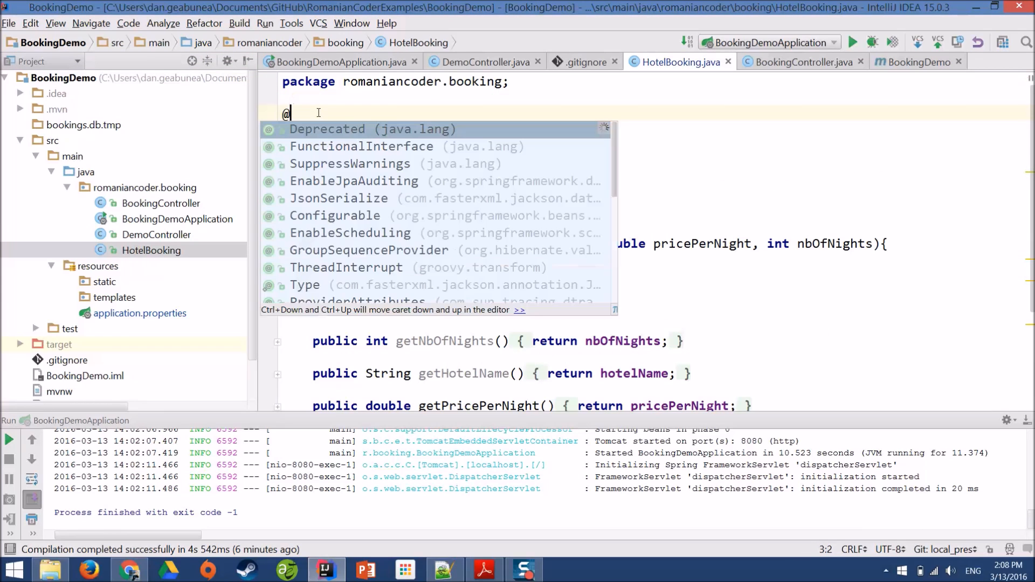
text(En)
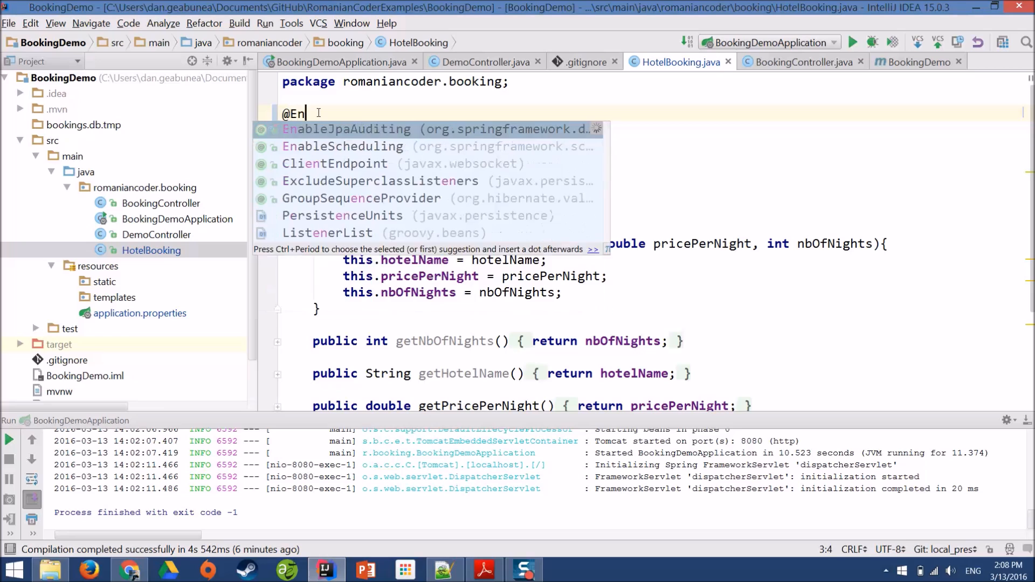
text(tity)
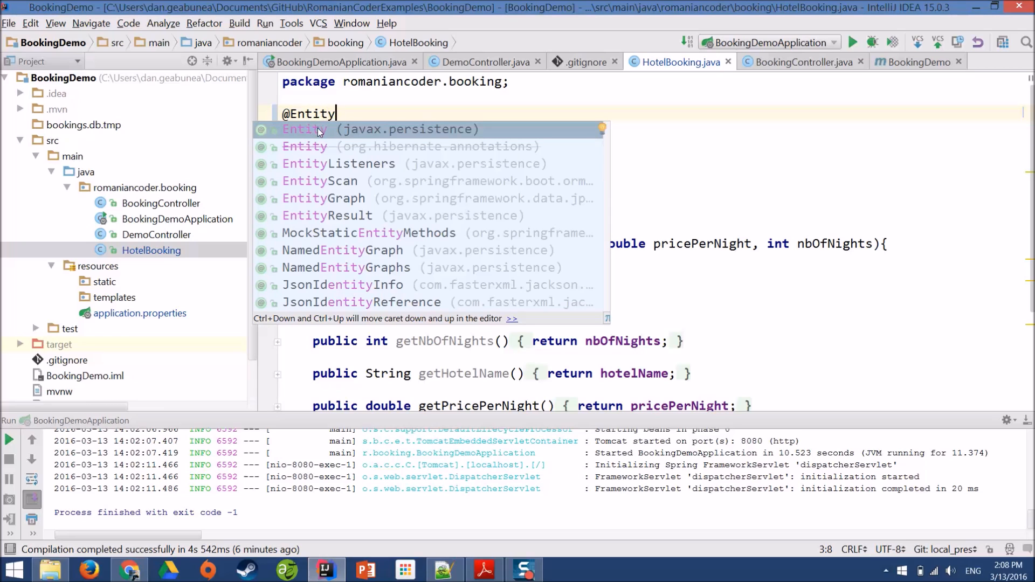
click(303, 129)
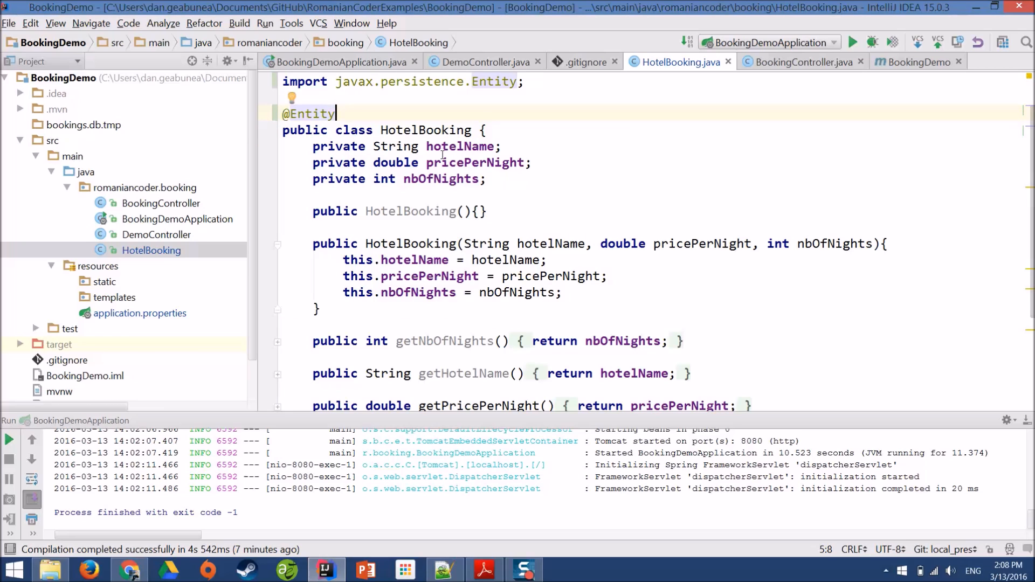
key(Enter)
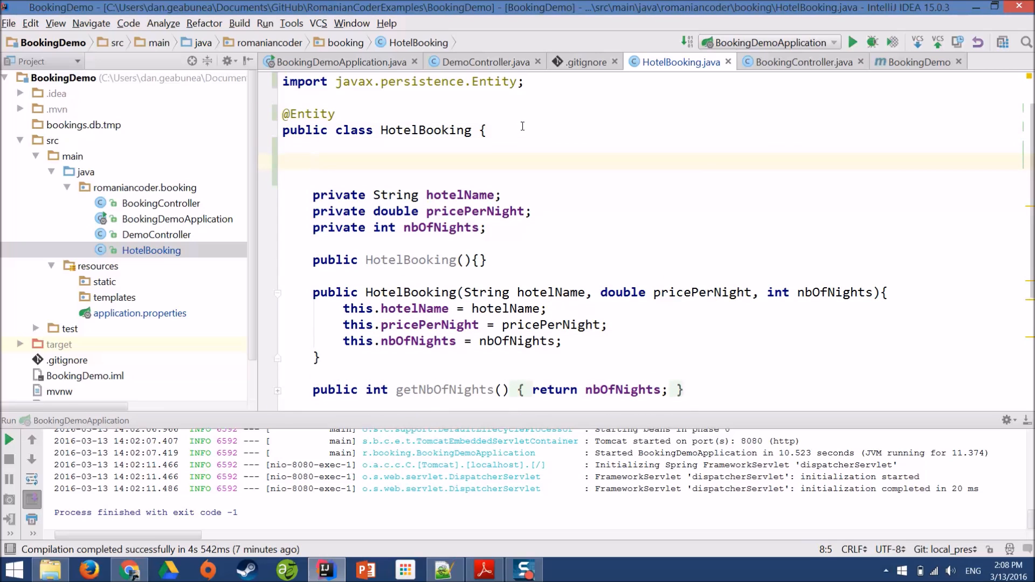
text(private li)
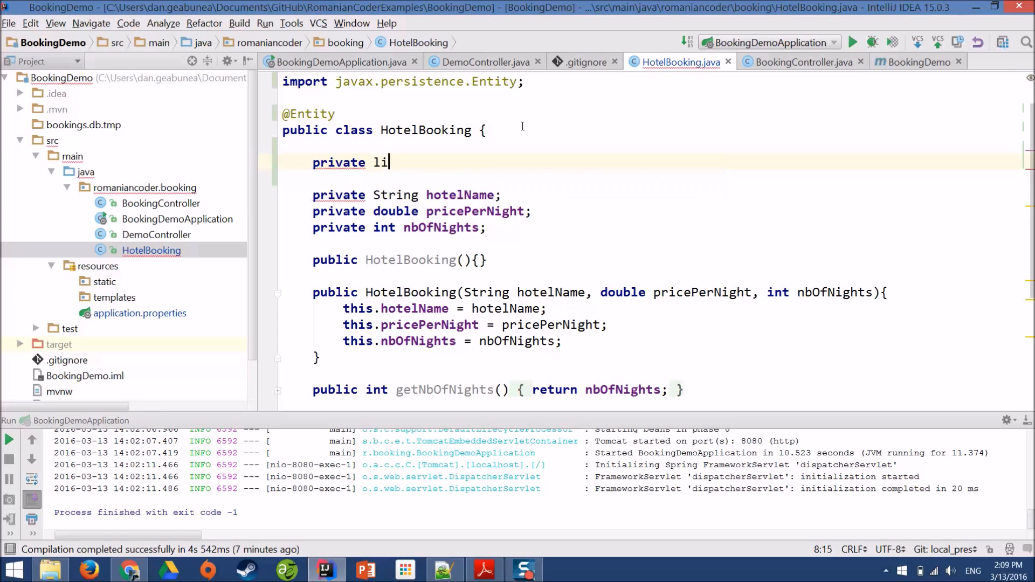
text(ong_i)
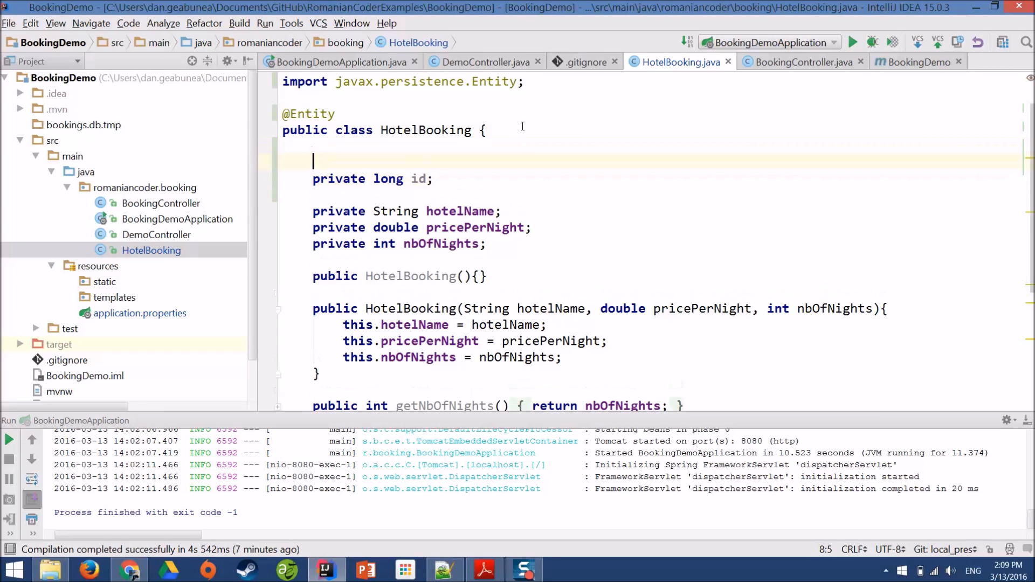
text(@Id)
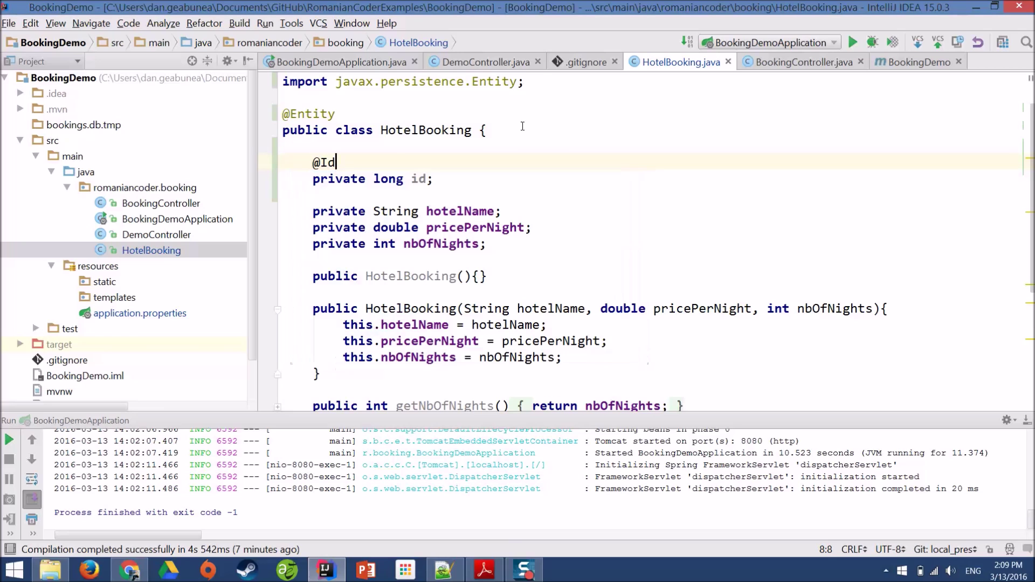
text(@GeneratedValue)
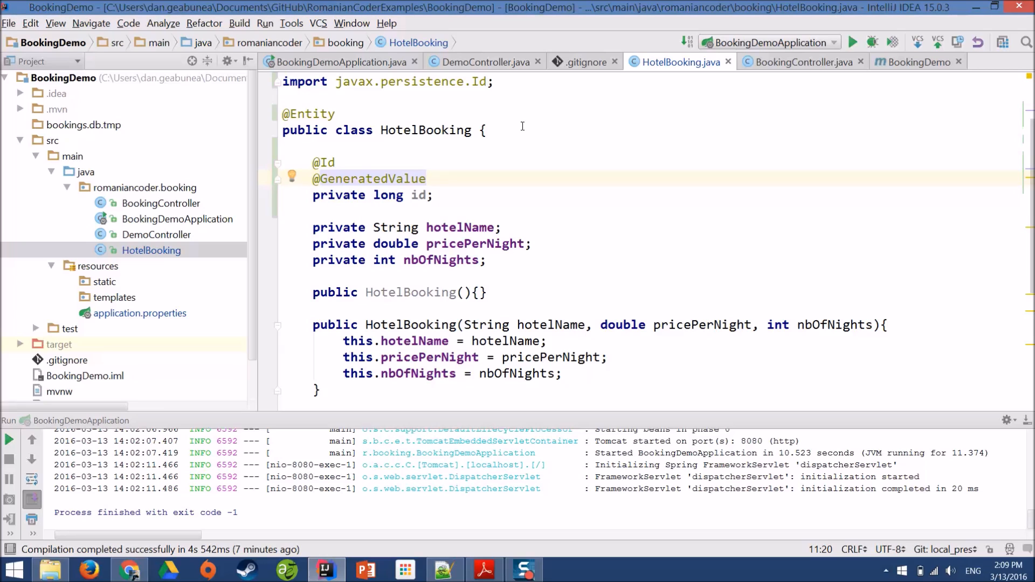
text((strategy = ))
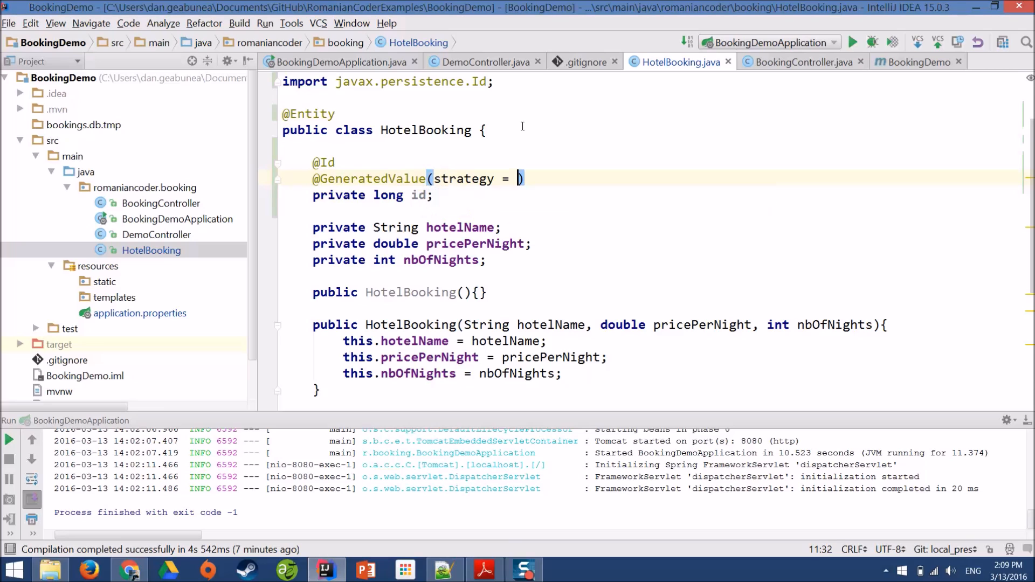
text(SWE)
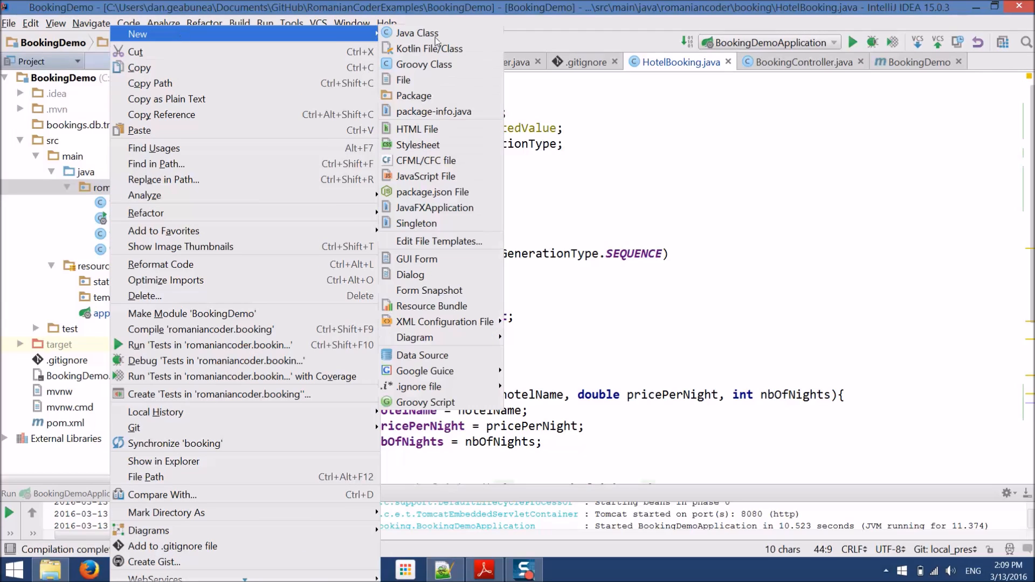
Step: Create a new BookingRepository interface in the package, declining to add it to Git
click(417, 32)
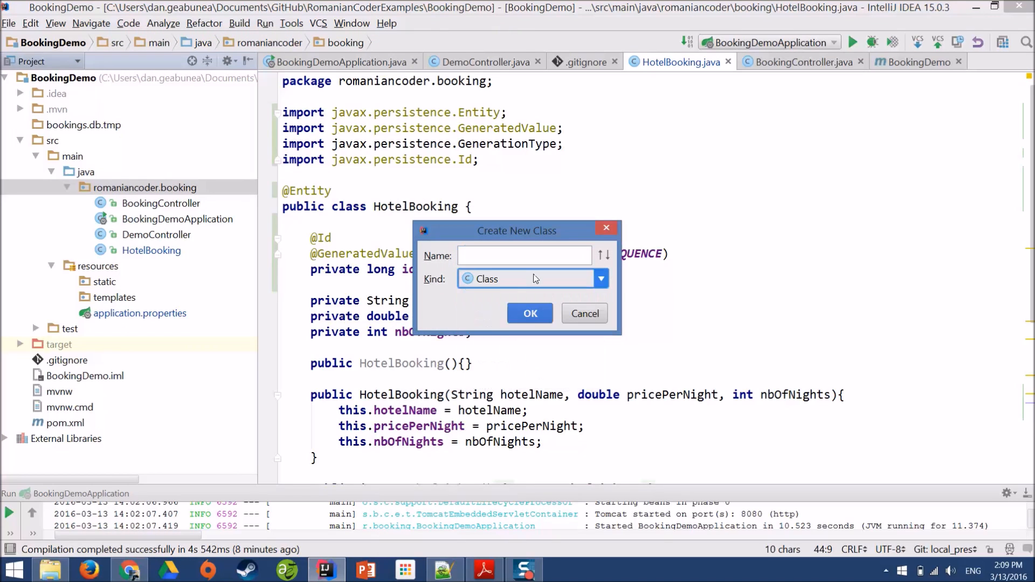
click(600, 278)
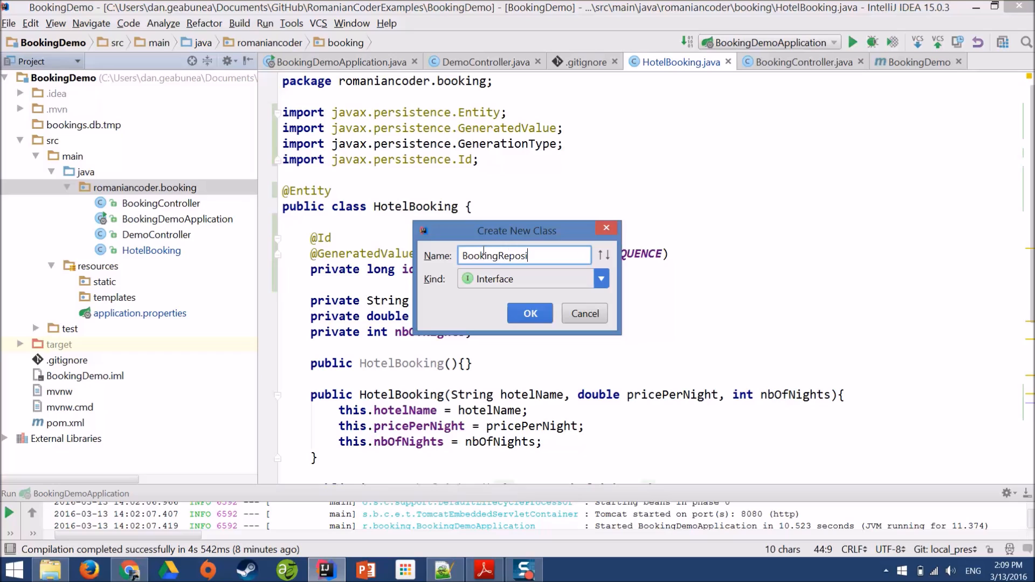
text(tor)
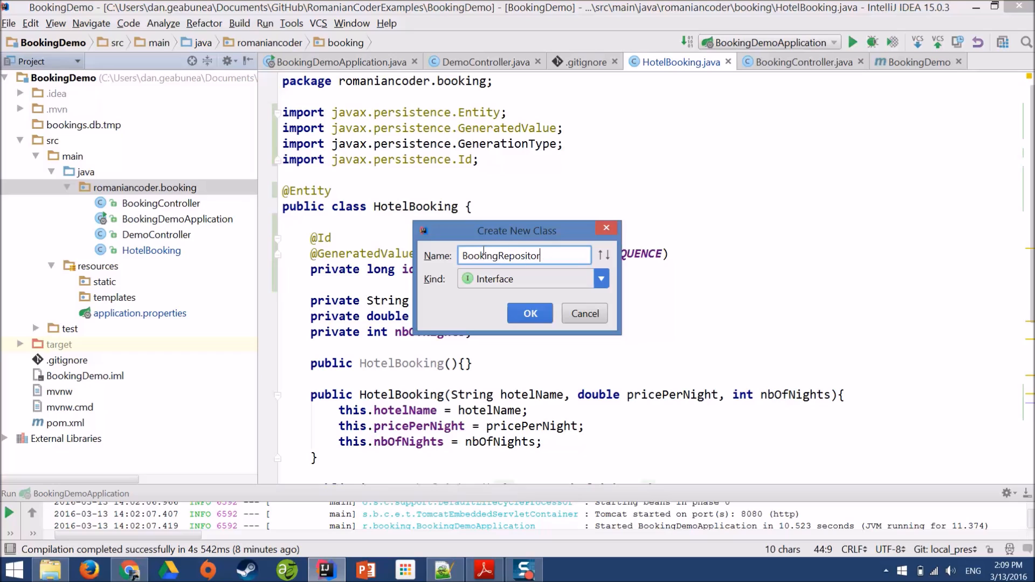
click(530, 312)
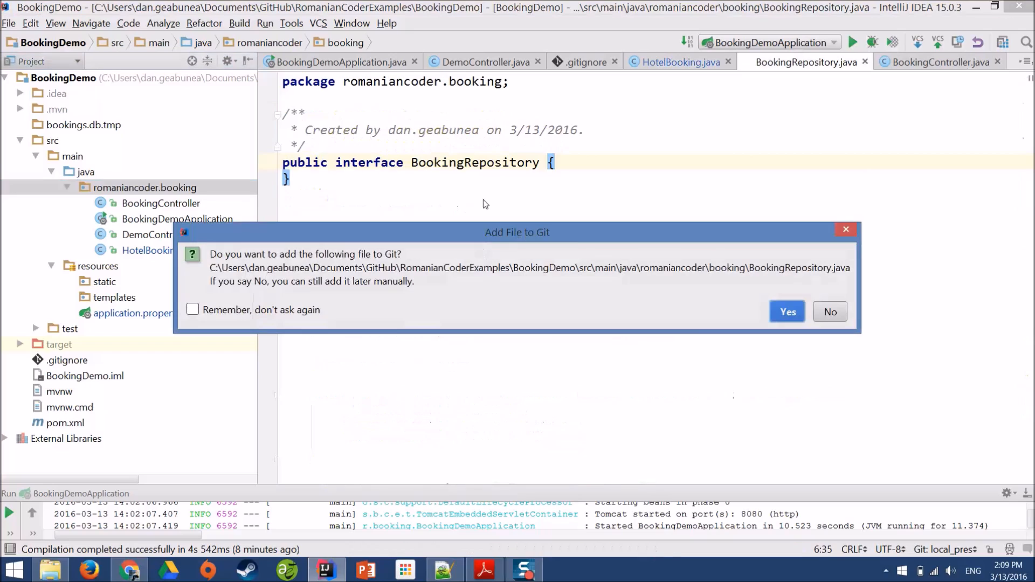
mouse_move(821, 313)
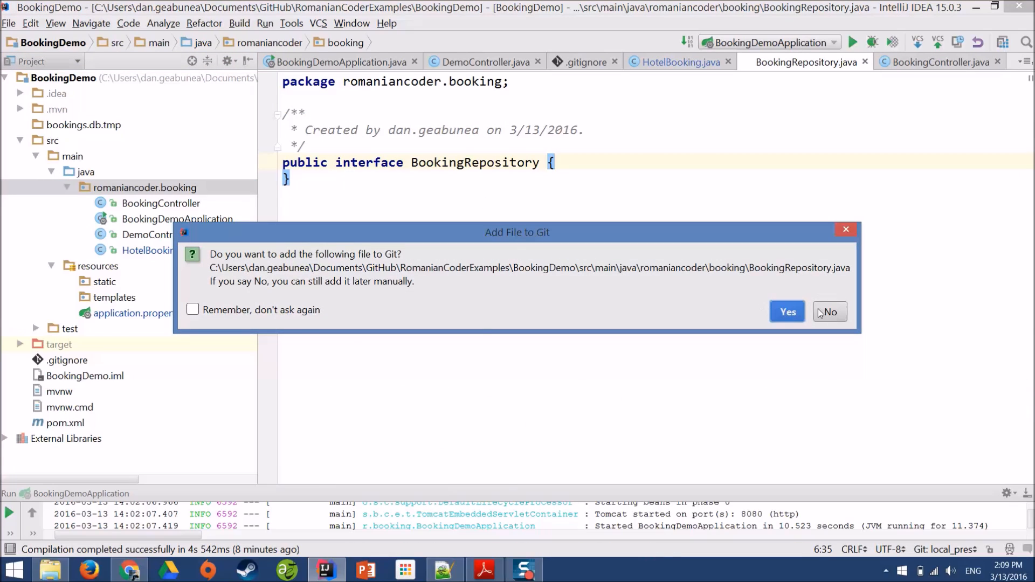
click(830, 311)
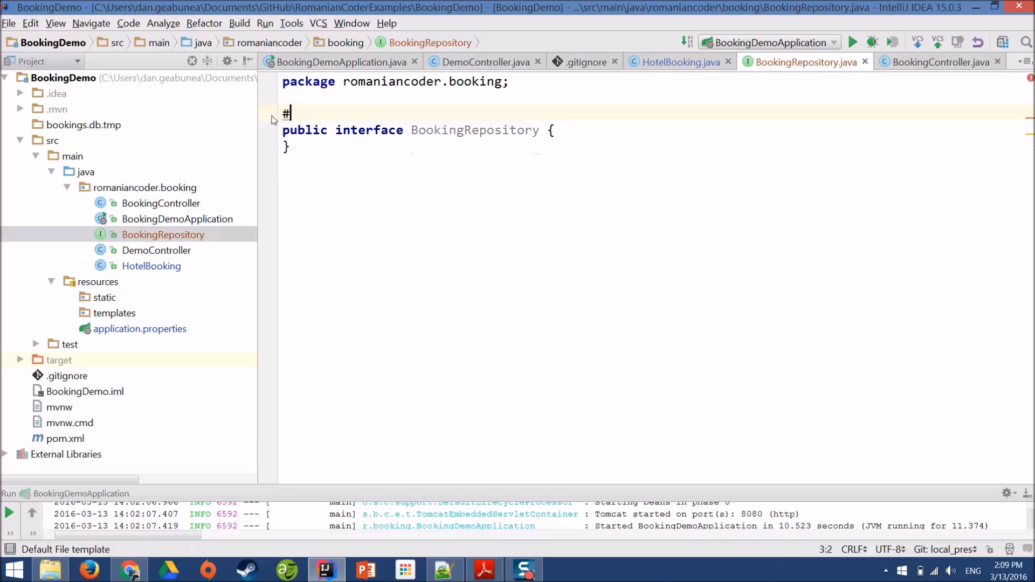
text(@Repository)
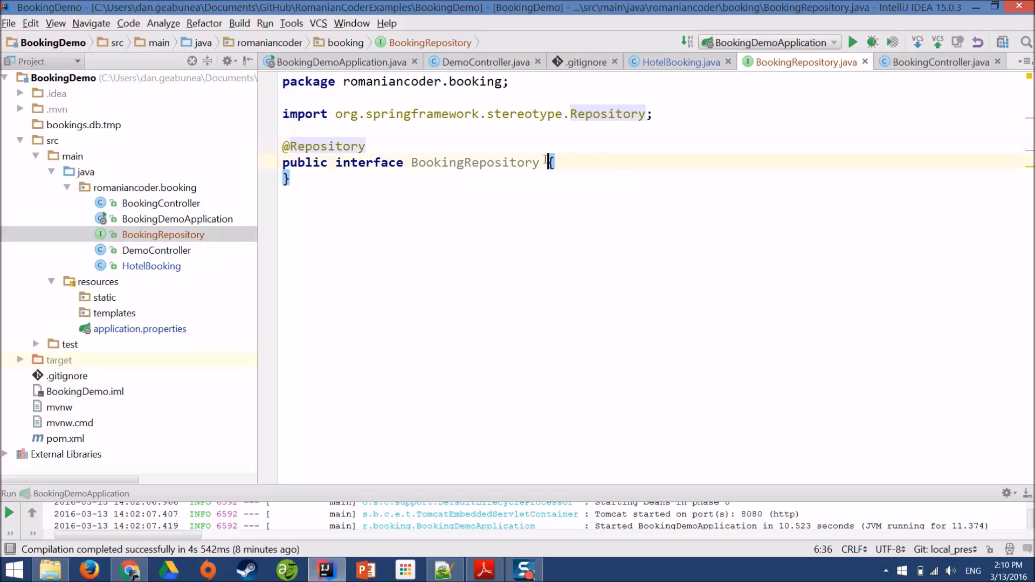
text(extends JpaRepository<)
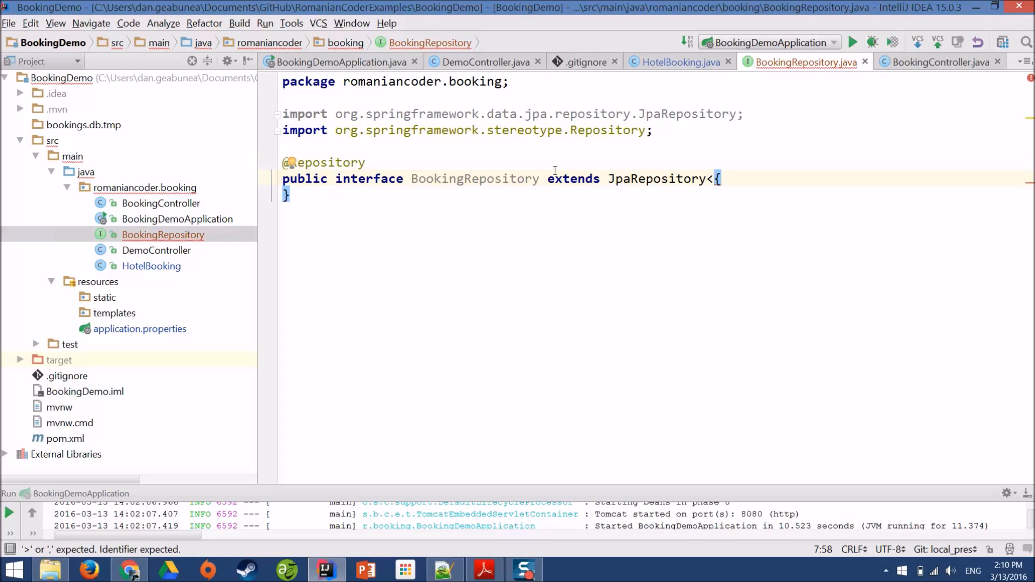
text(H)
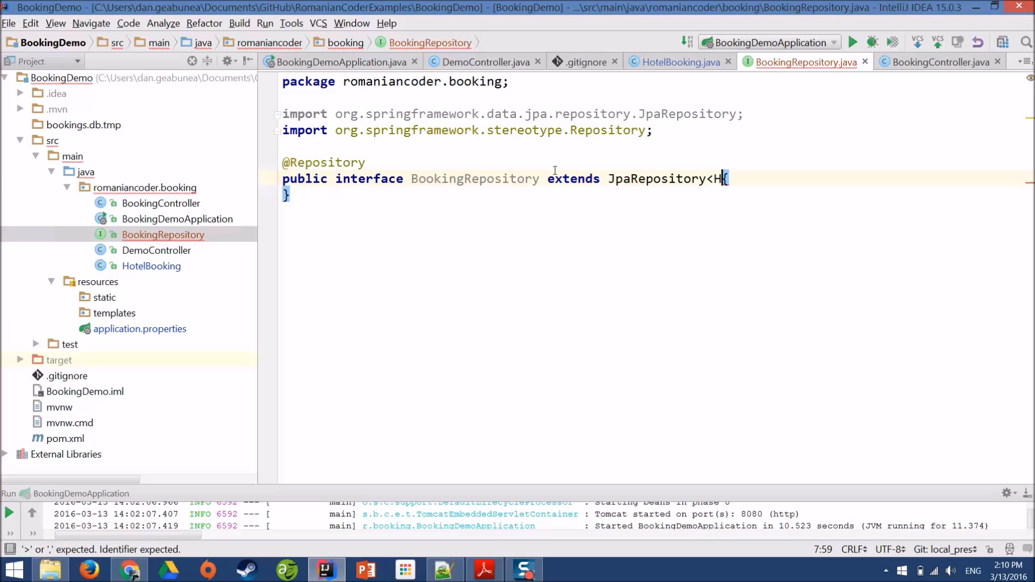
text(to)
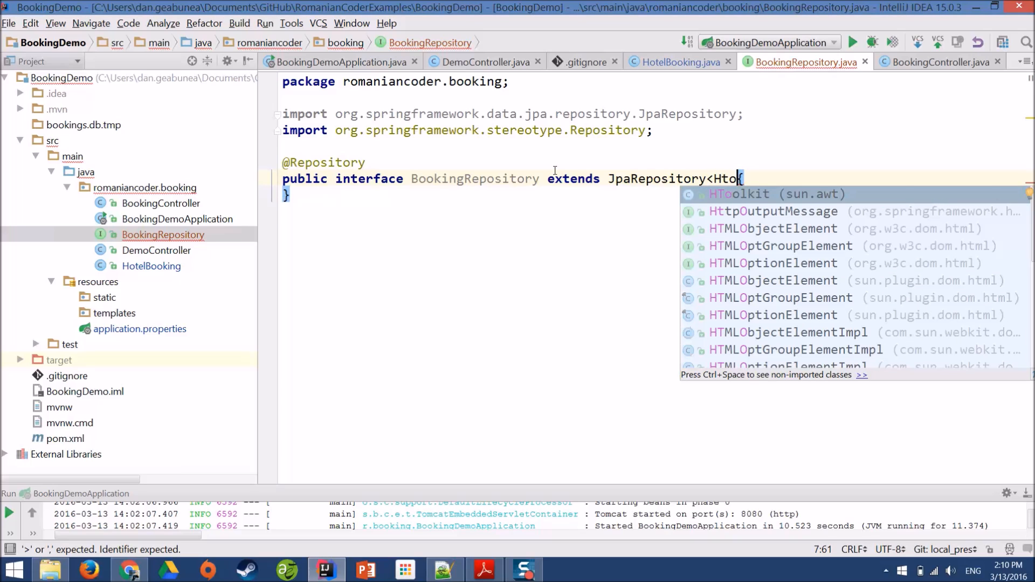
key(Enter)
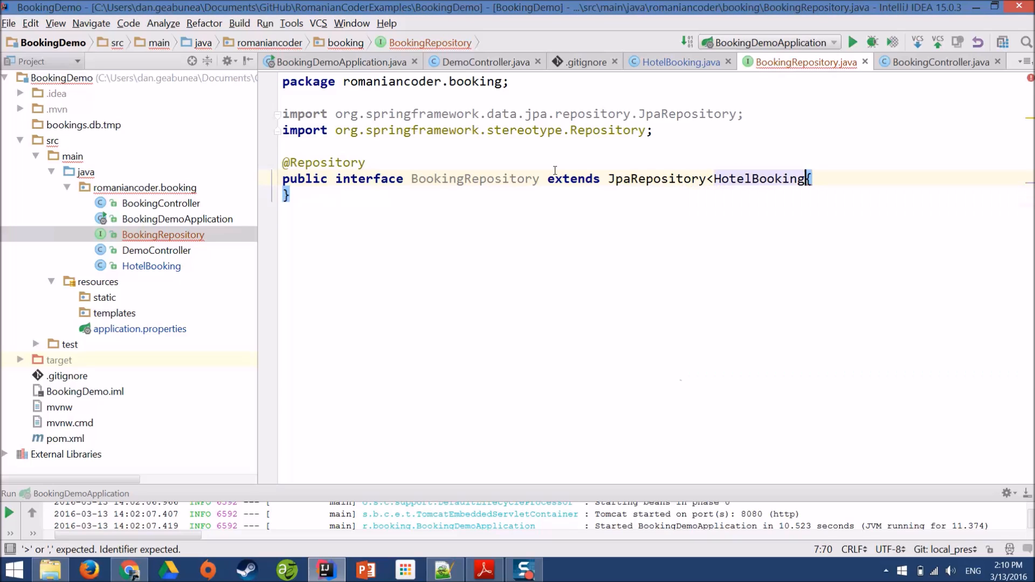
text(,)
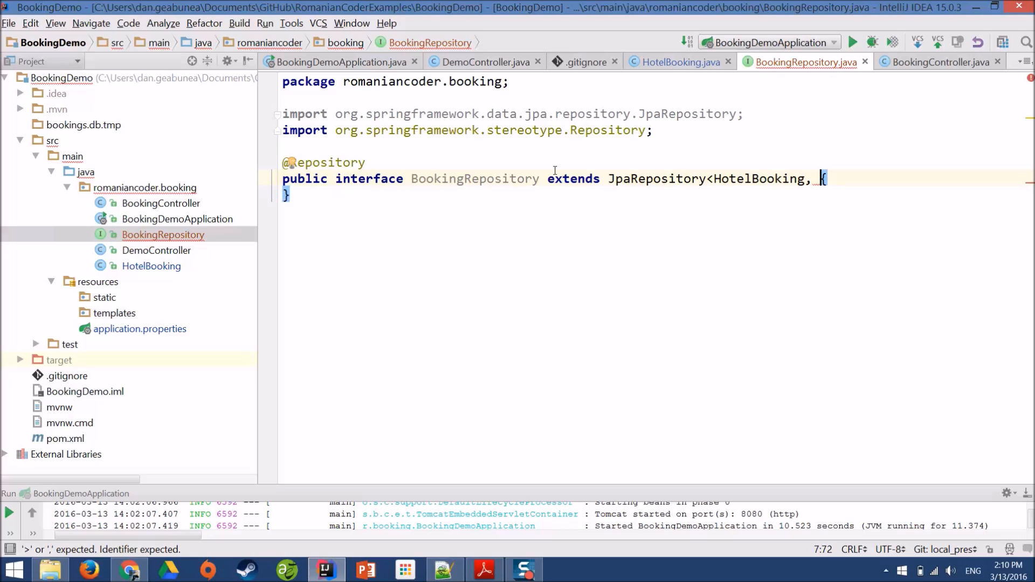
text(Long)
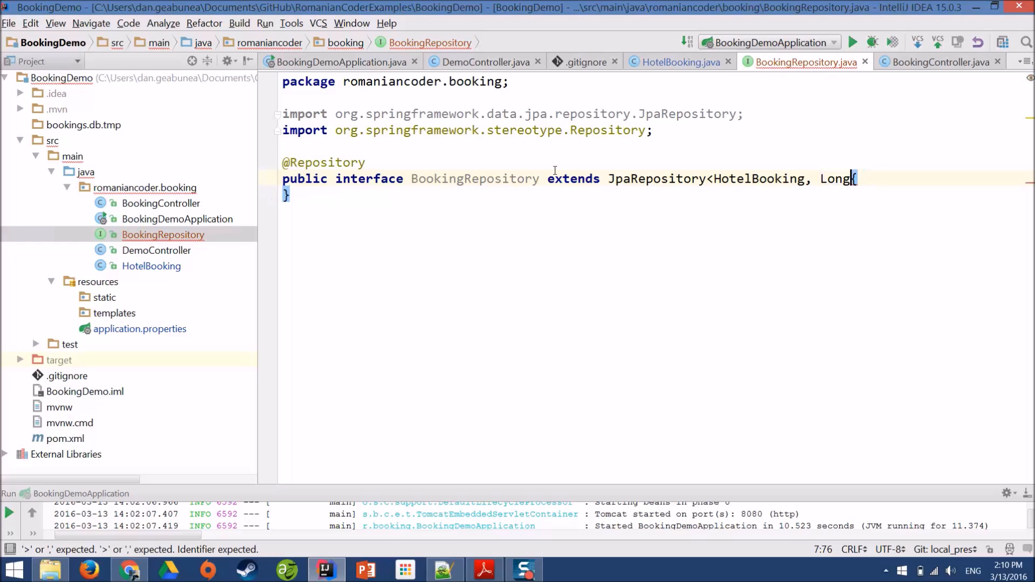
text(>)
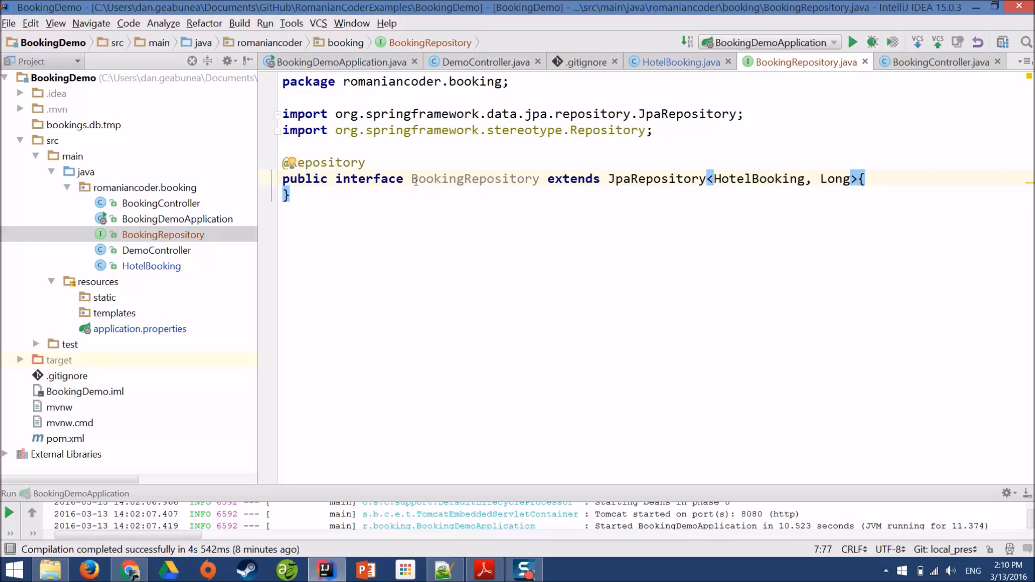
double_click(368, 179)
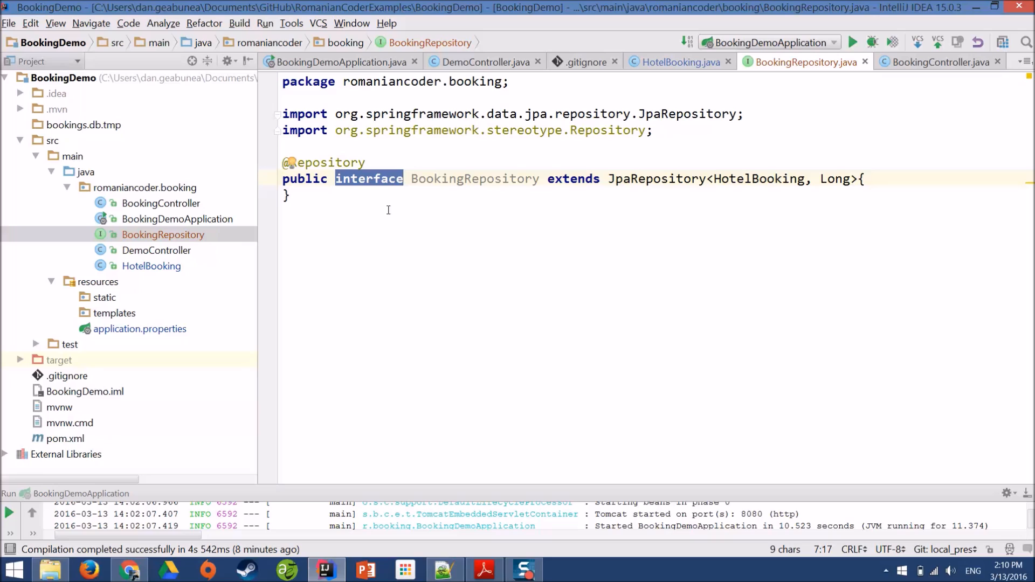
mouse_move(442, 181)
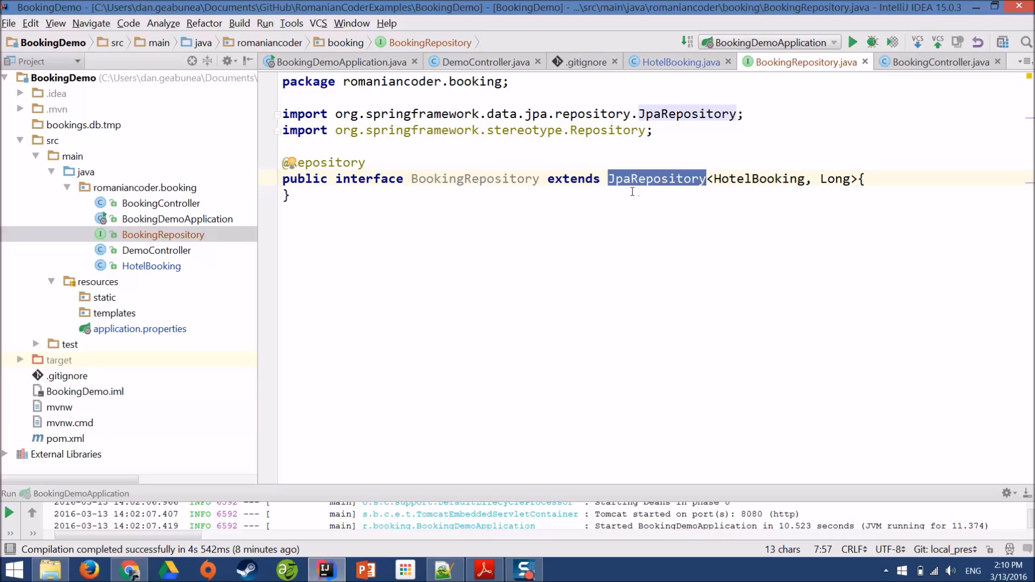
mouse_move(215, 287)
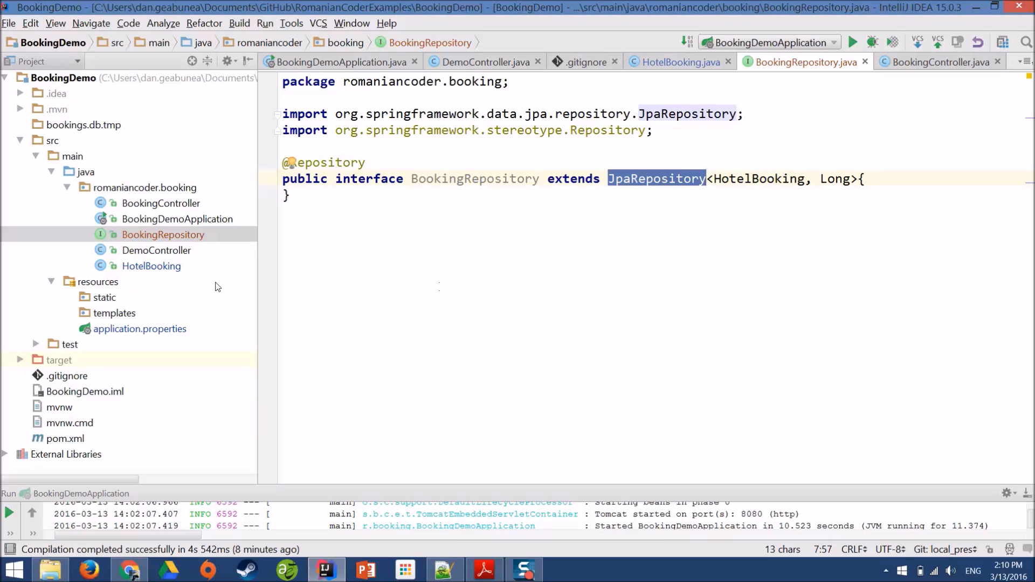
mouse_move(231, 279)
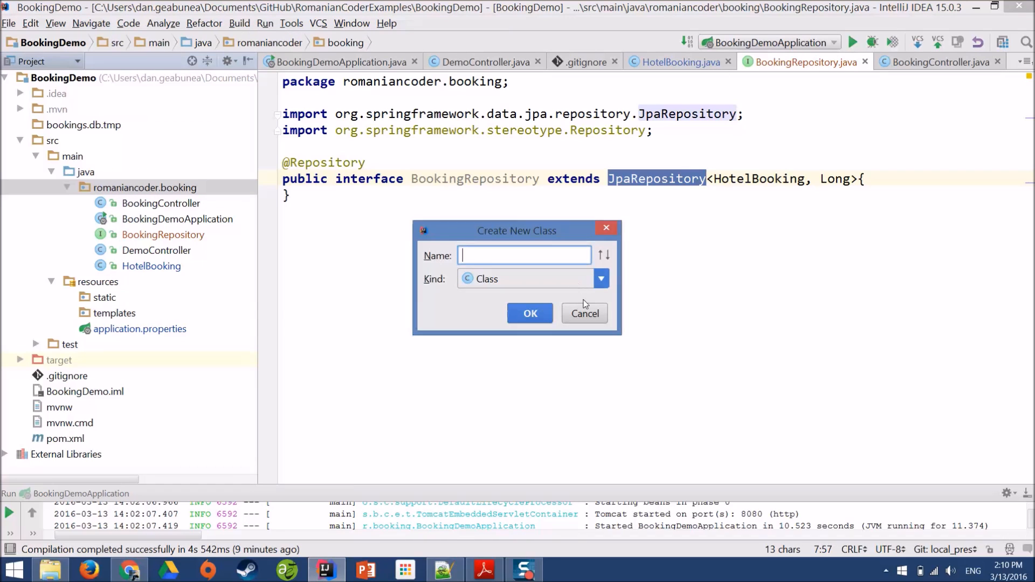
Step: Create a new Java class named DatabaseSeeder in the package
text(Databasese)
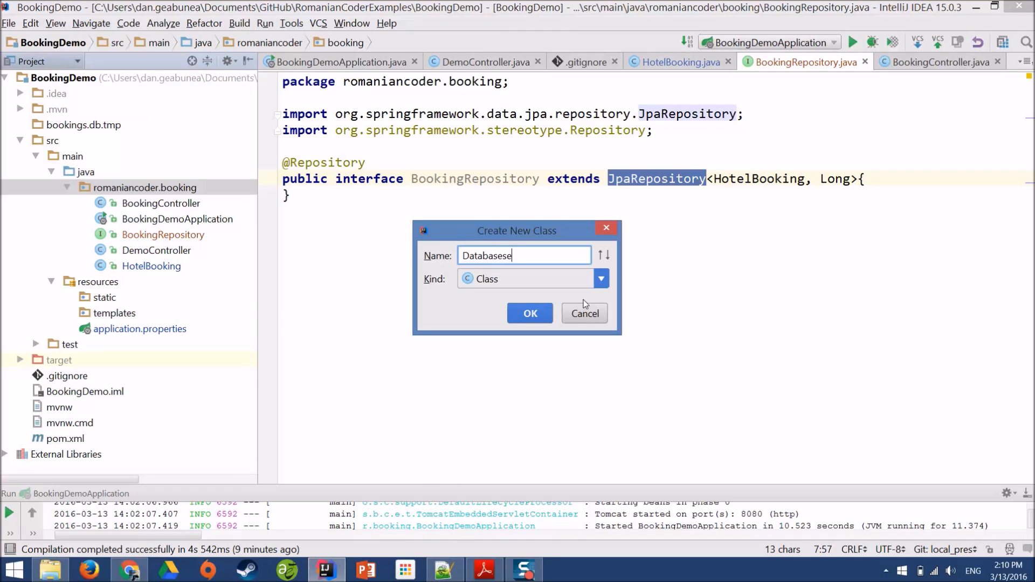
key(BackSpace)
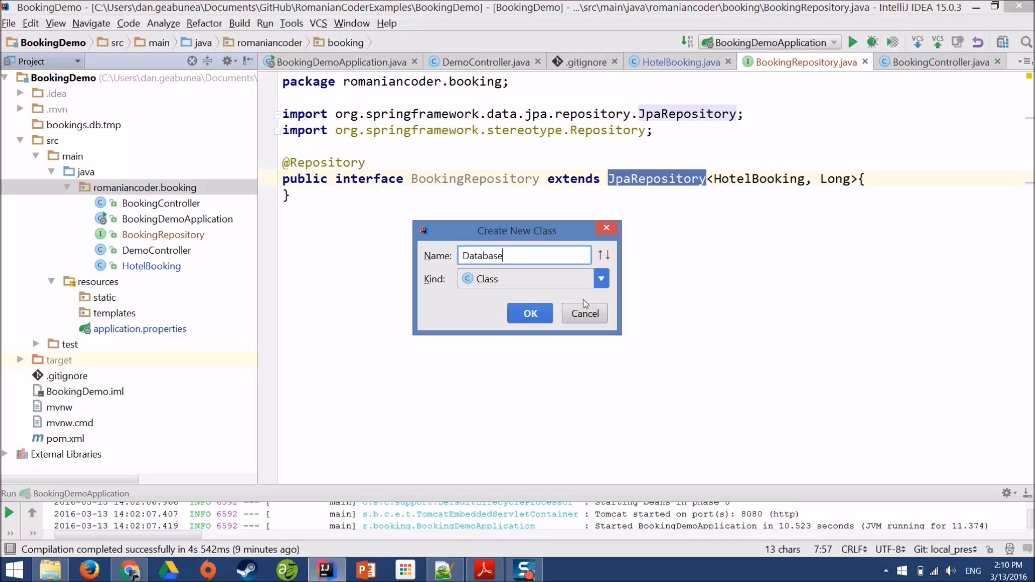
text(Seeder)
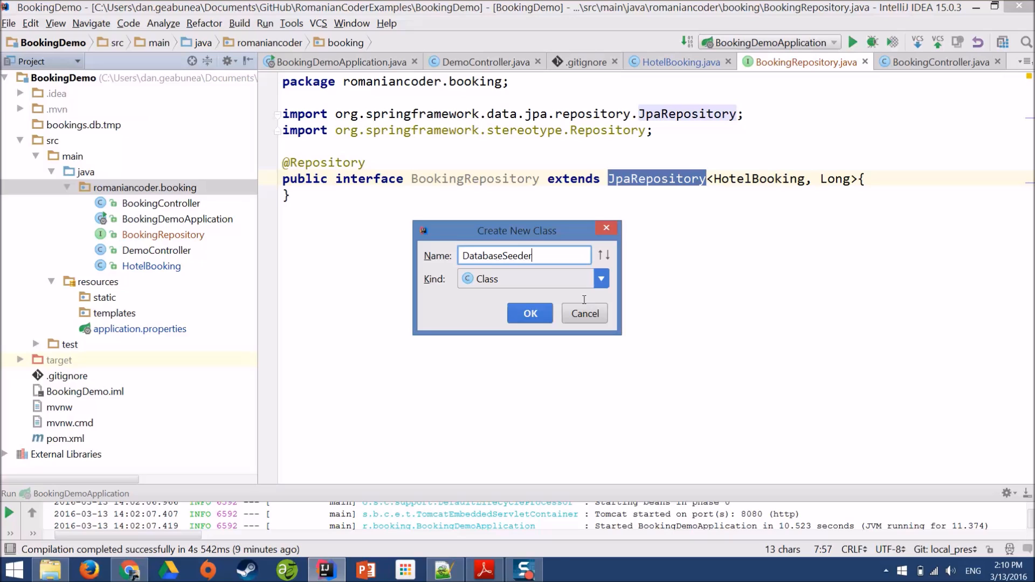
click(529, 312)
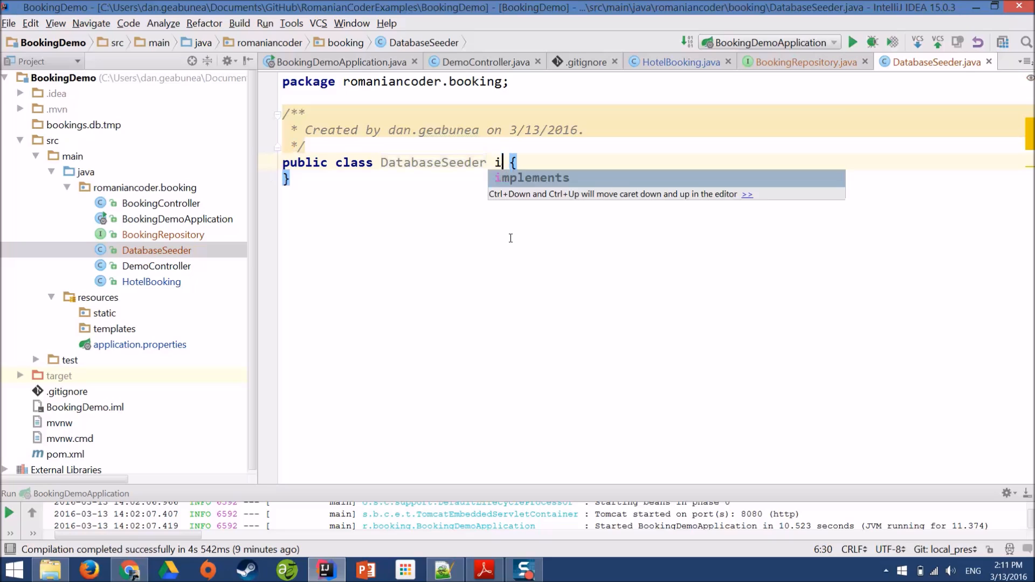
Step: Make DatabaseSeeder implement CommandLineRunner and generate the empty run method stub
text(mplements Comm)
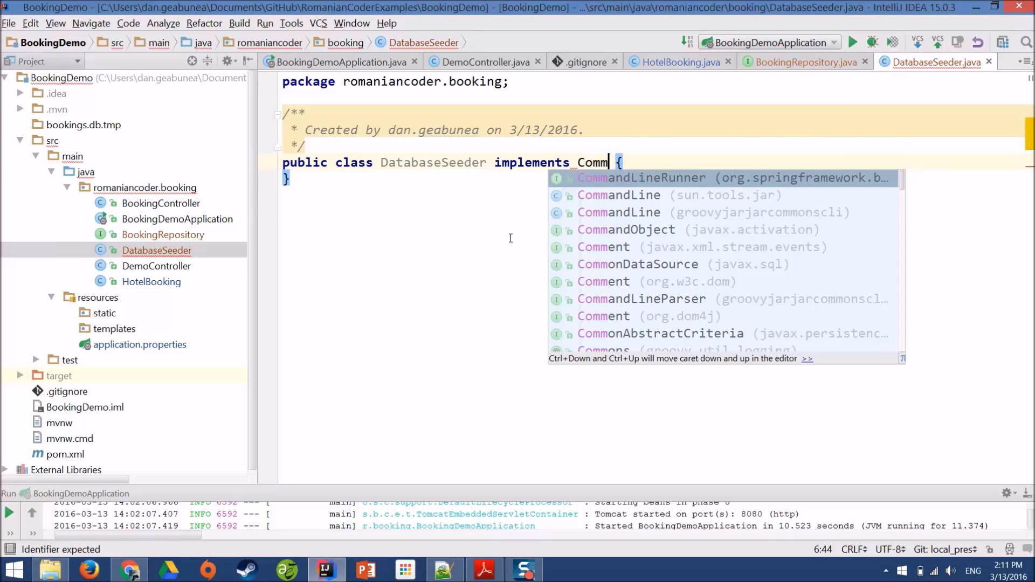
click(655, 176)
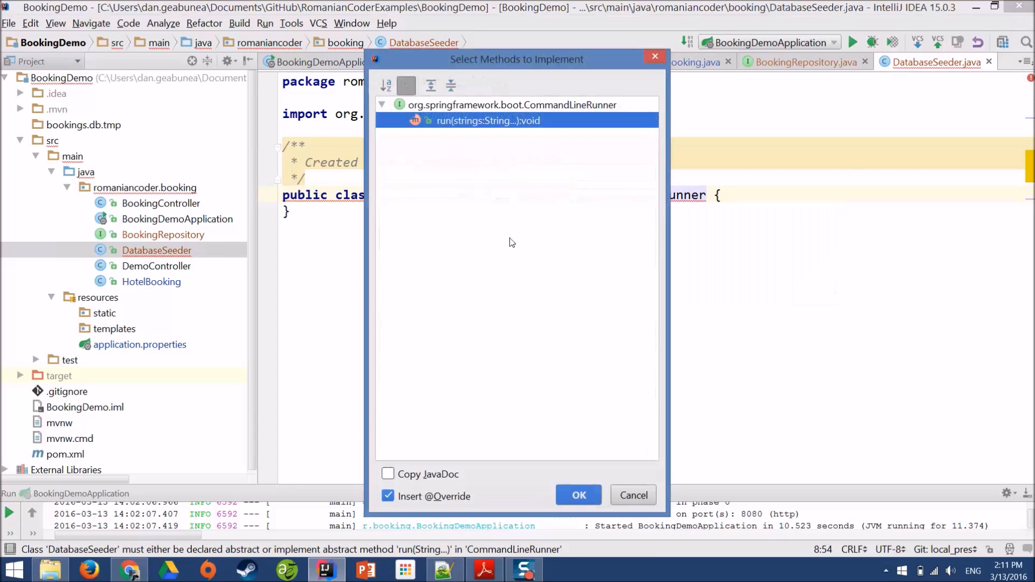
click(578, 495)
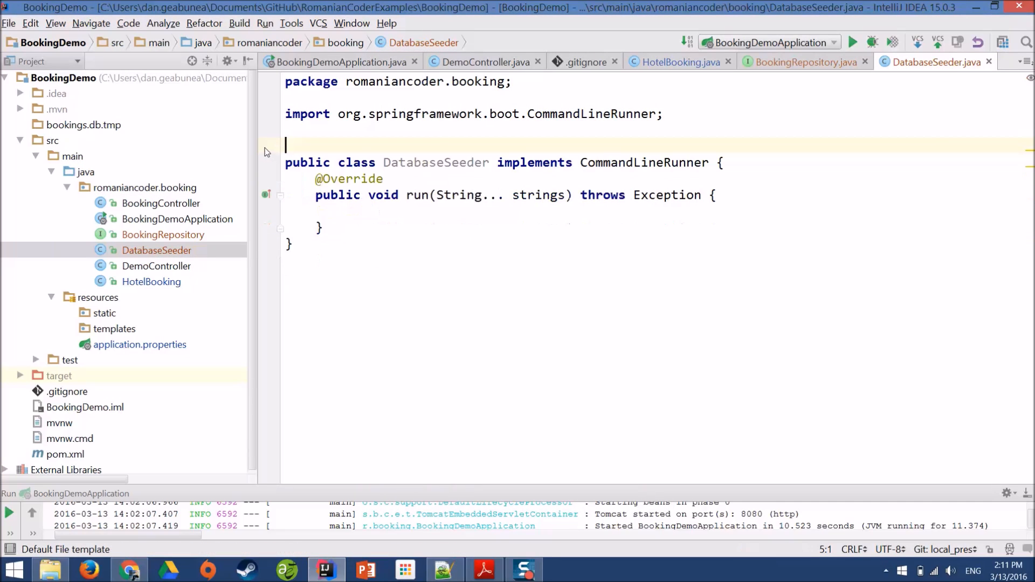
text(@Component)
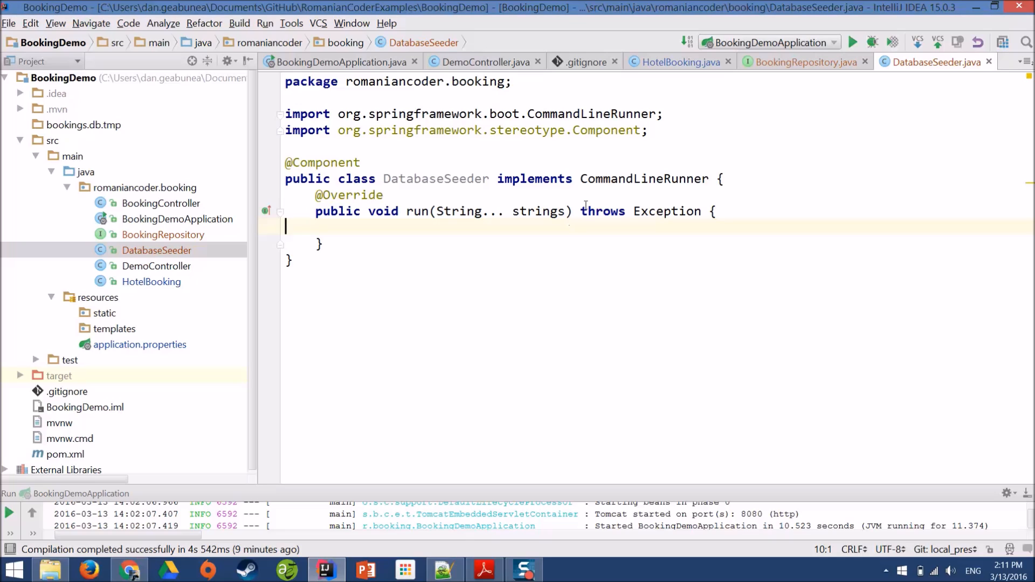
double_click(433, 179)
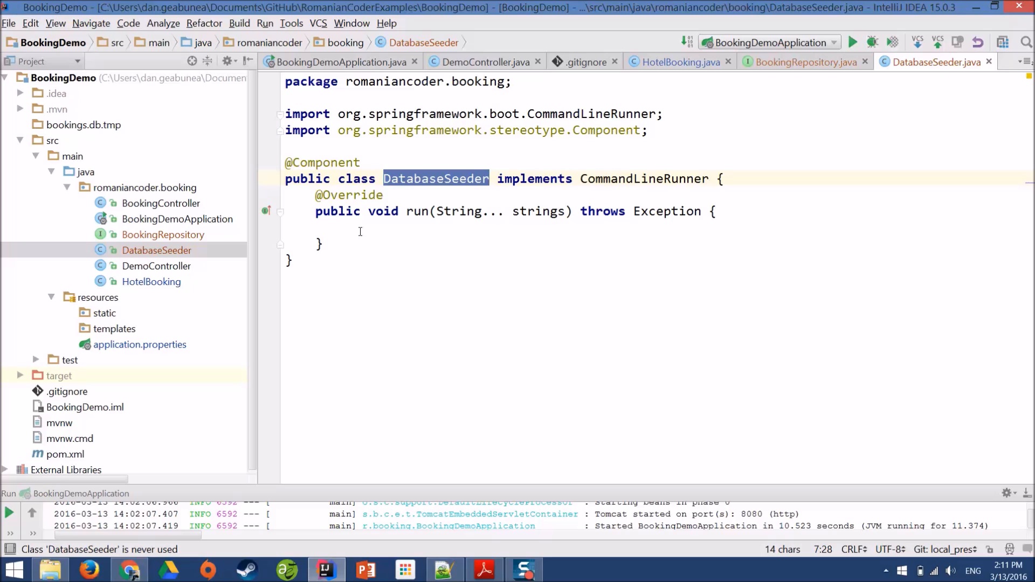
mouse_move(608, 194)
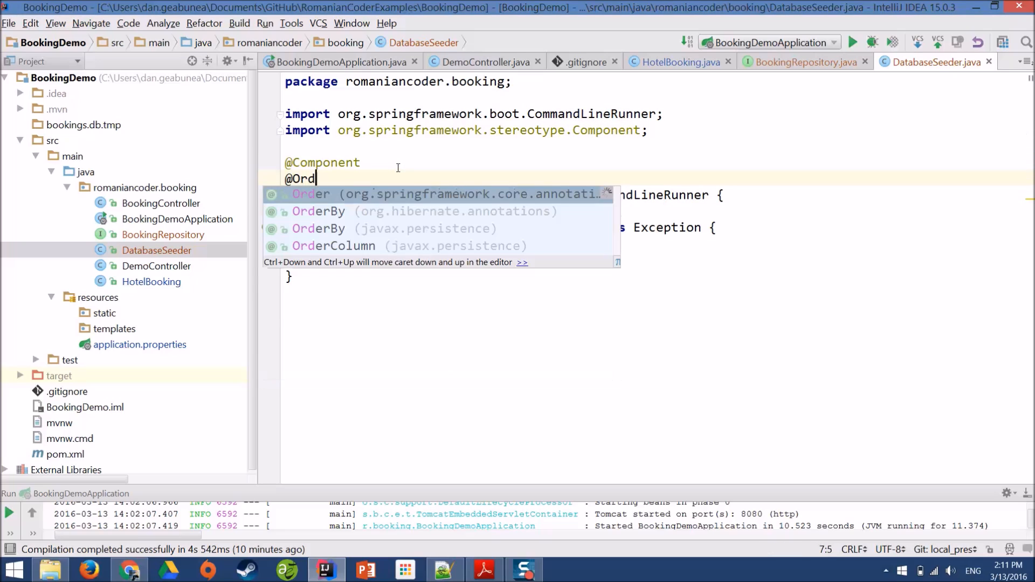
text(er)
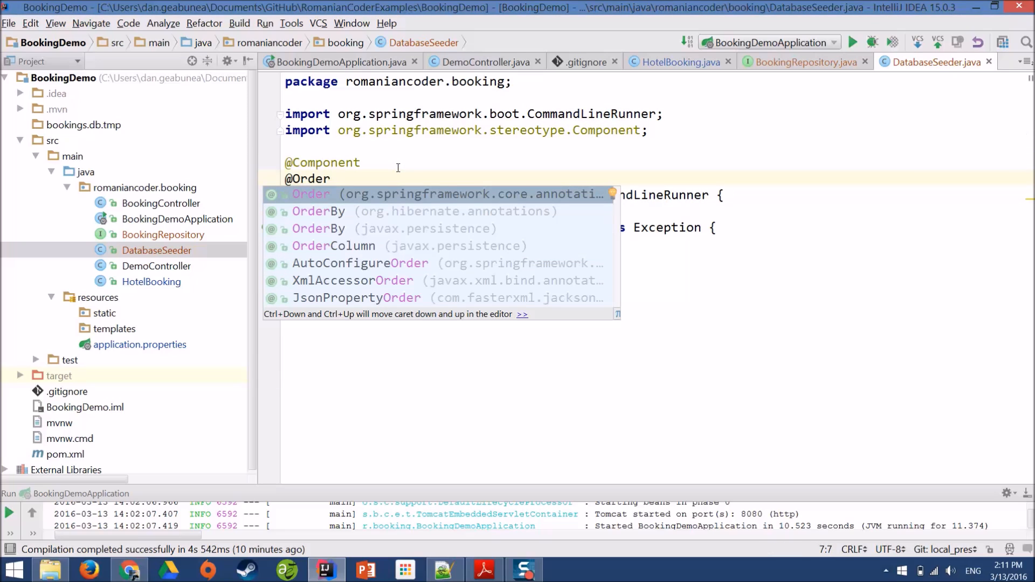
key(BackSpace)
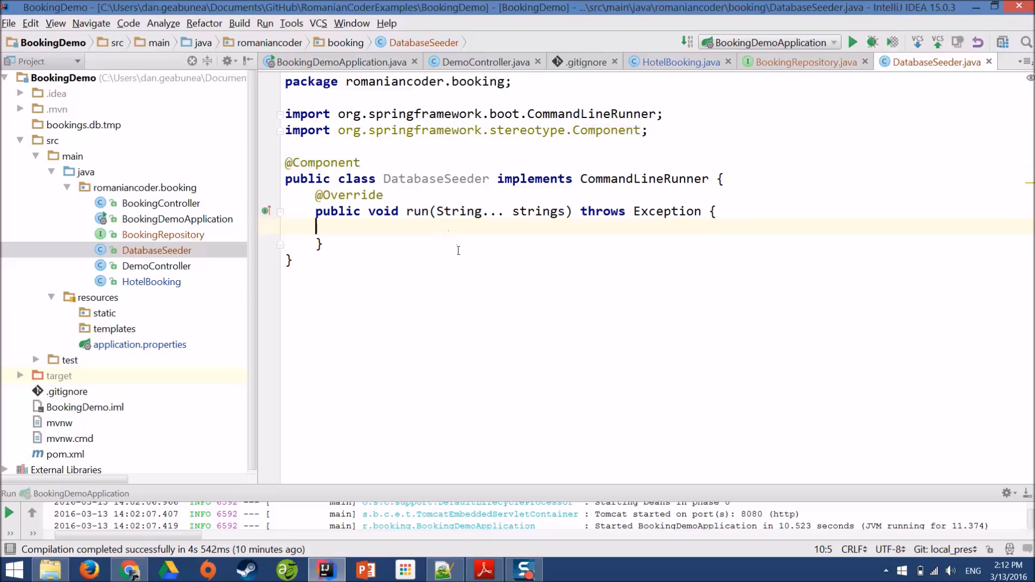
Step: Copy the Marriot, Ibis and Novotel sample bookings into run() as a List<HotelBooking>, importing java.util.List
click(161, 203)
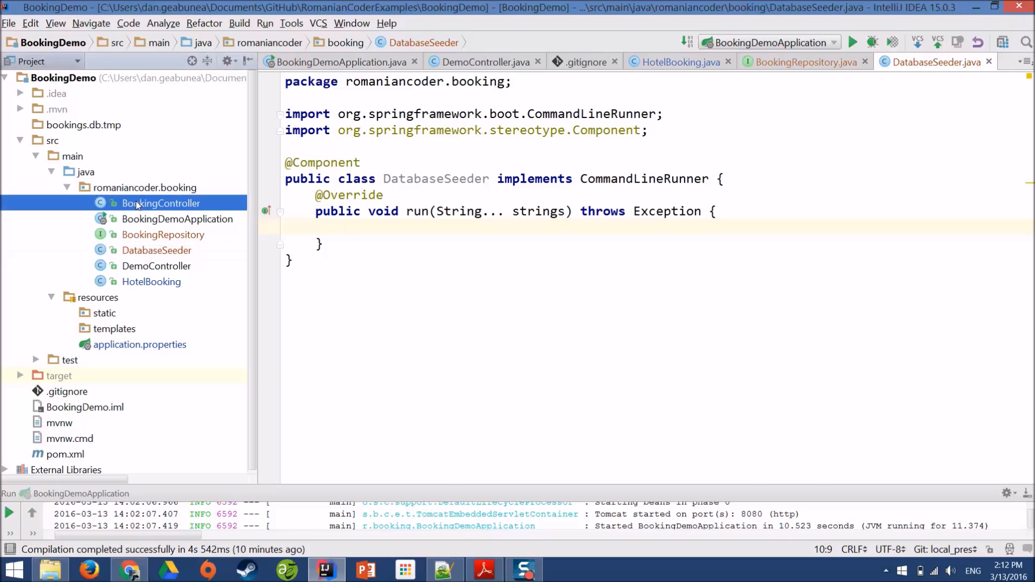
double_click(162, 202)
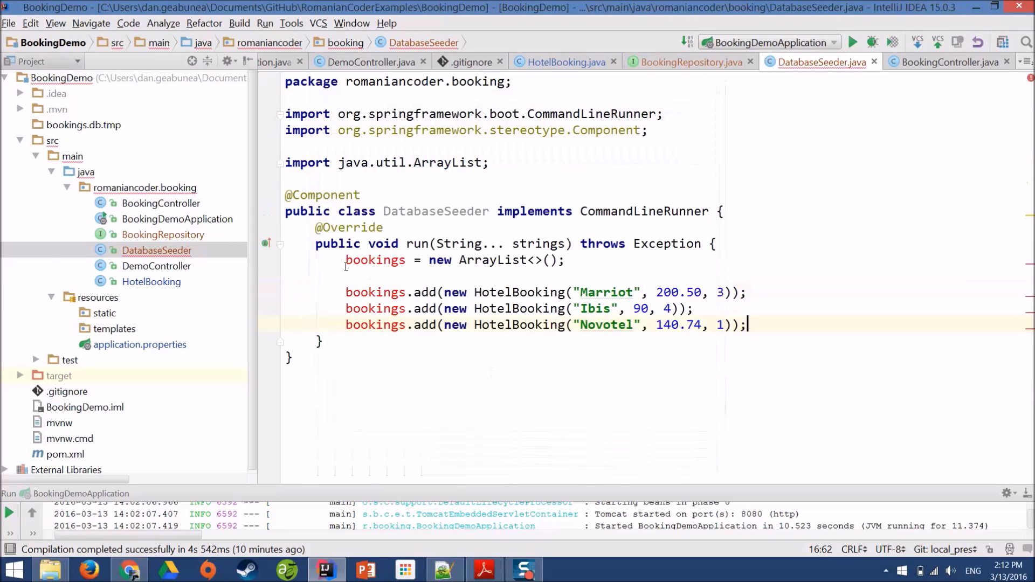
text(List<)
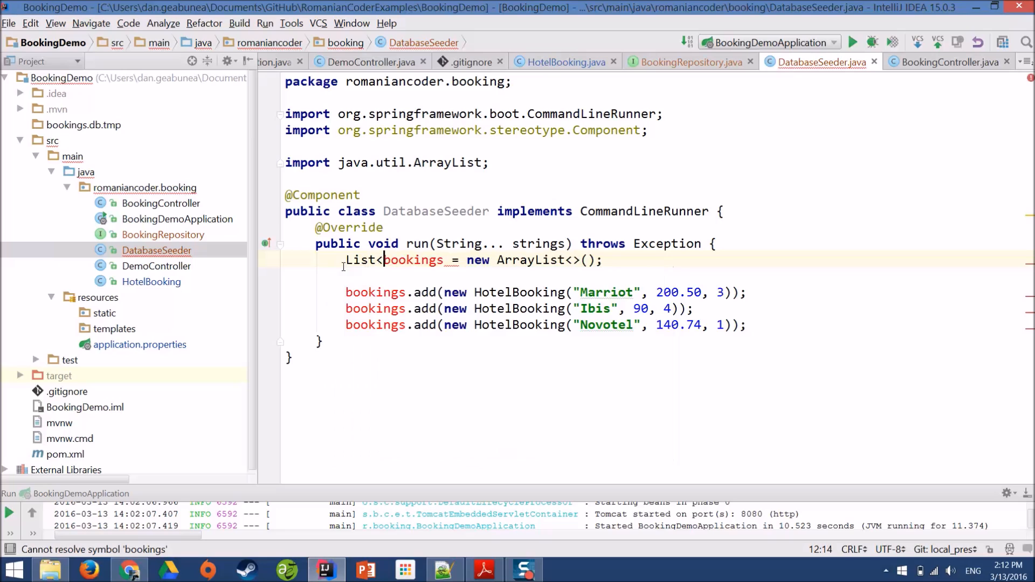
text(HotelBooking>)
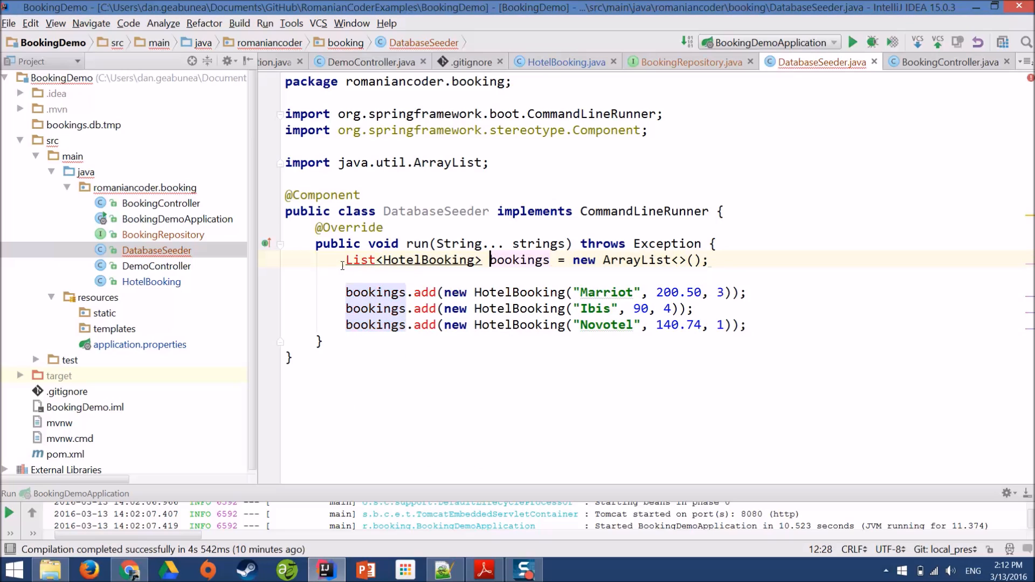
key(Alt+Enter)
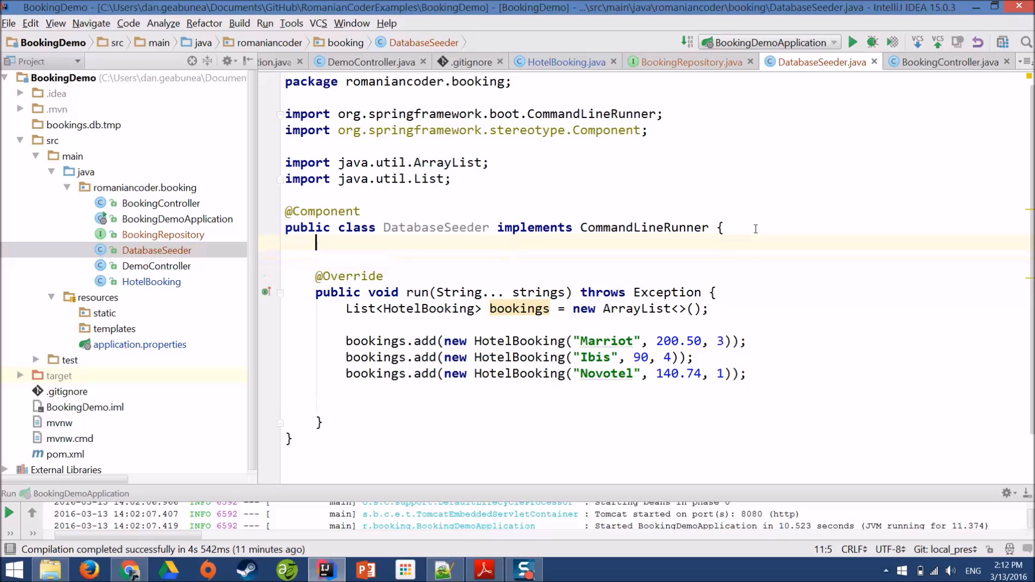
text(private)
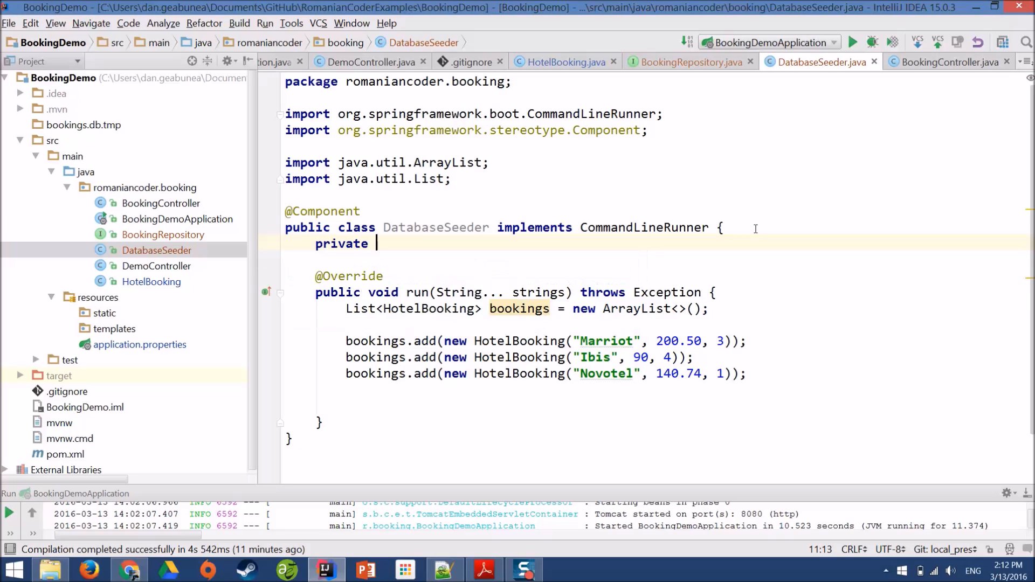
text(Bo)
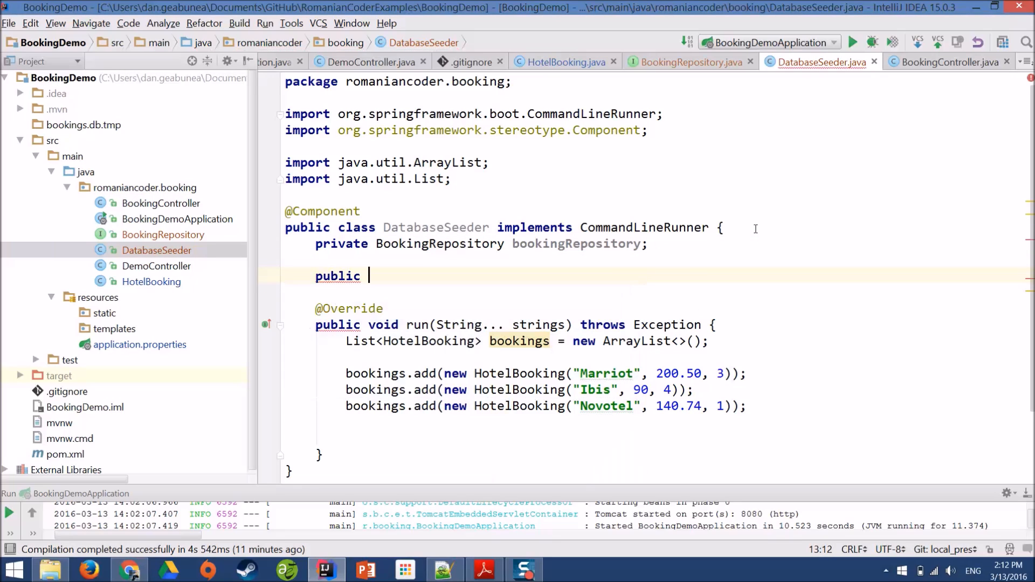
text(DatabaseSeeder)
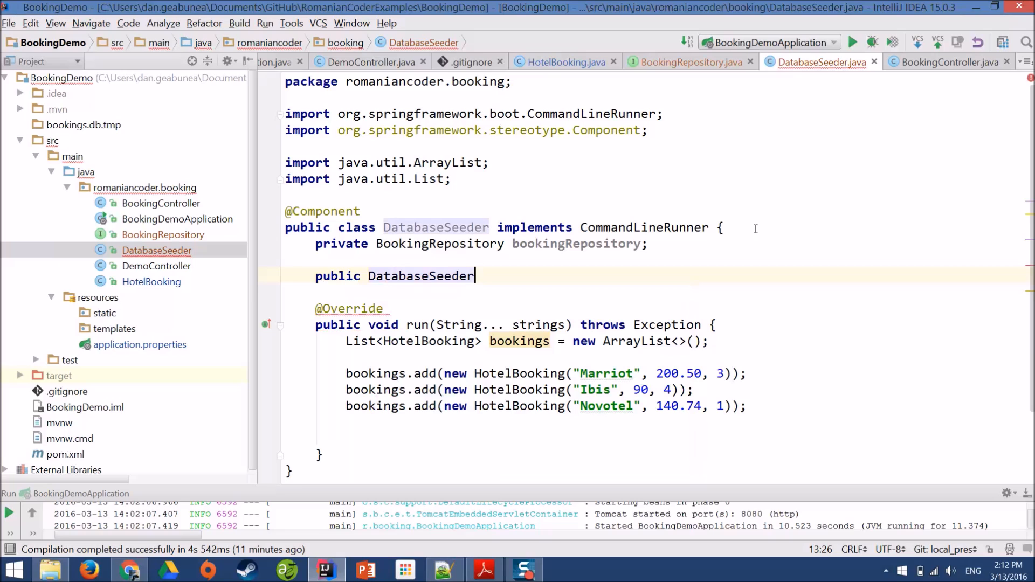
text((BookingRepository b)
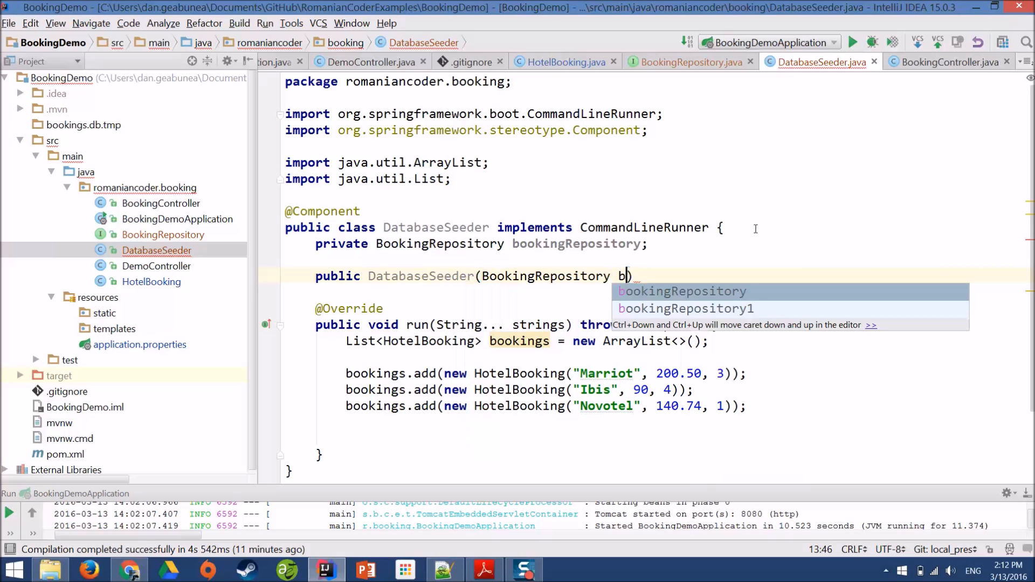
text(bookingRepository){)
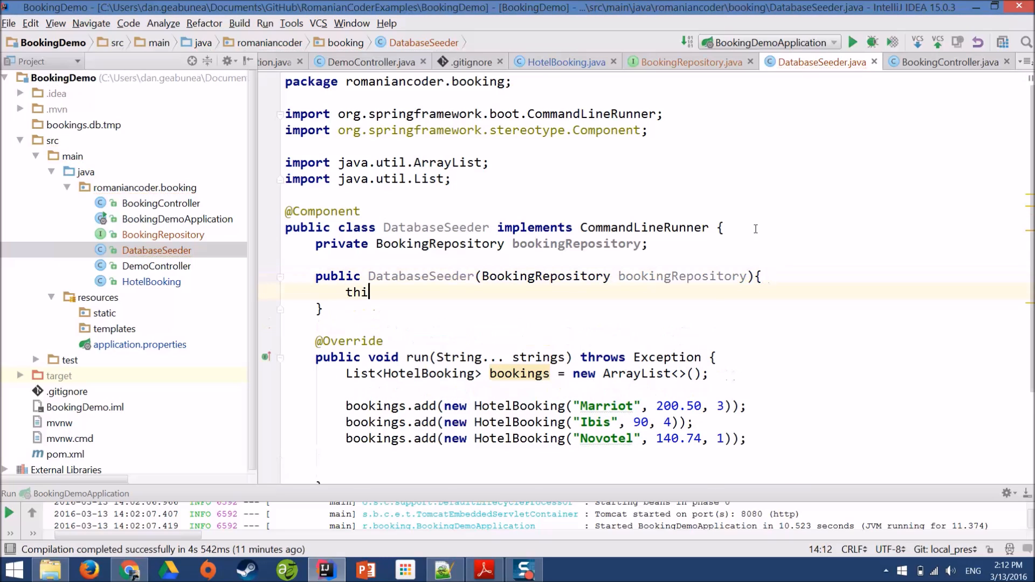
text(s.bookingRepository = bookingRepository;)
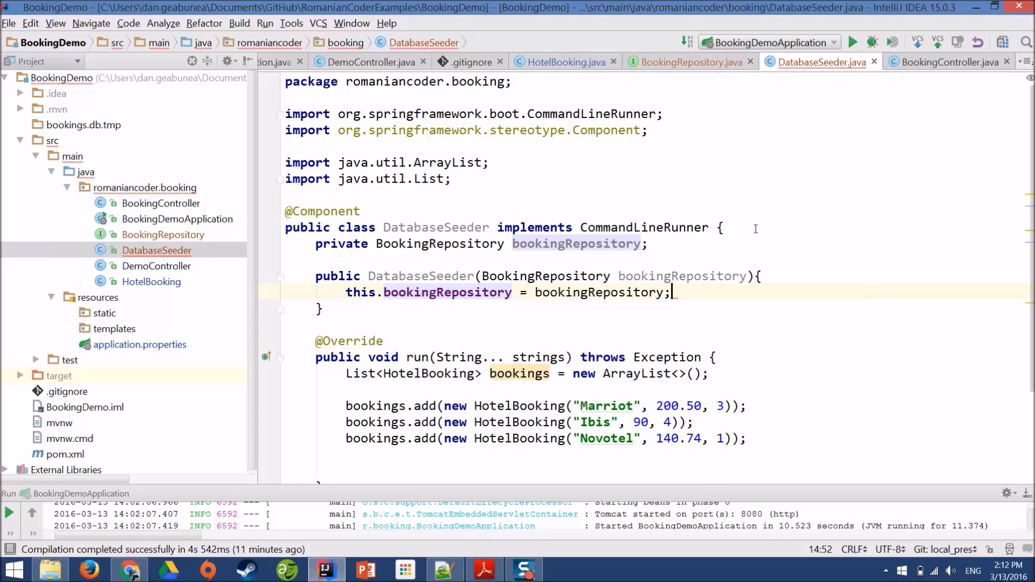
text(@Autowired)
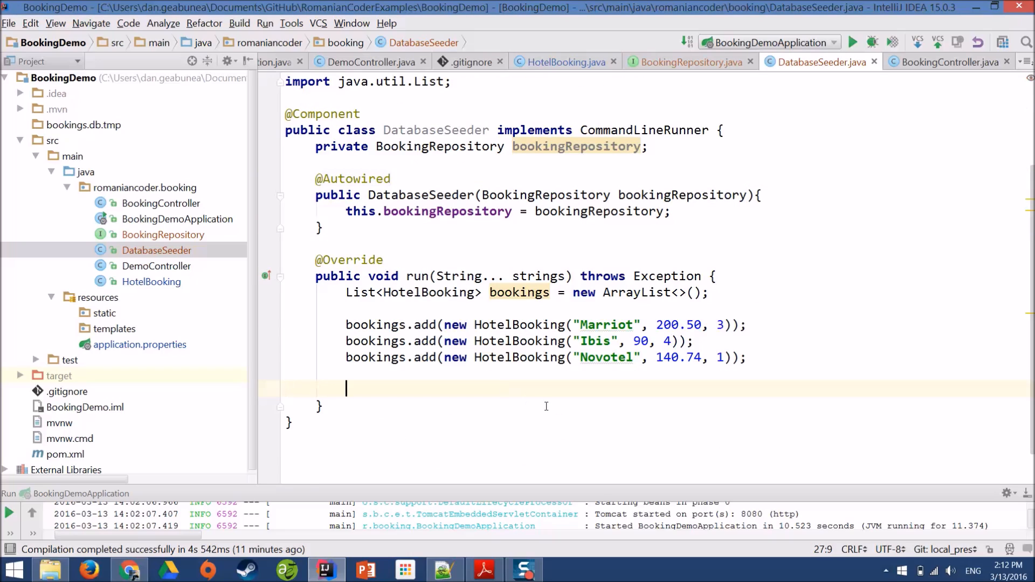
Step: Save the seed bookings list with bookingRepository.save(bookings) at the end of run()
text(bookingRepository.save()
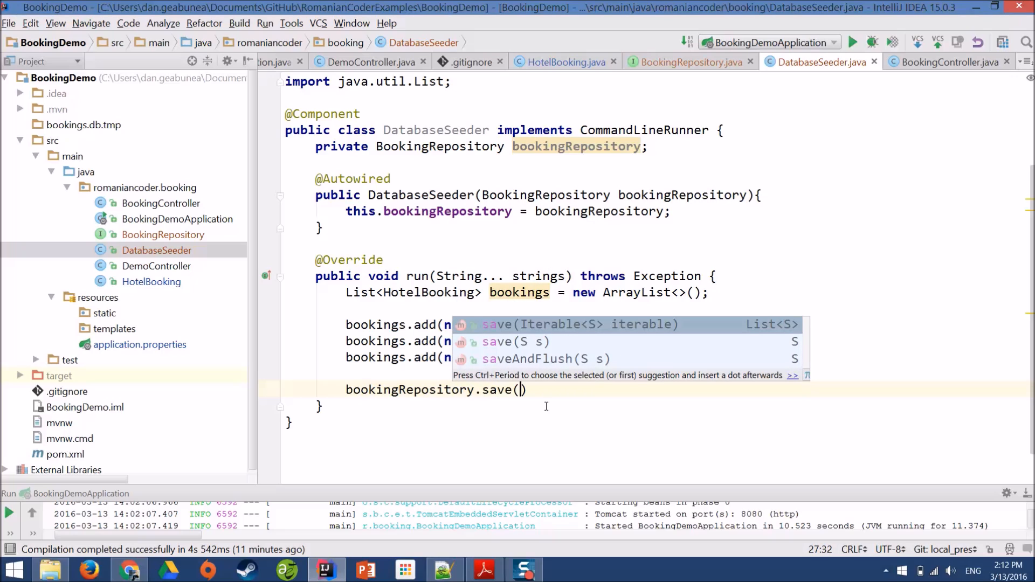
text(bookings)
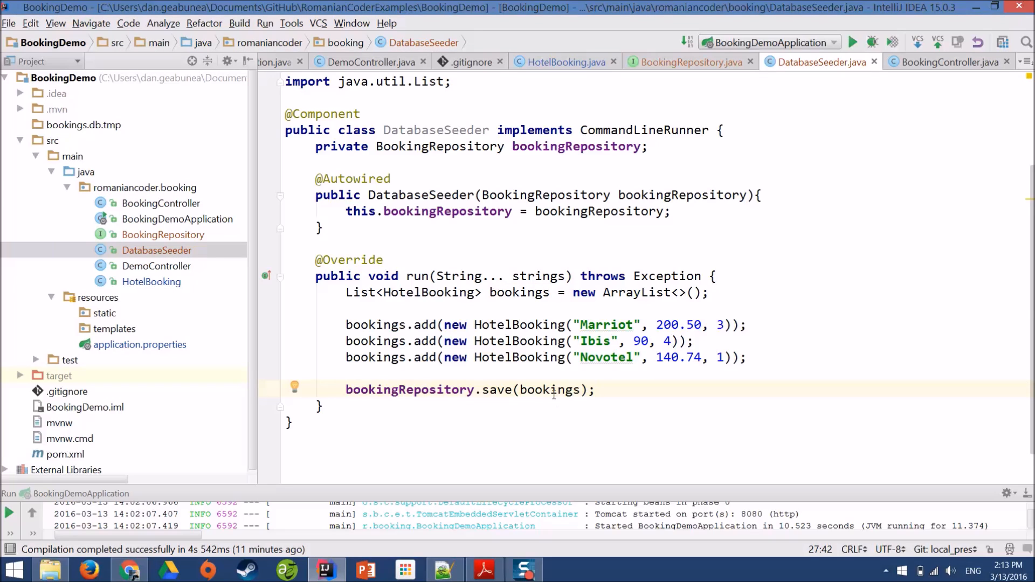
mouse_move(150, 238)
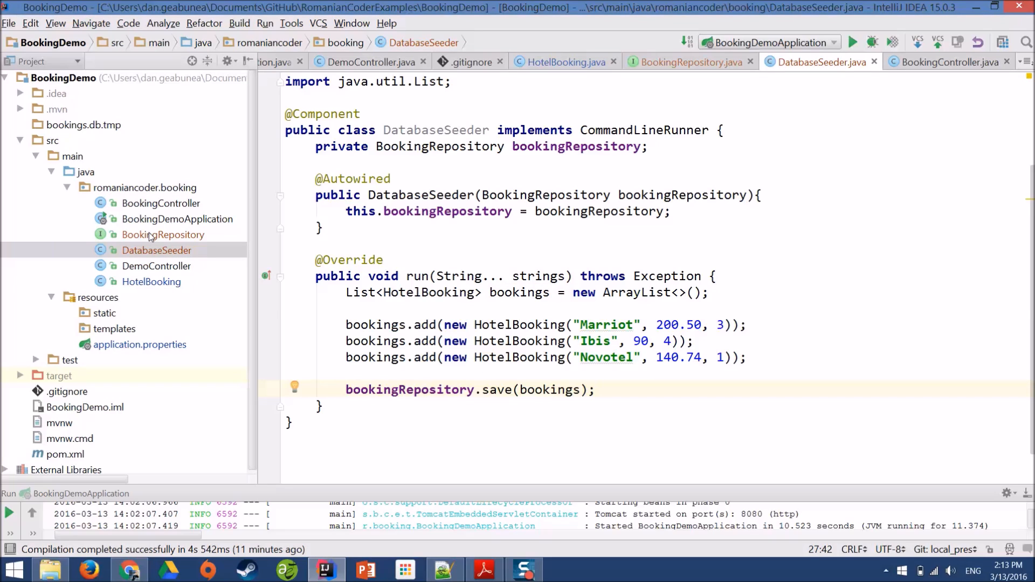
click(961, 61)
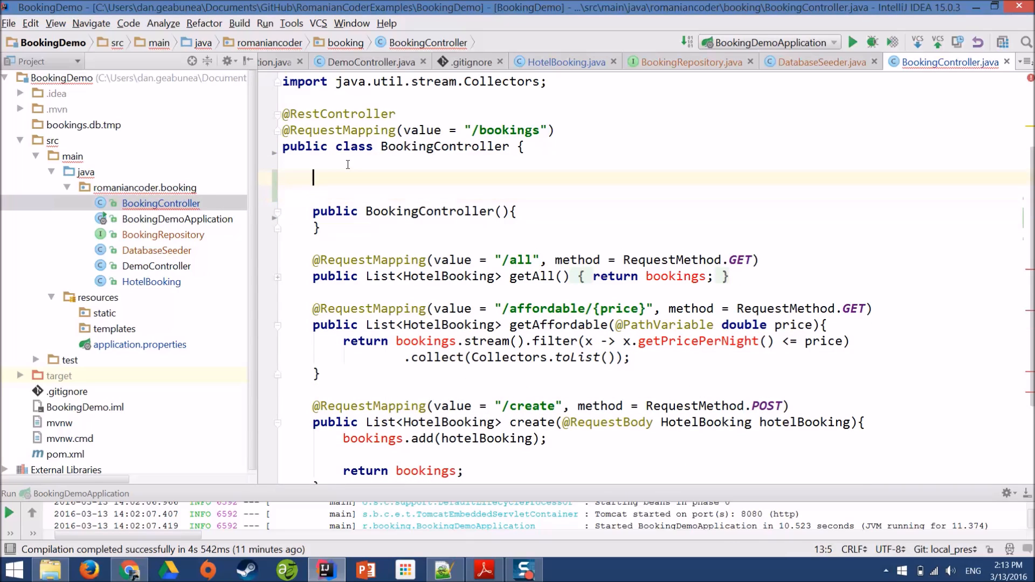
text(BookingRepository)
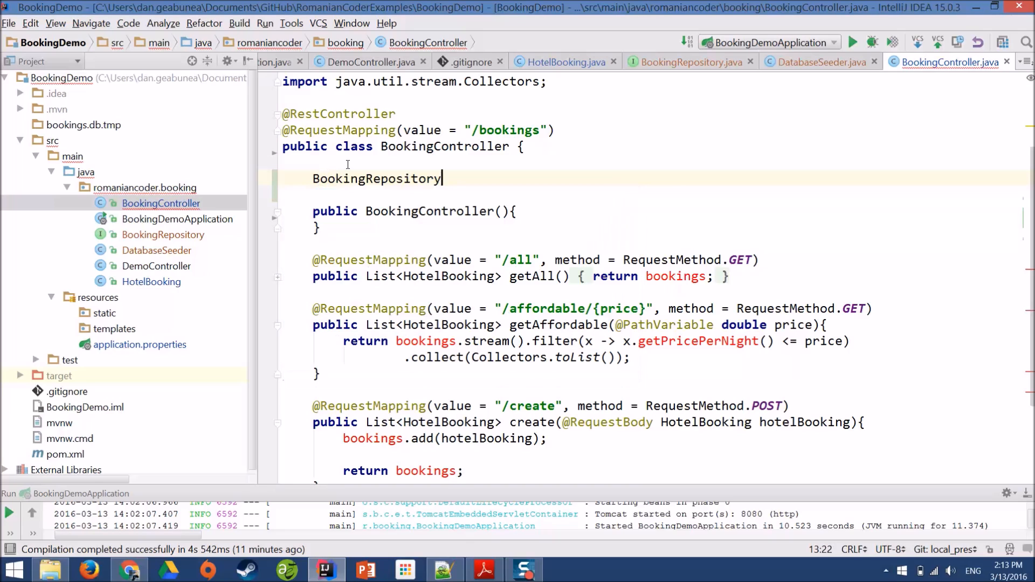
text(bookingRepository;)
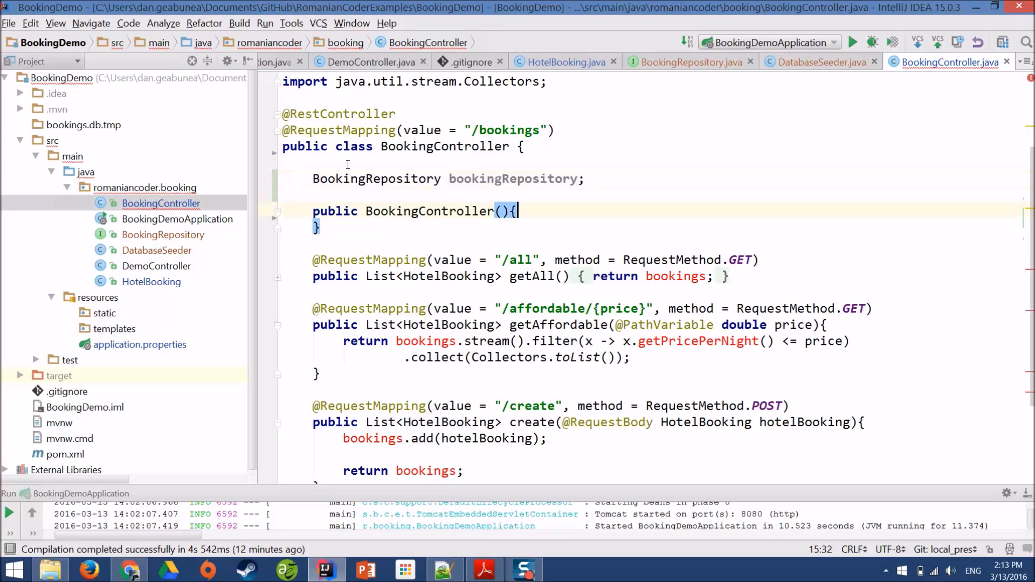
text(BookingRepository bookingRepository)
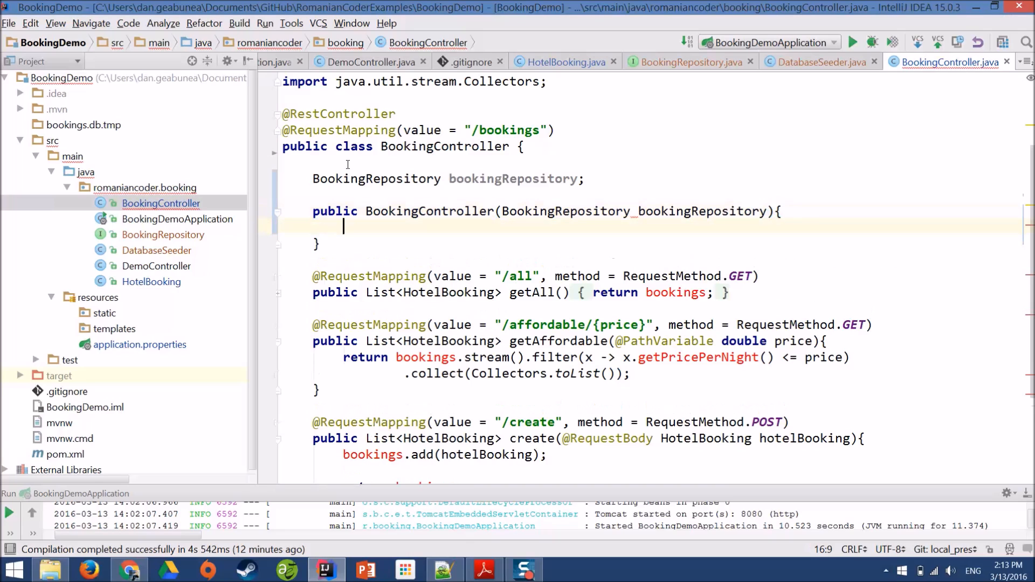
text(this.bookingRepository = nb)
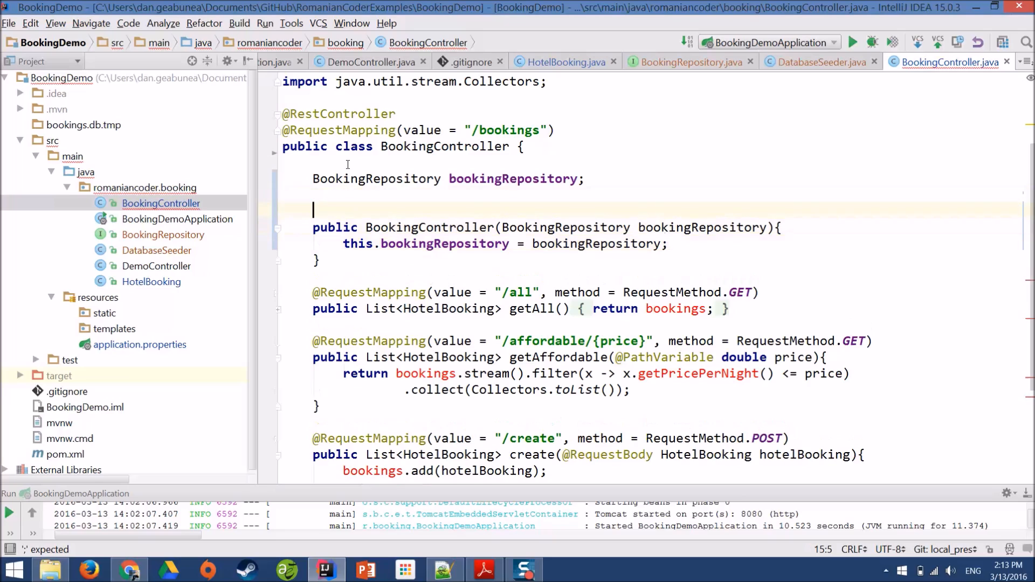
text(@Autowired)
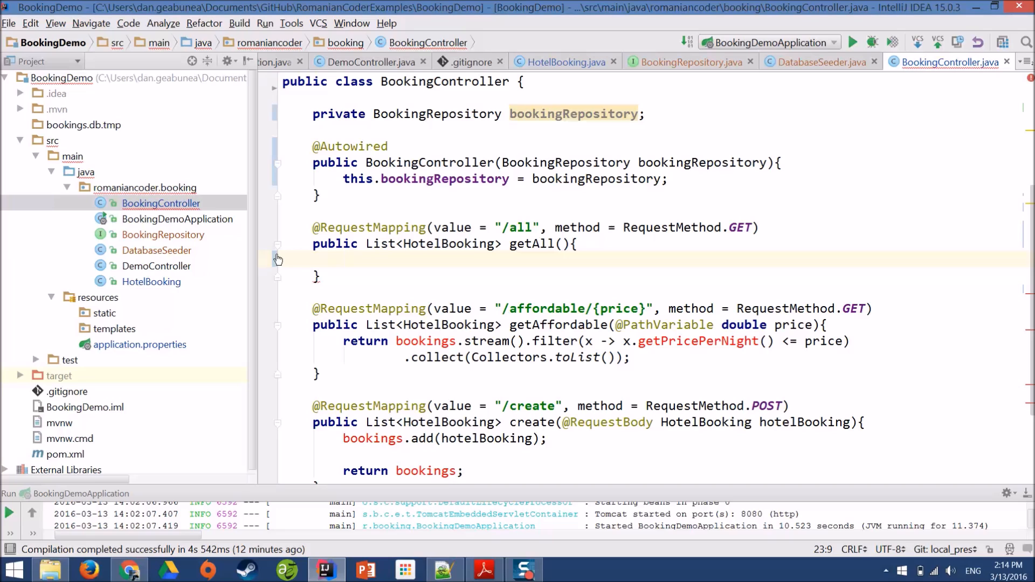
Step: Make getAll return bookingRepository.findAll() instead of the in-memory list
text(return)
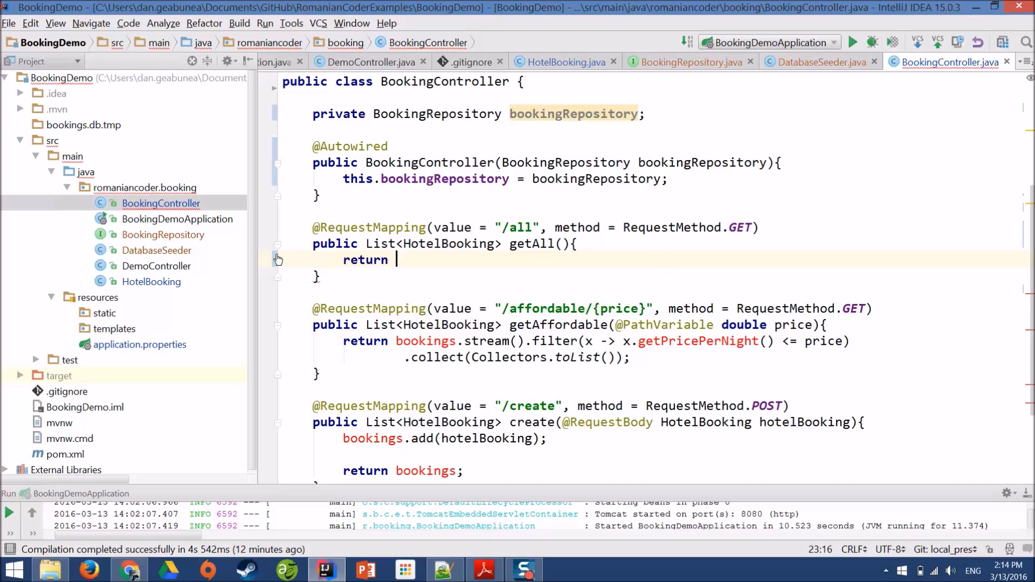
text(bookingRepository.)
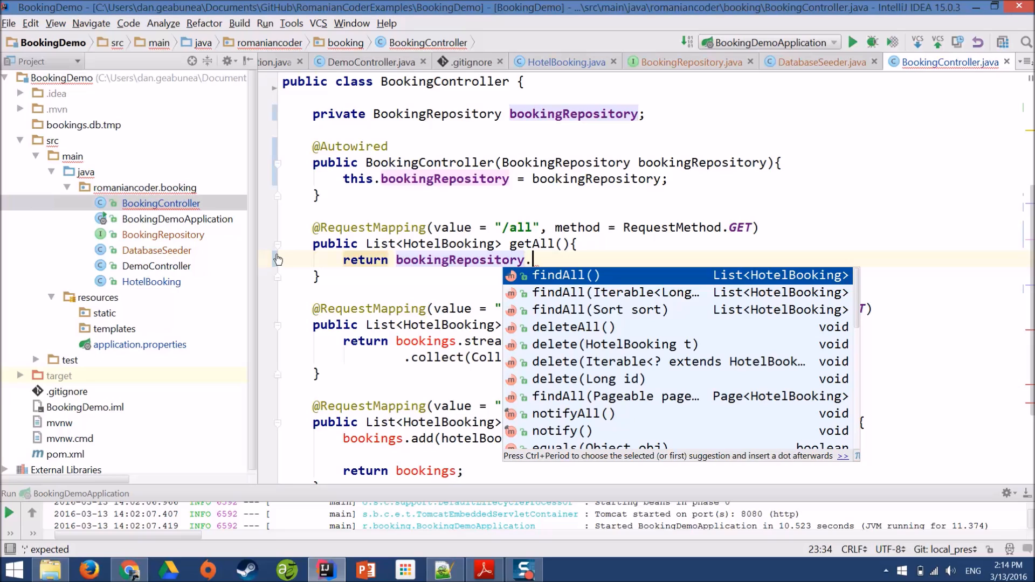
click(565, 275)
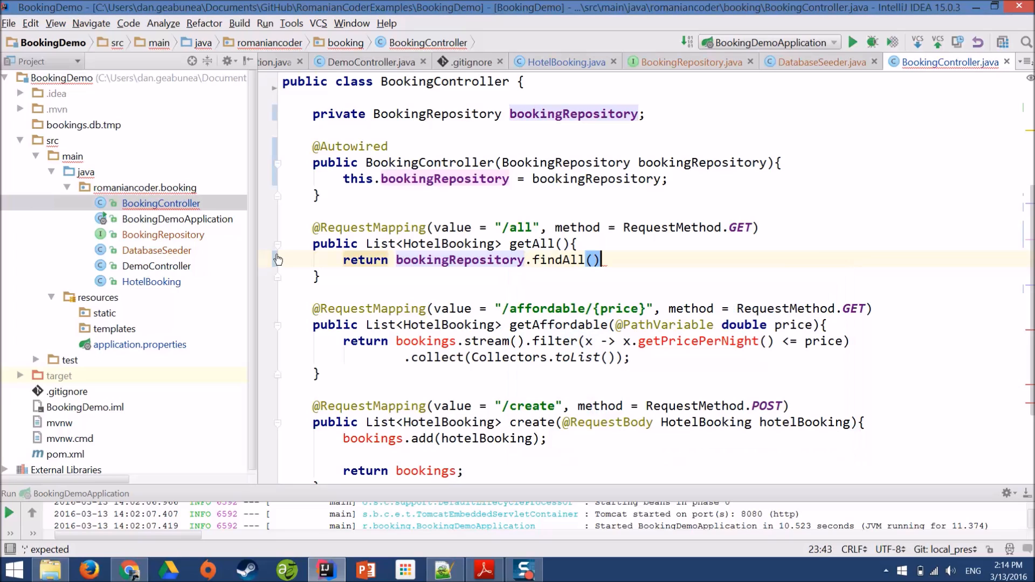
text(;)
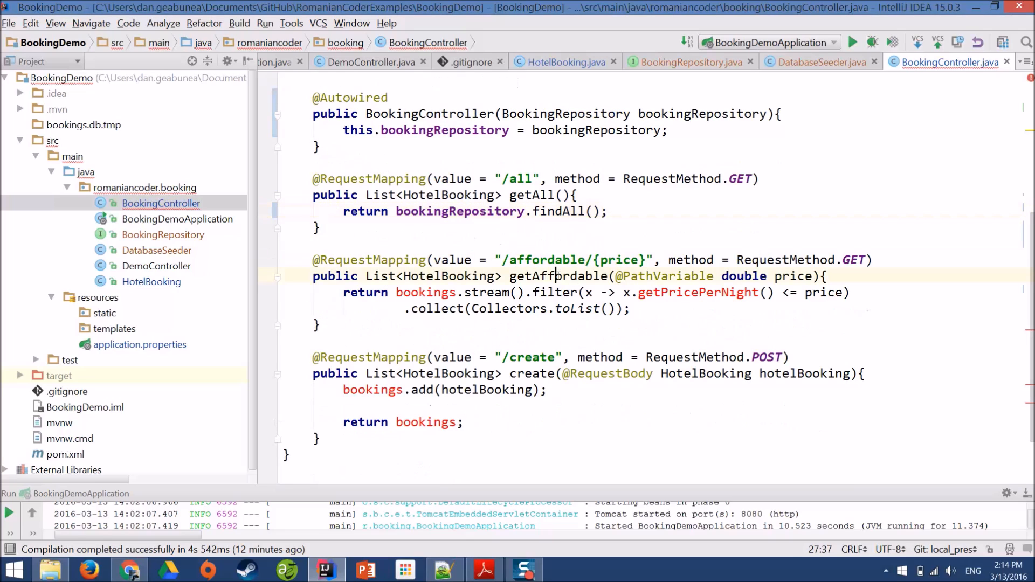
double_click(555, 276)
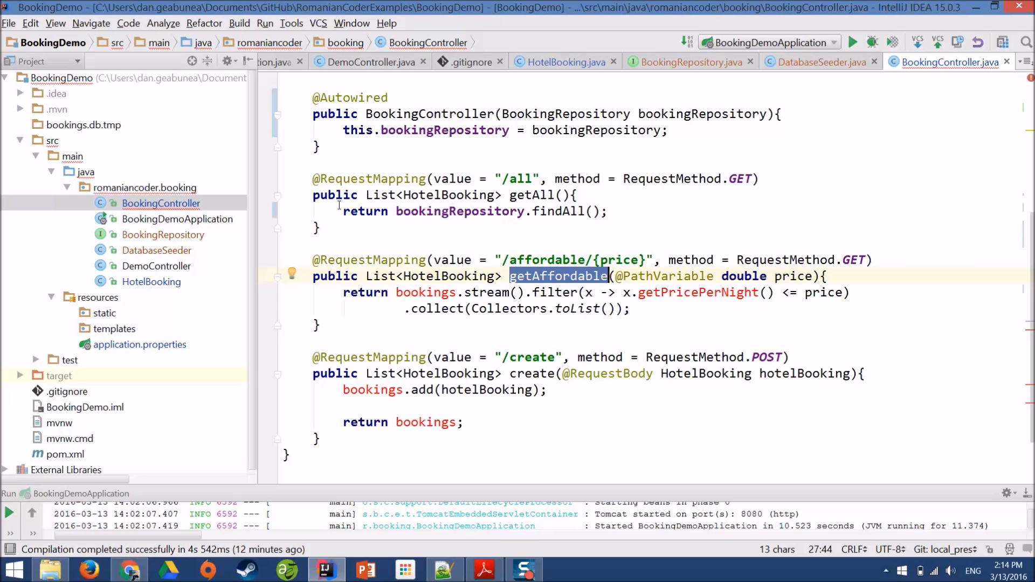
click(685, 62)
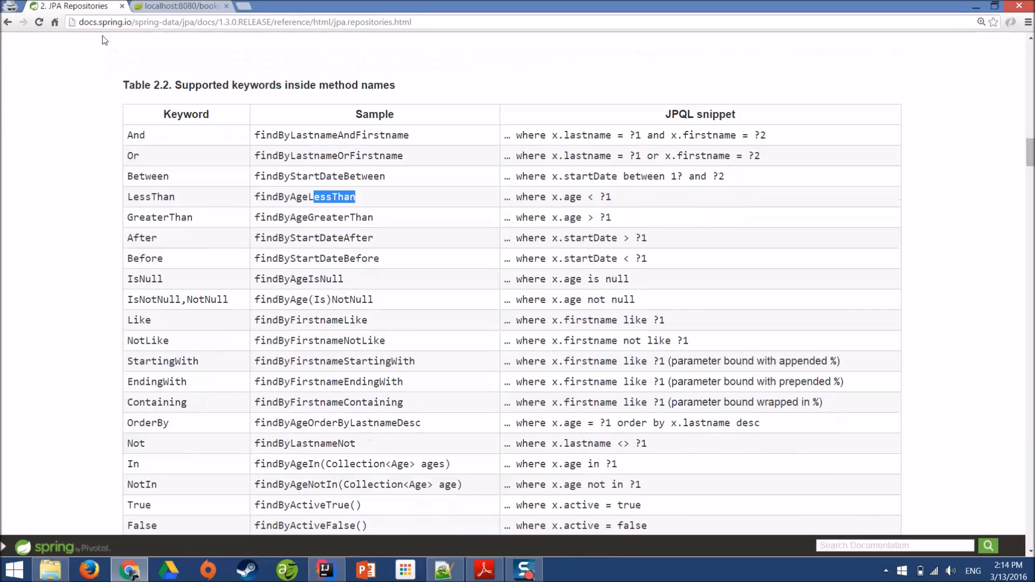
mouse_move(369, 391)
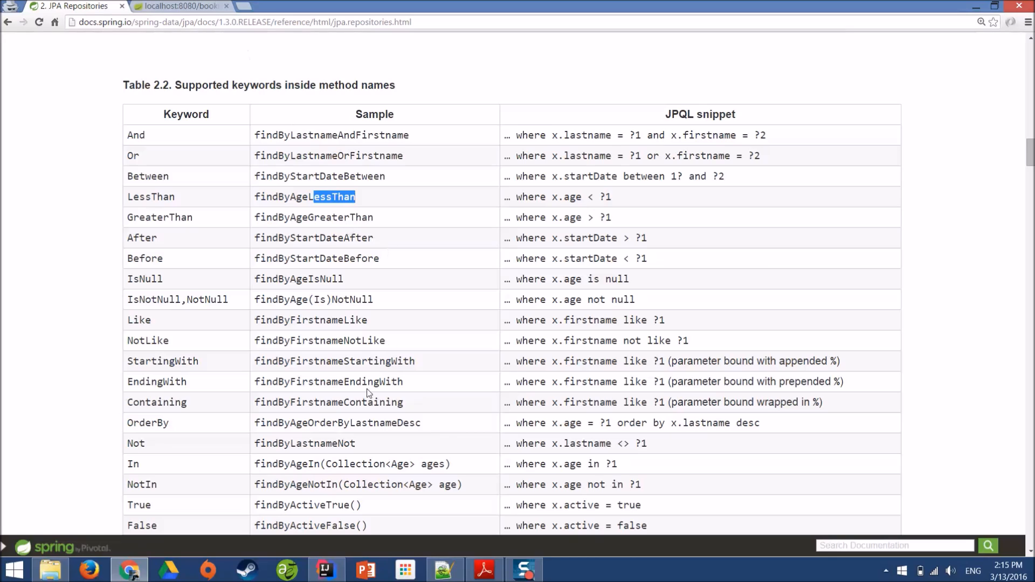
Step: Study the findBy/Firstname method-name example in the keyword table, then switch back to BookingRepository
scroll(down, 3)
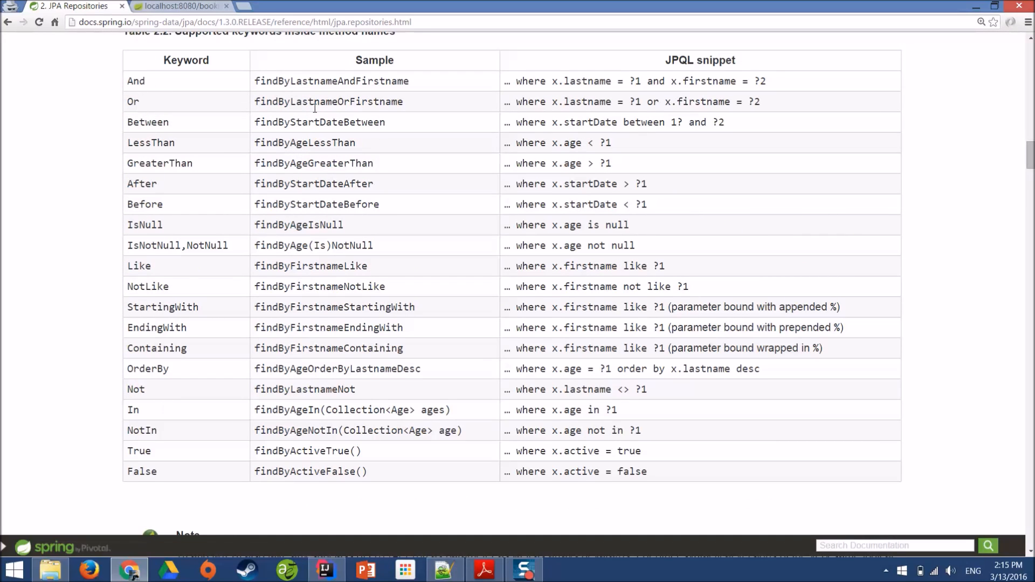
mouse_move(313, 444)
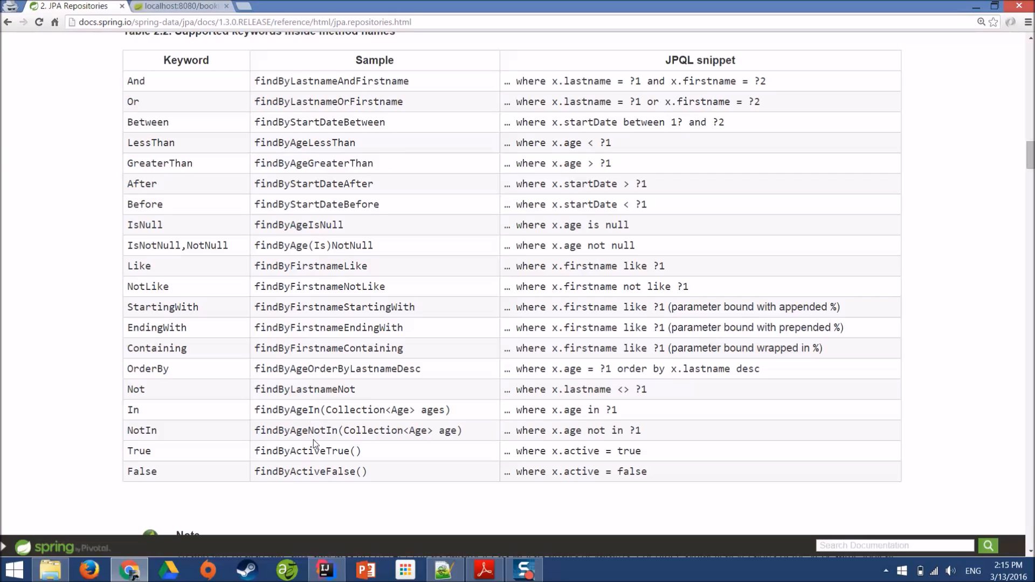
double_click(326, 102)
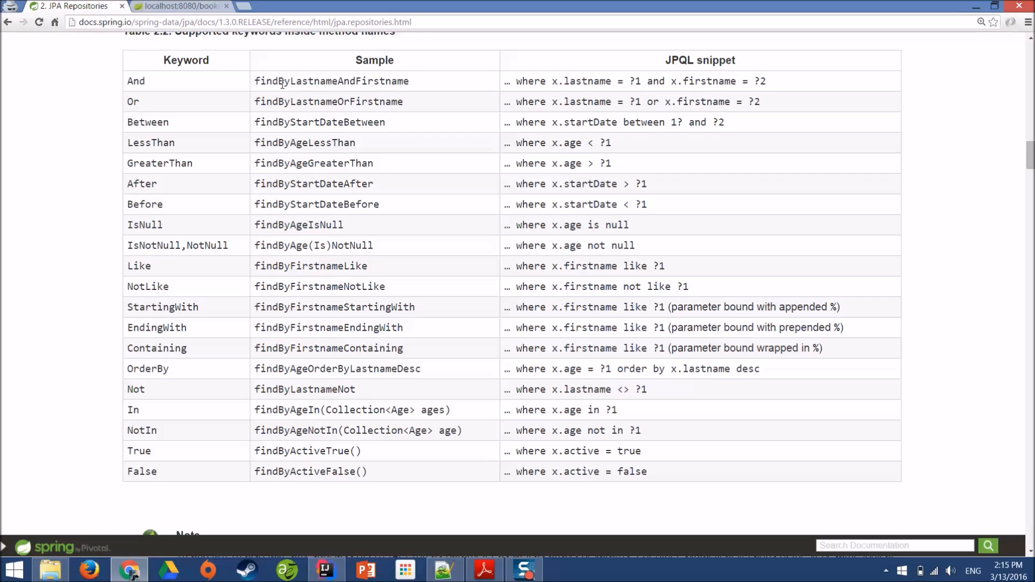
double_click(271, 81)
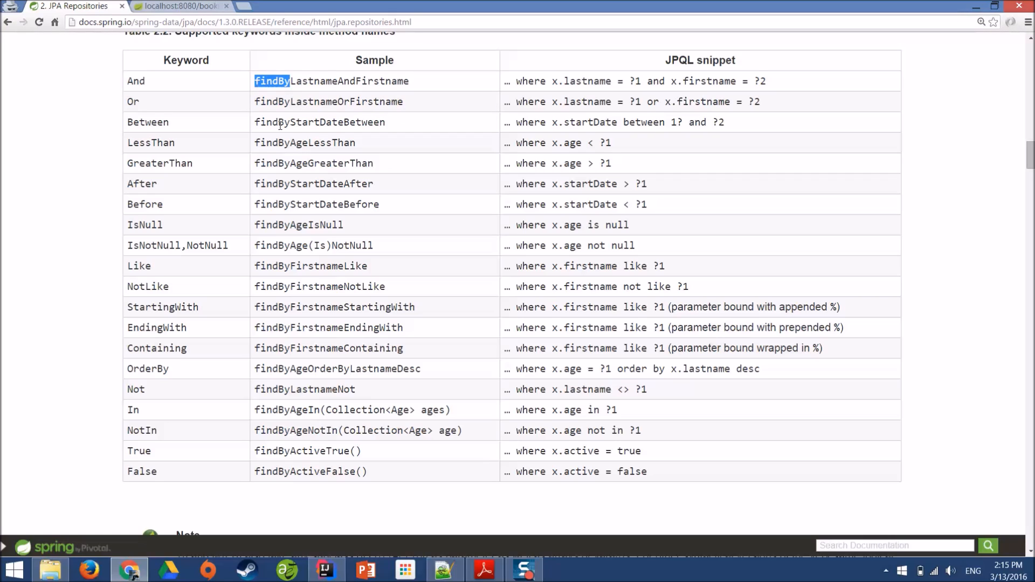
mouse_move(291, 158)
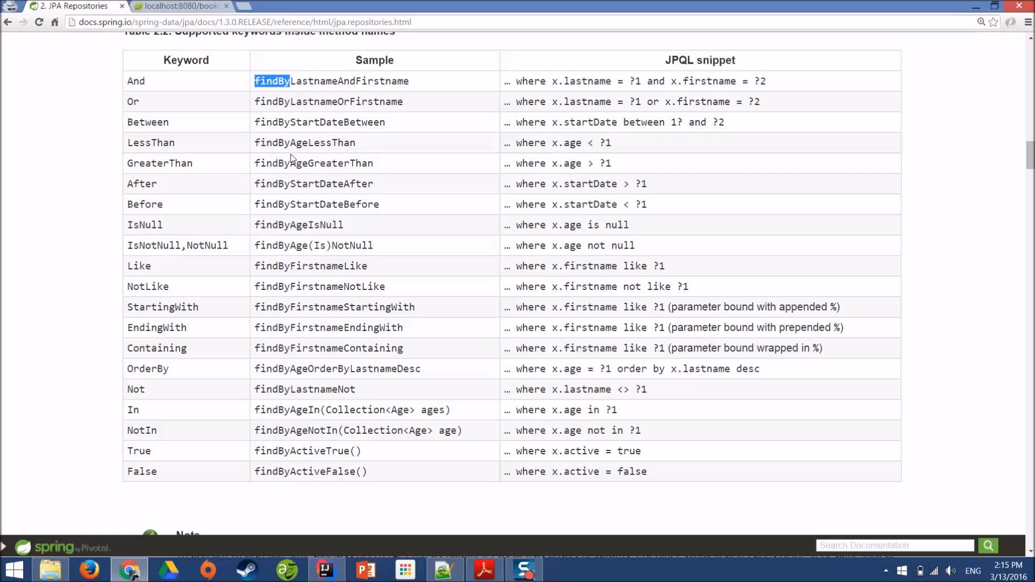
mouse_move(332, 84)
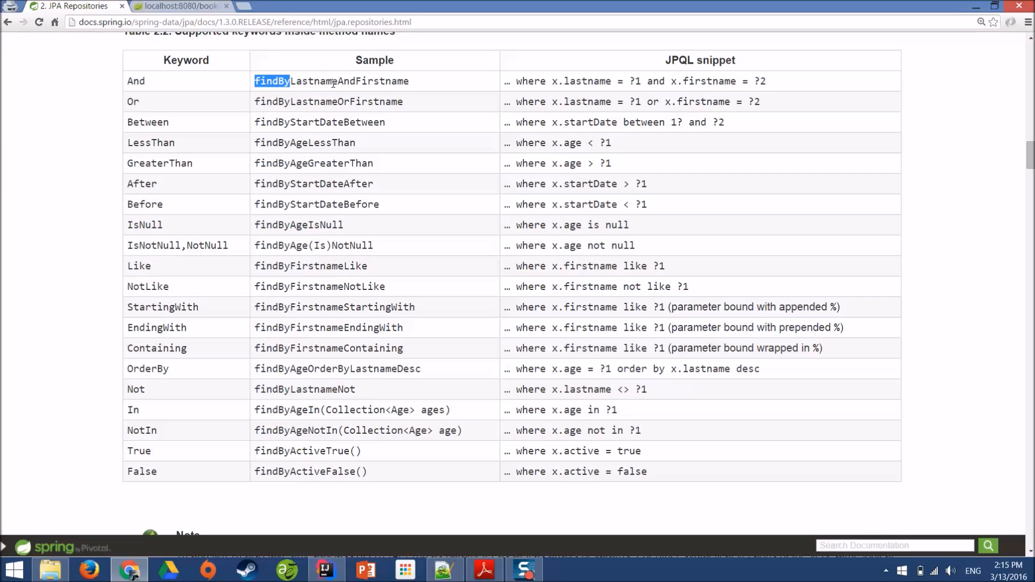
double_click(312, 80)
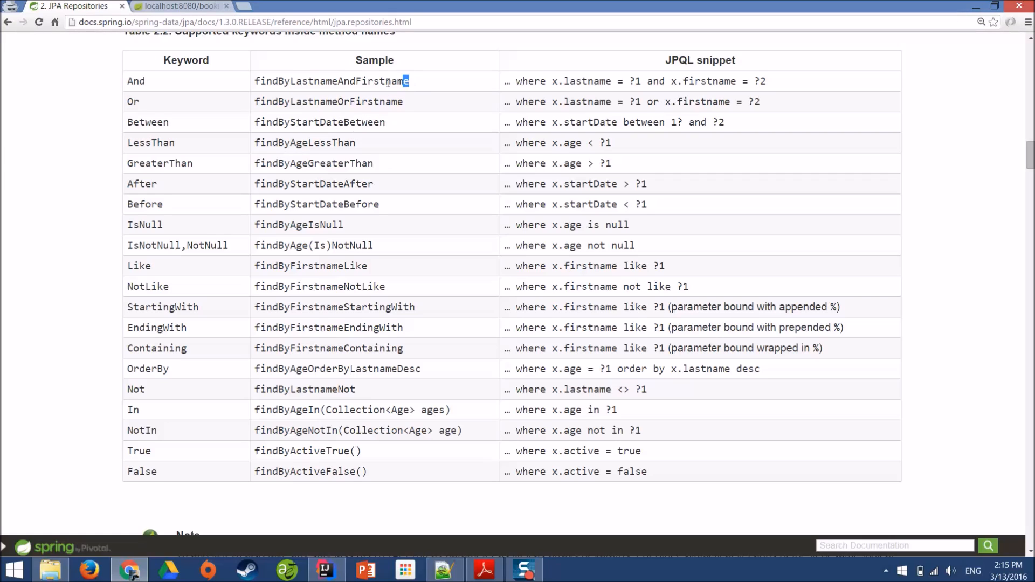
double_click(379, 81)
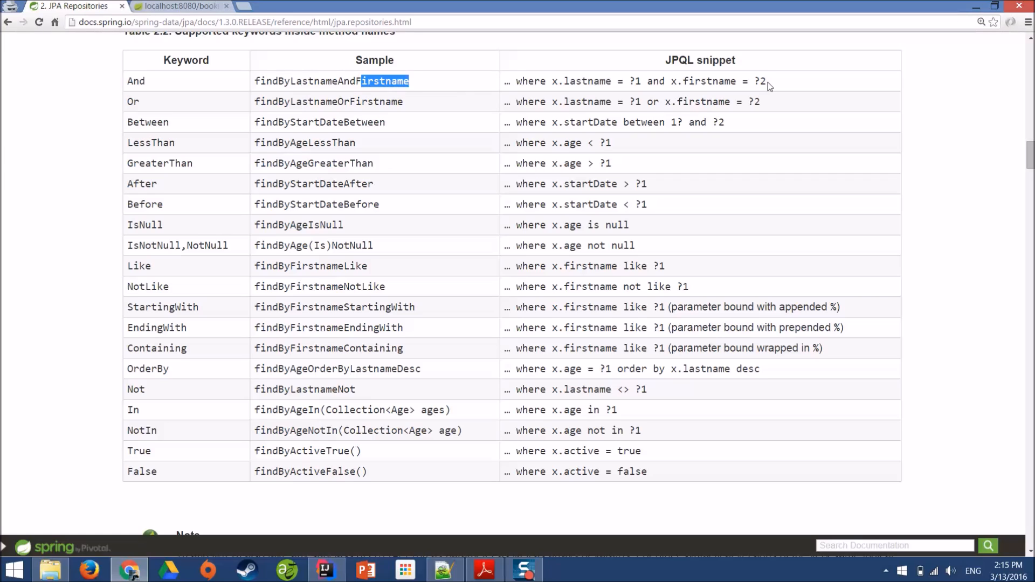
mouse_move(773, 85)
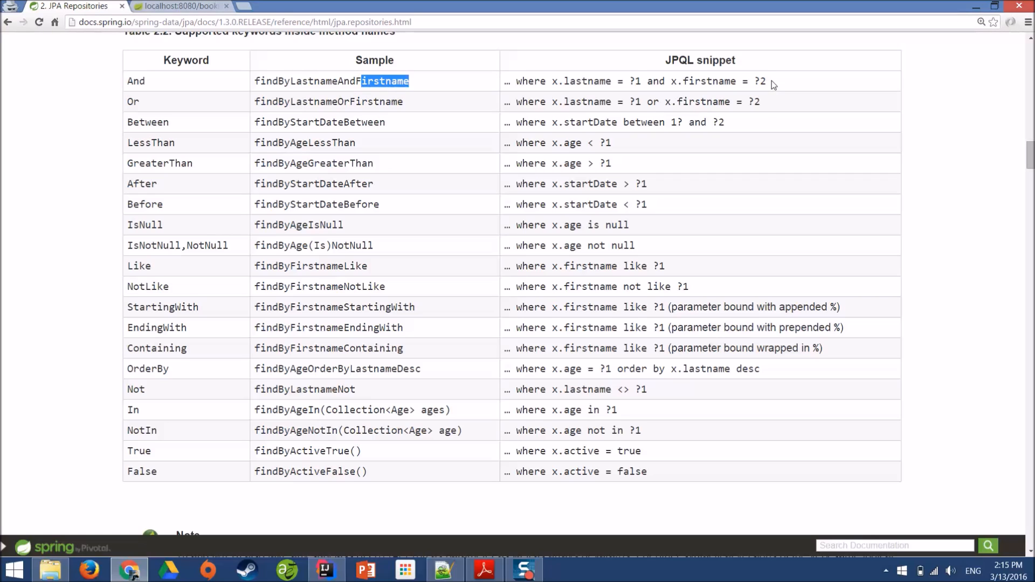
mouse_move(168, 224)
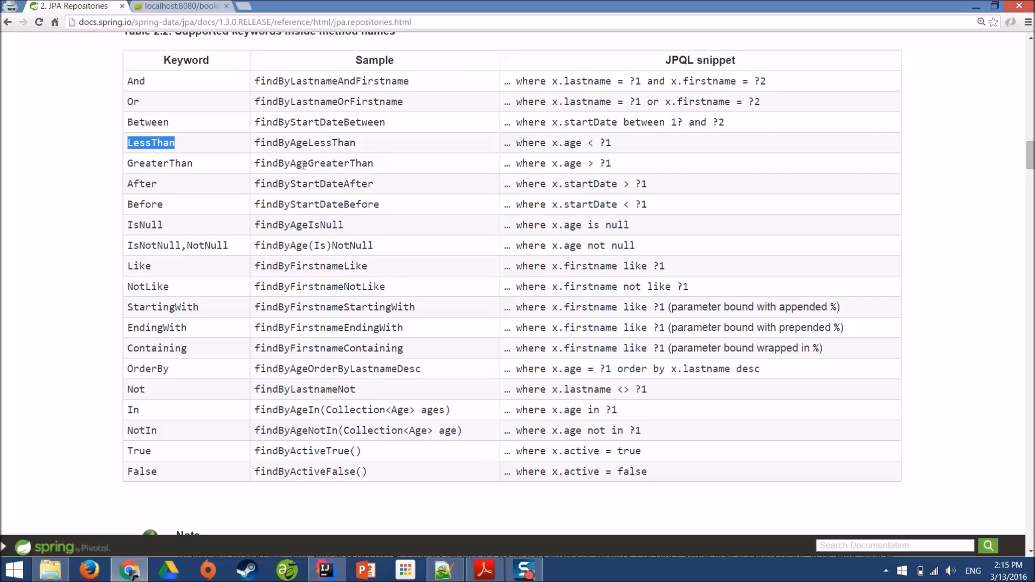
mouse_move(262, 144)
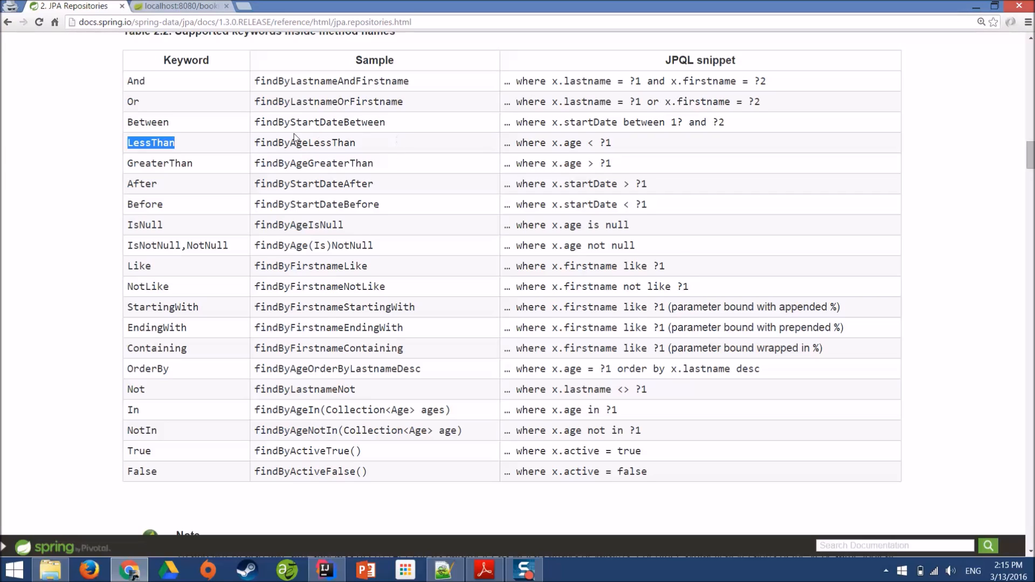
click(323, 569)
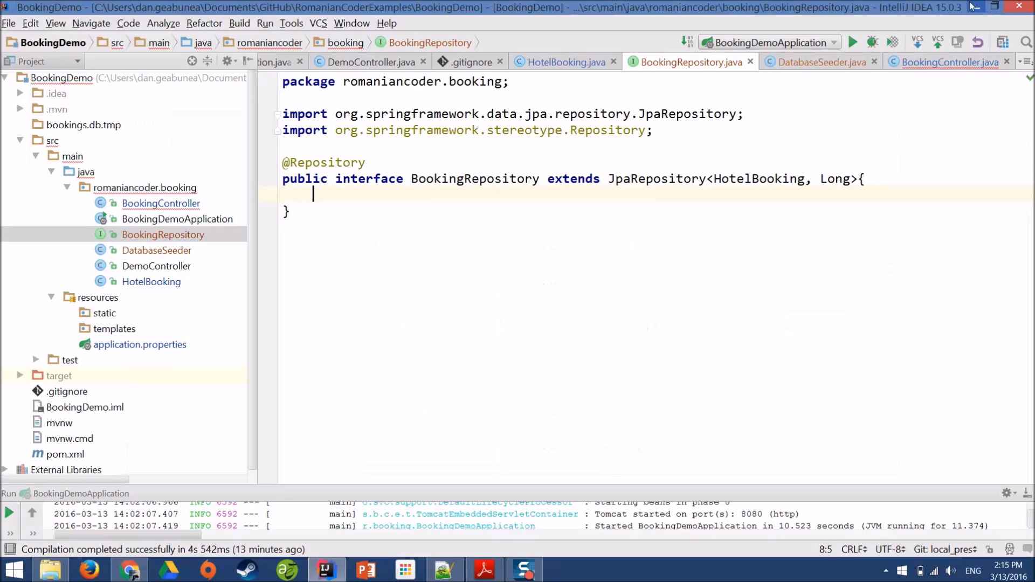
Step: Declare List<HotelBooking> findByPricePerNightLessThan(double price) in BookingRepository
text(LI)
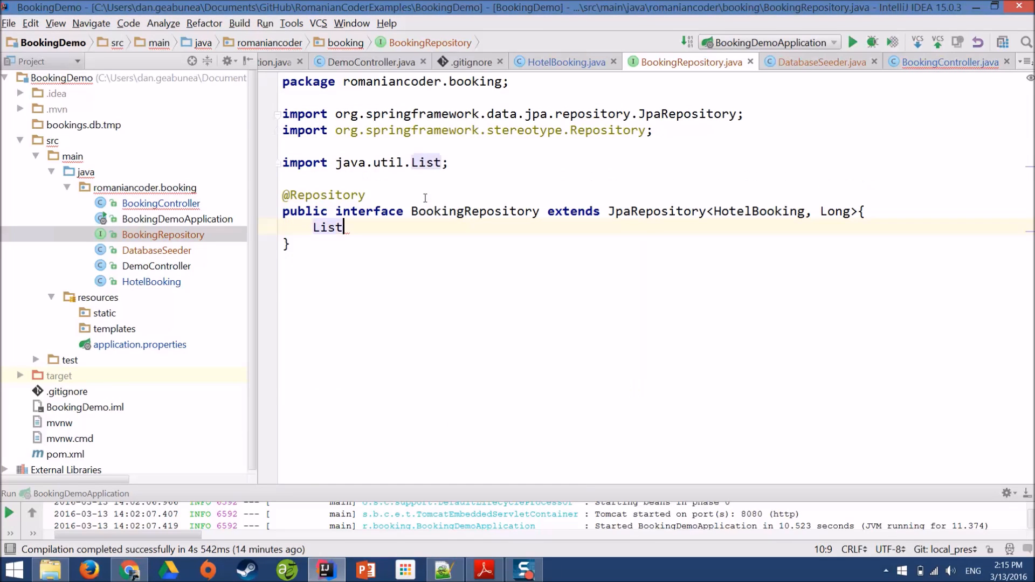
text(<HotelBooking>)
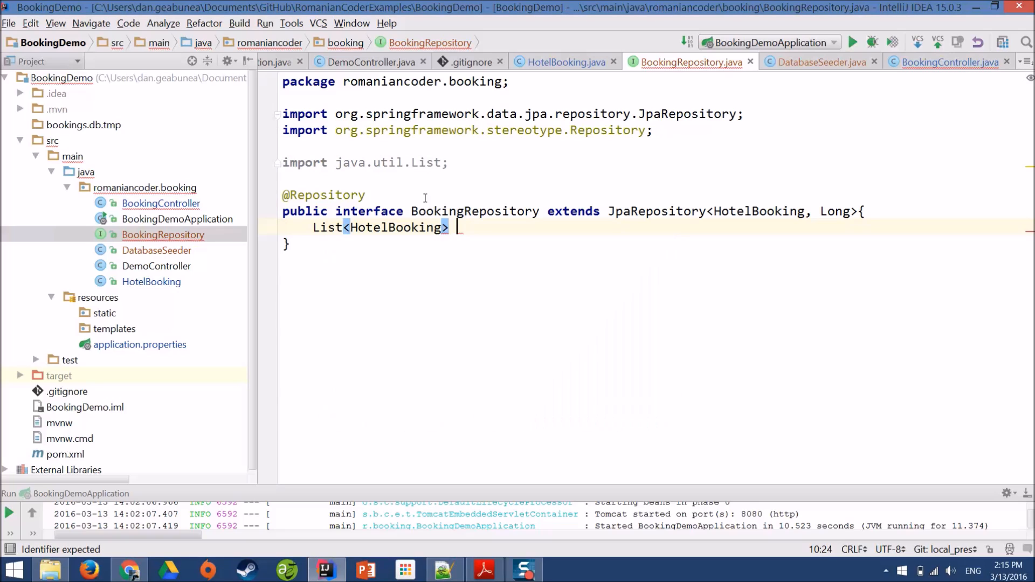
text(findBy)
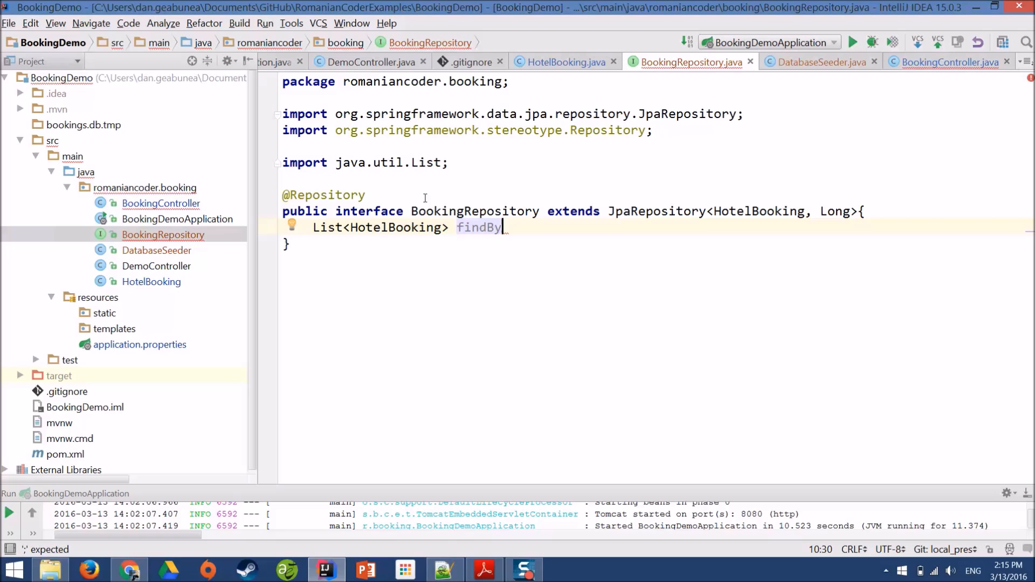
text(Price)
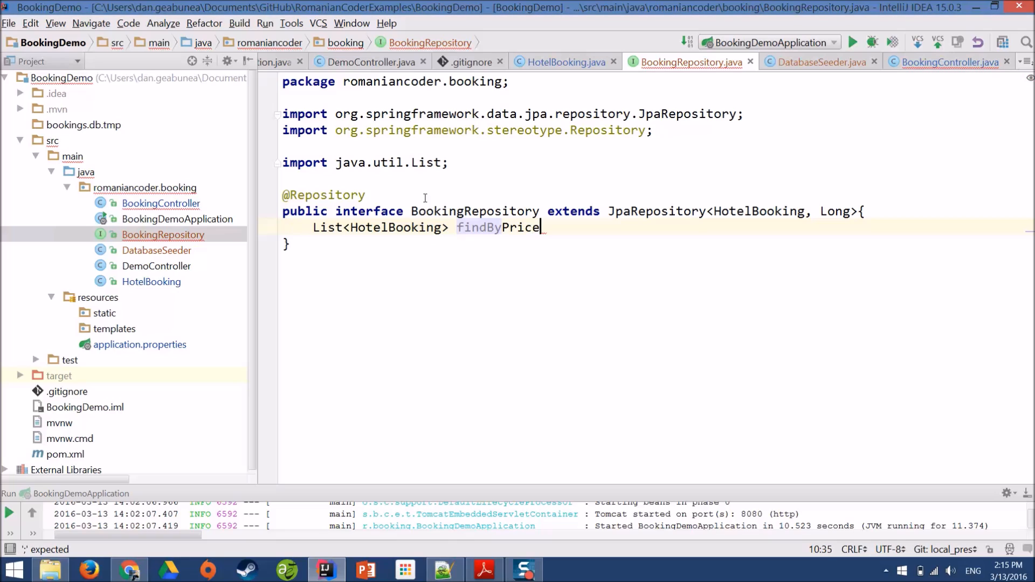
text(PerNight)
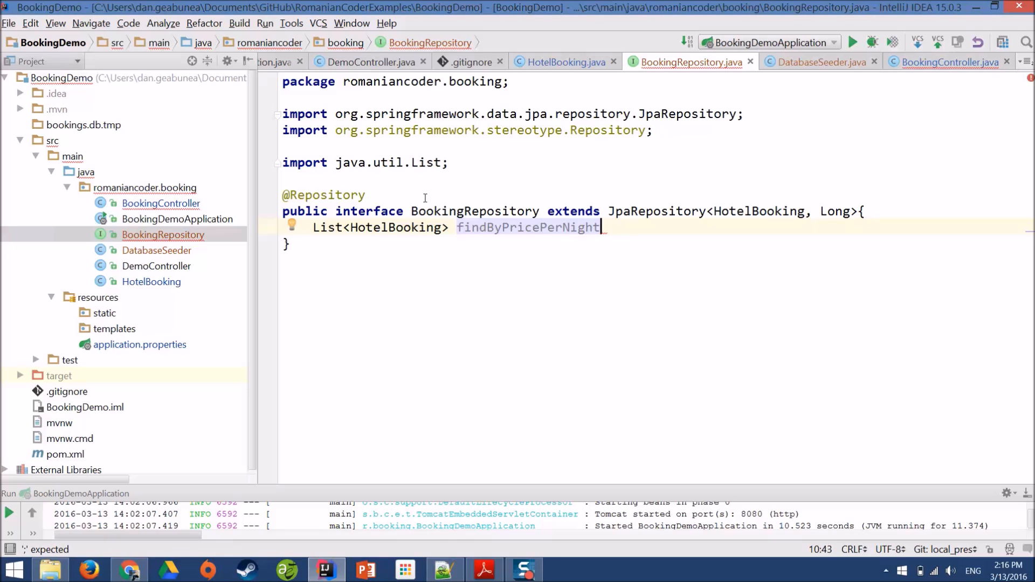
text(LessThan()
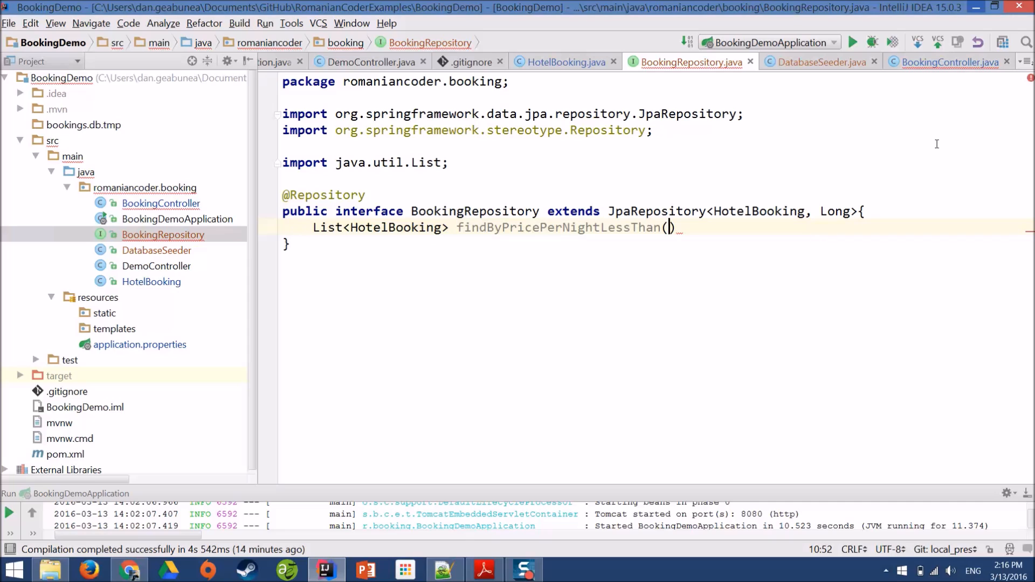
text(double)
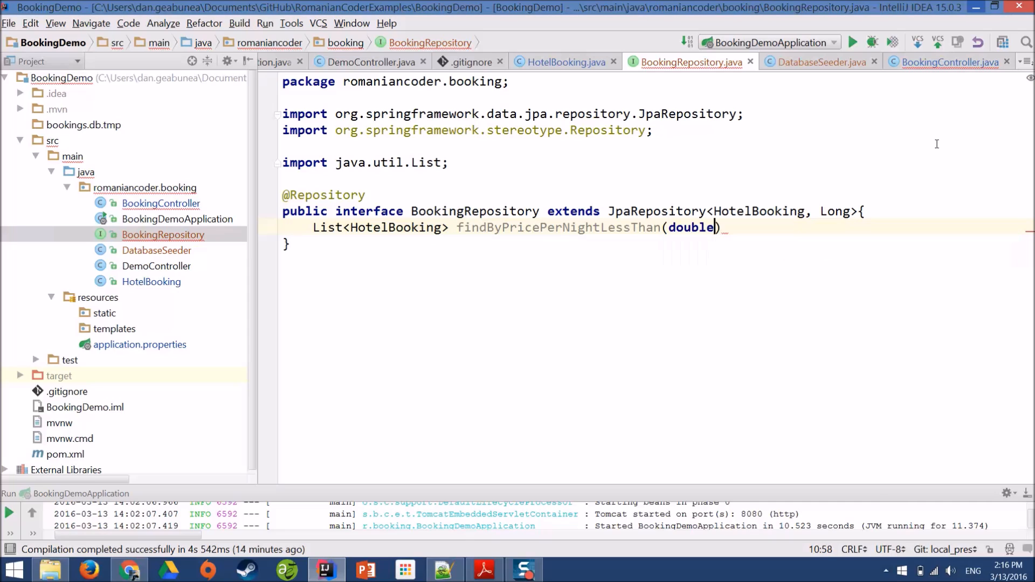
text(price)
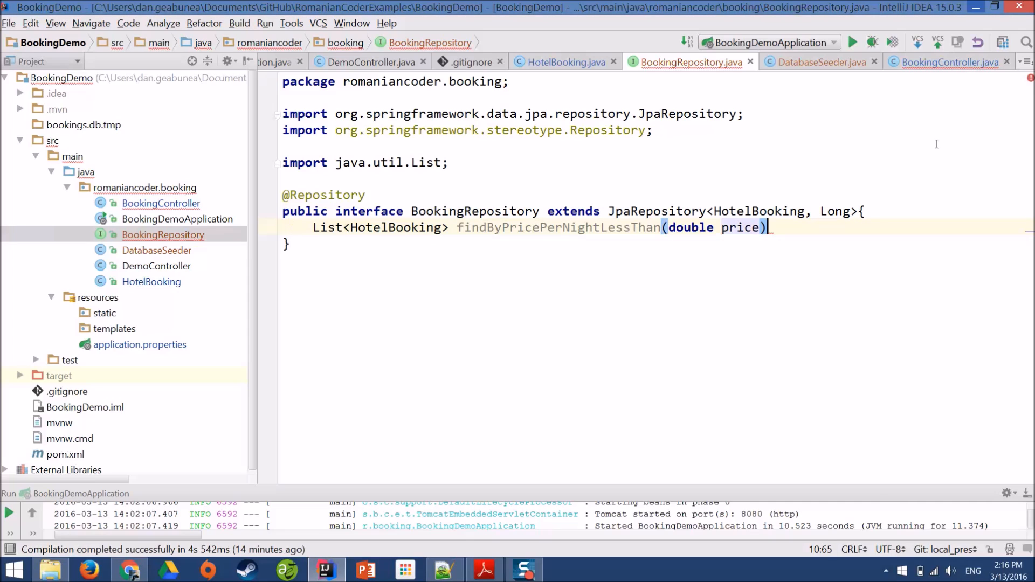
text(;)
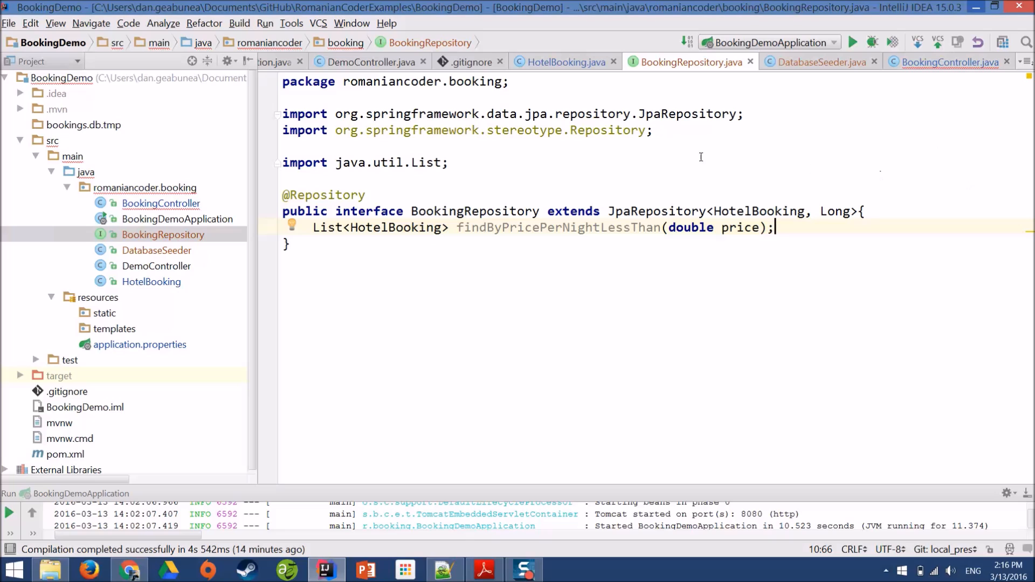
Step: Select the new method name for reuse and return to BookingController
double_click(556, 227)
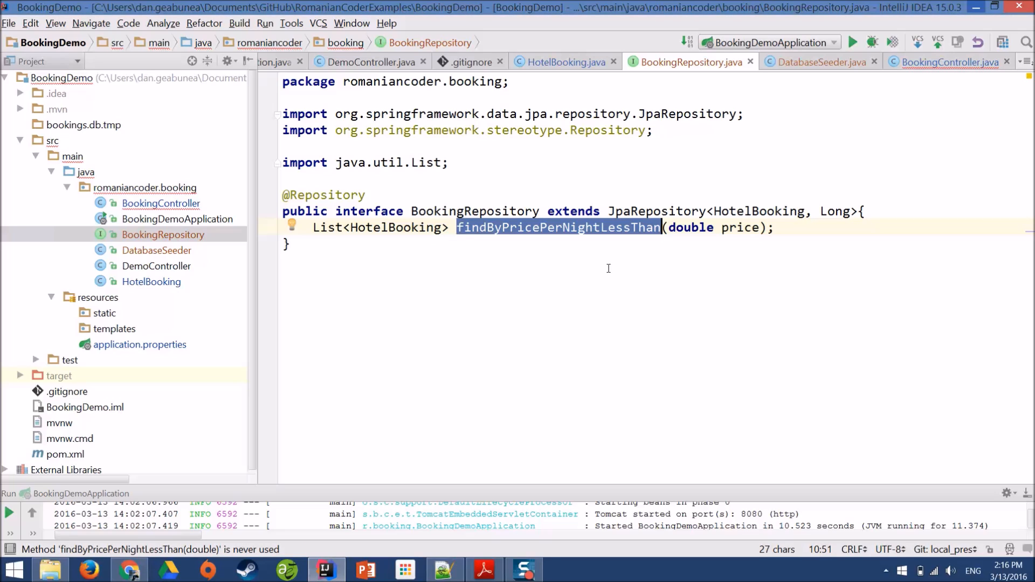
mouse_move(520, 245)
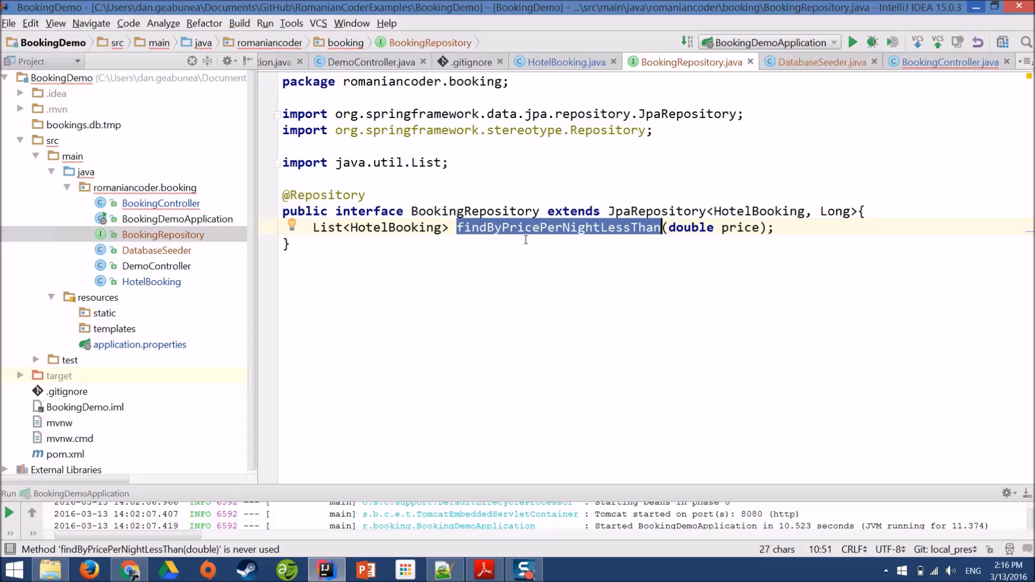
click(161, 203)
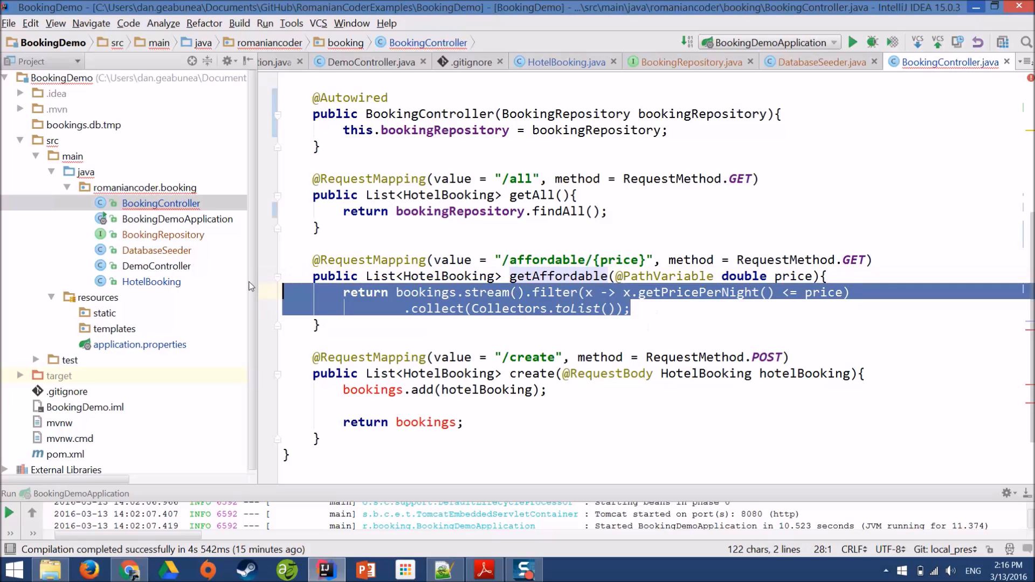
Step: Replace getAffordable's stream filter with return bookingRepository.findByPricePerNightLessThan(price)
key(Delete)
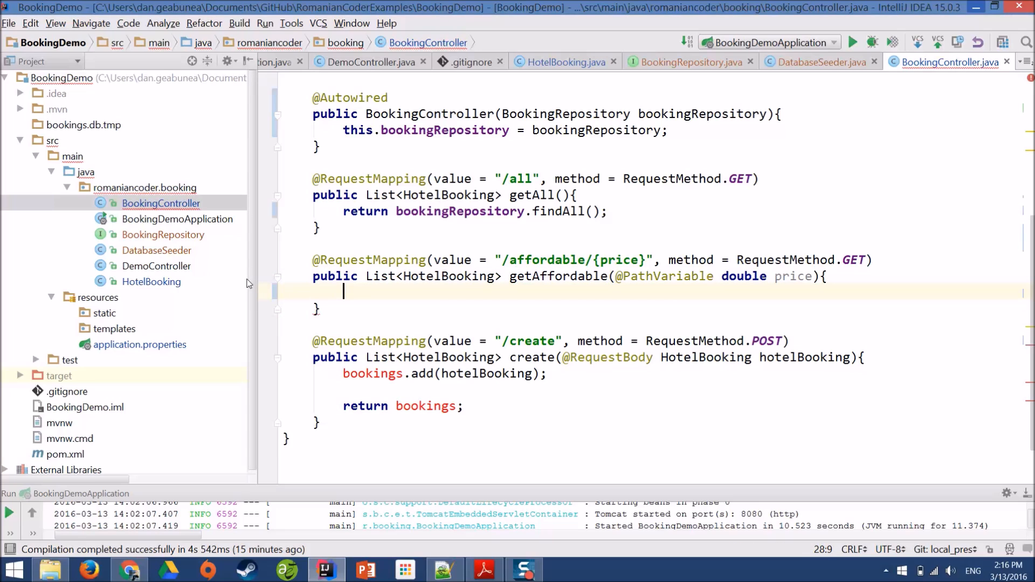
text(return bookingRepository.findByPricePerNightLessThan(price)l;)
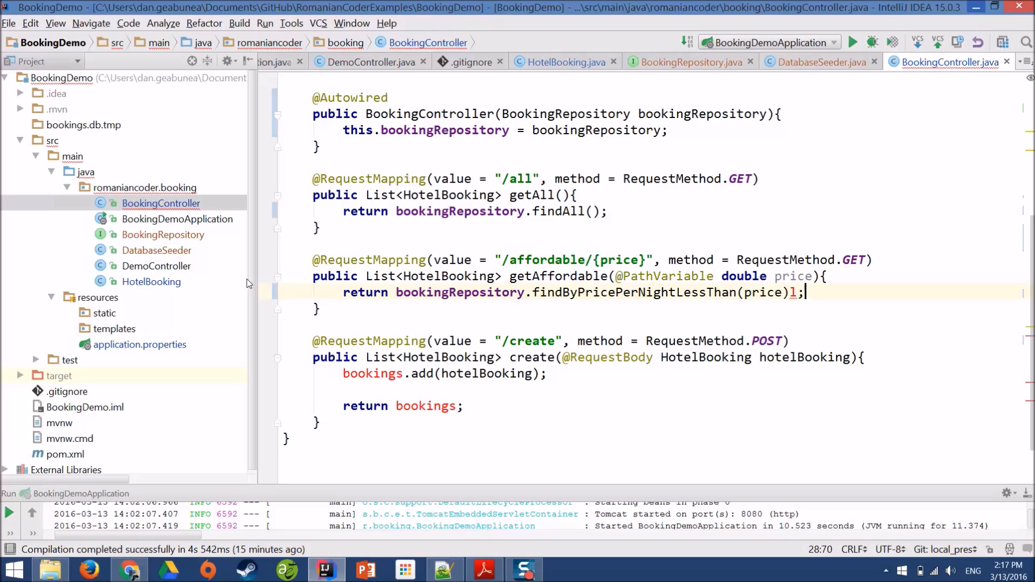
key(Backspace)
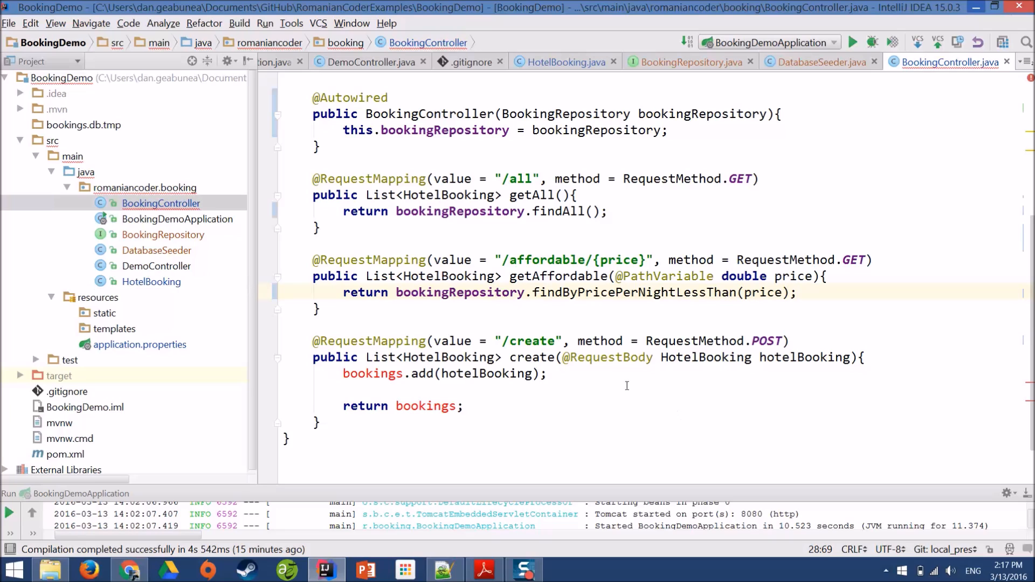
scroll(down, 3)
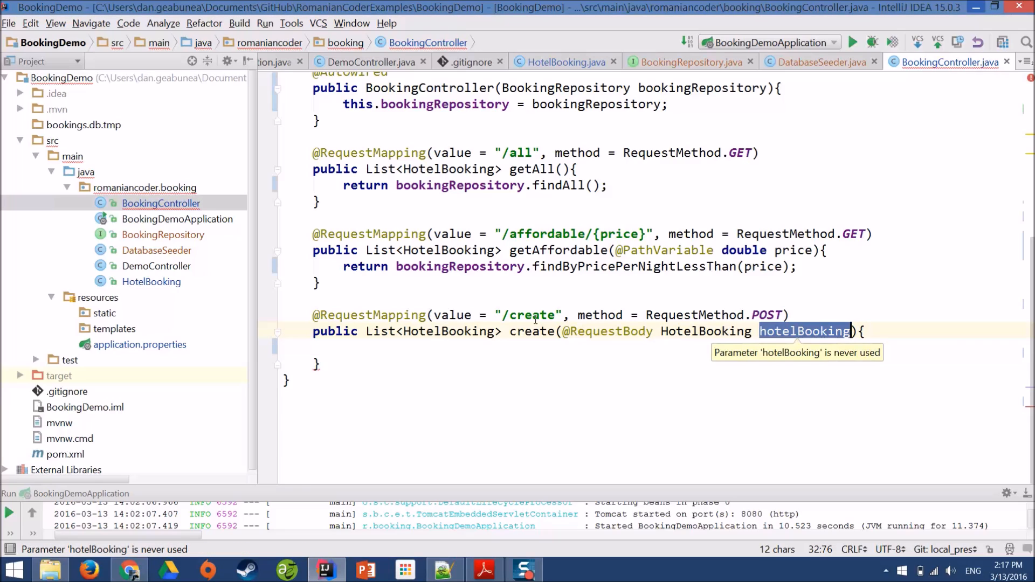
Step: Make create save through bookingRepository and return bookingRepository.findAll()
text(b)
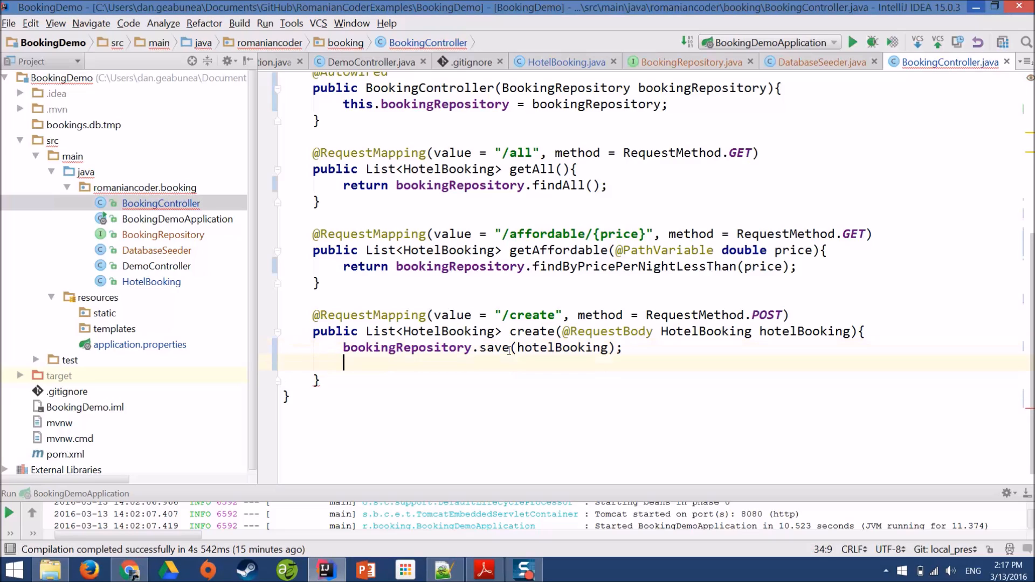
text(return)
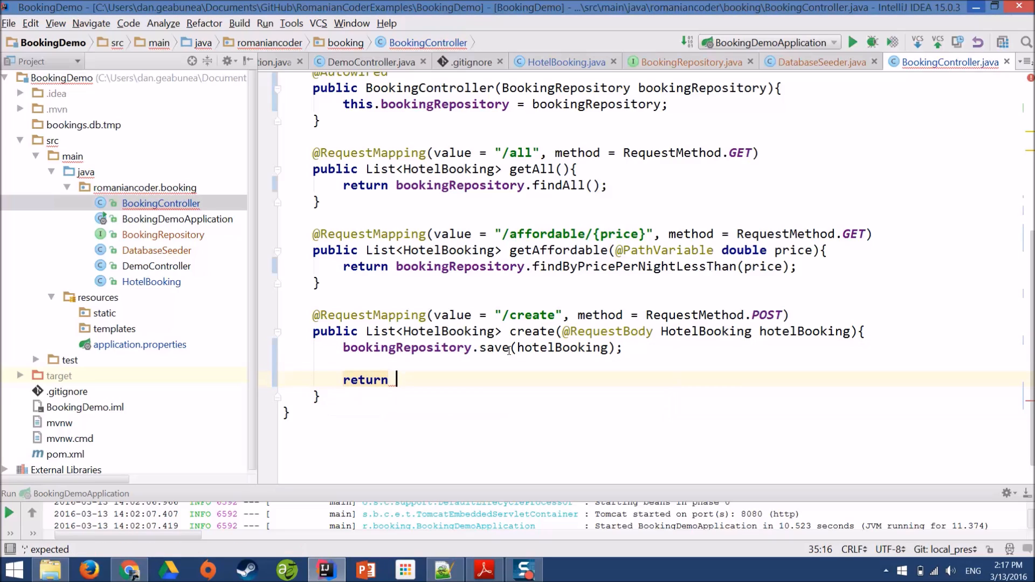
text(bo)
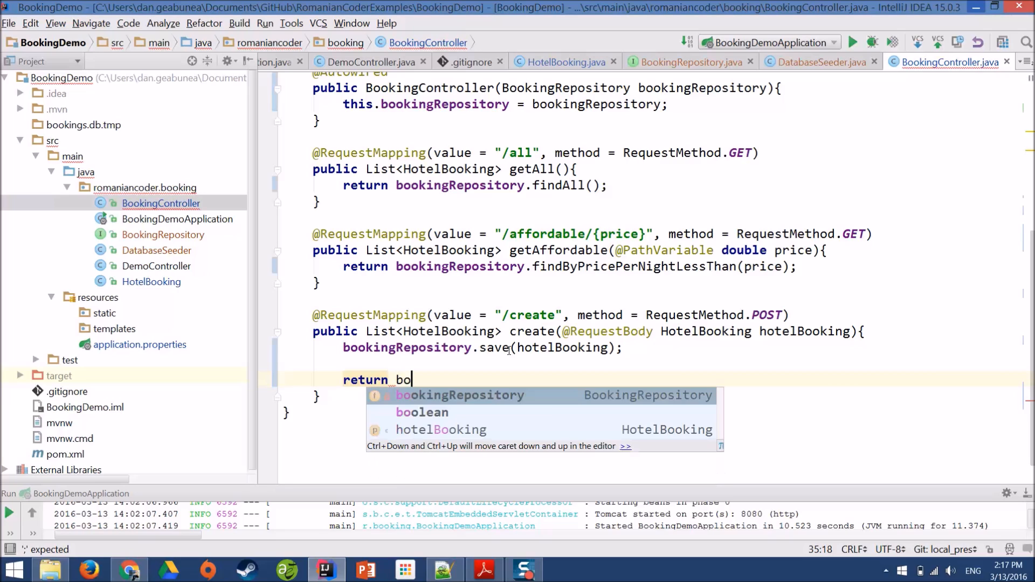
text(okingRepository.fin)
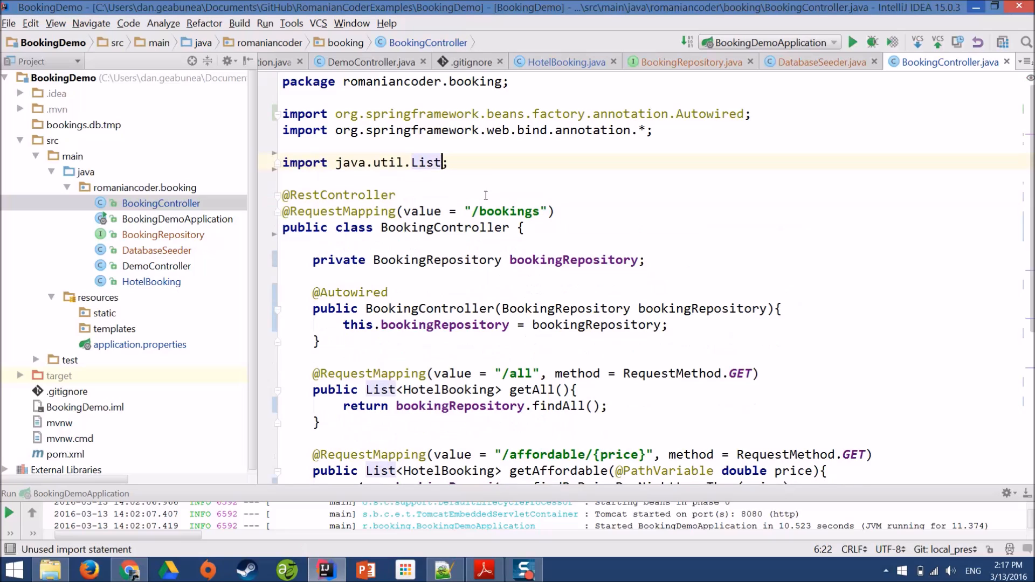
scroll(down, 3)
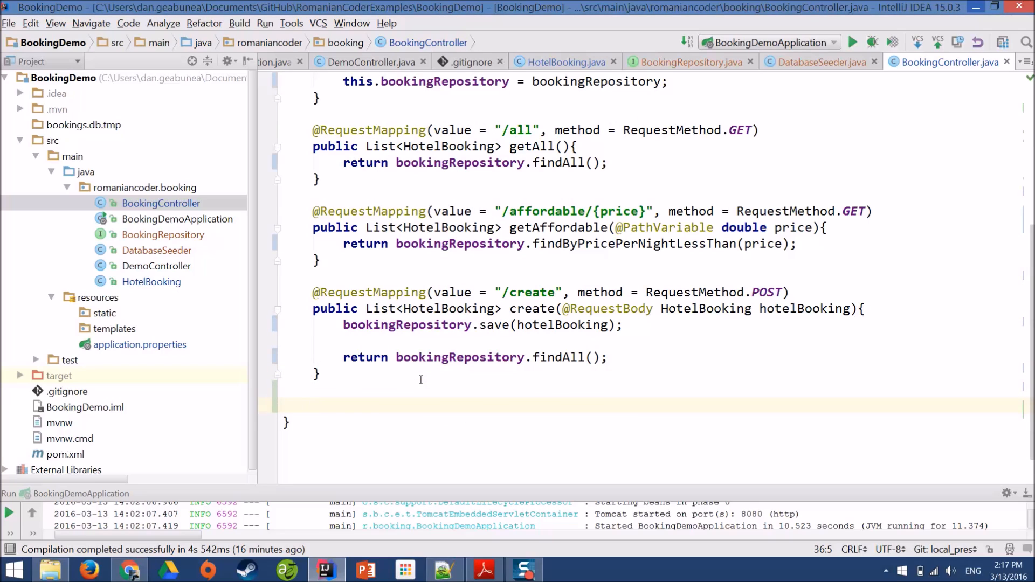
text(public)
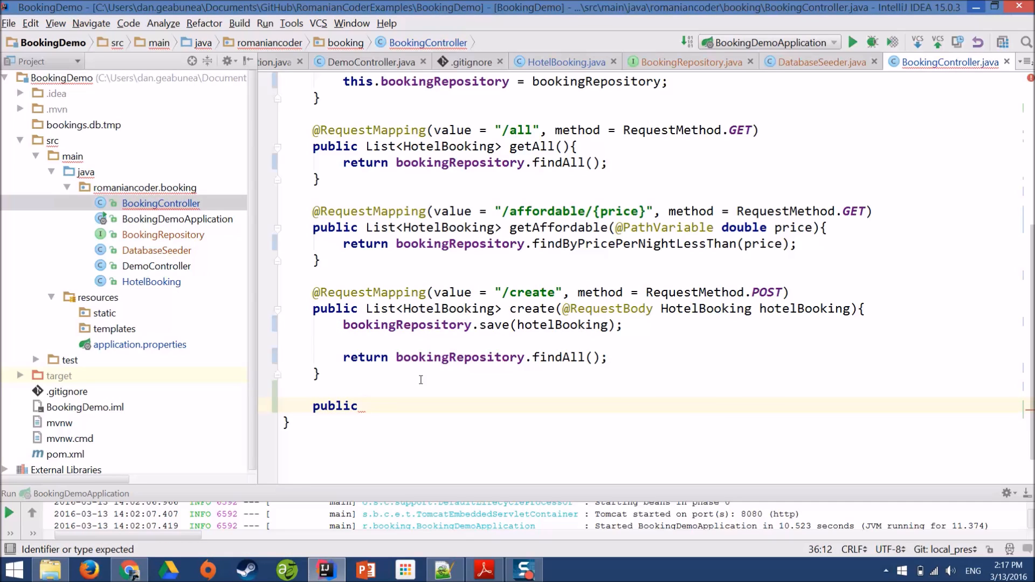
text(List)
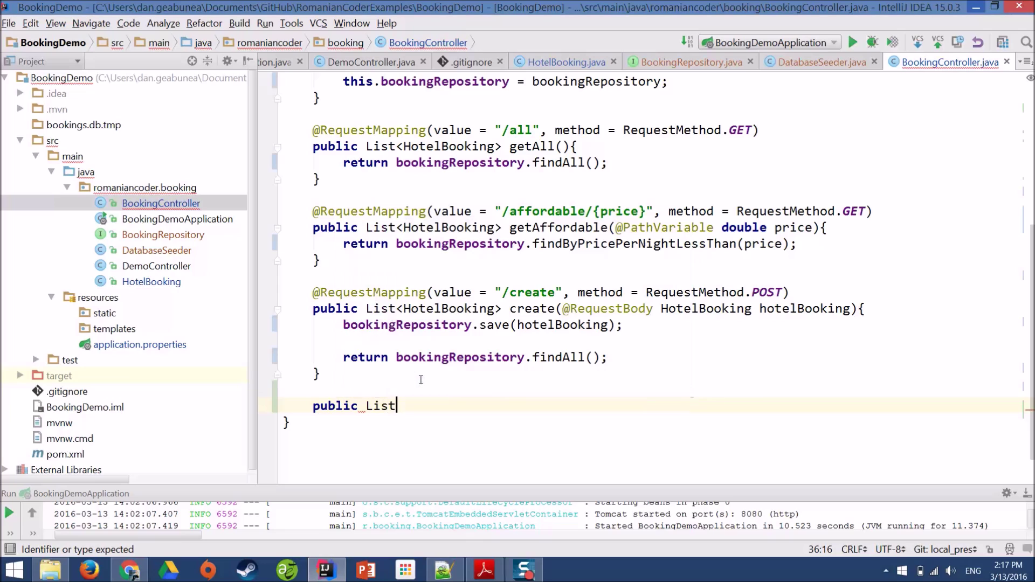
text(<HotelBooking>)
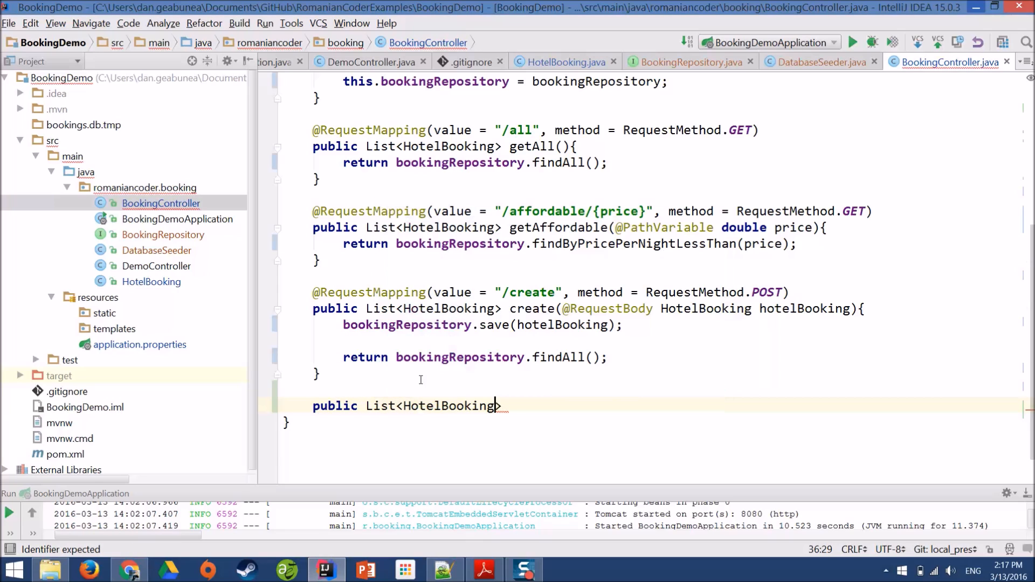
text(remove)
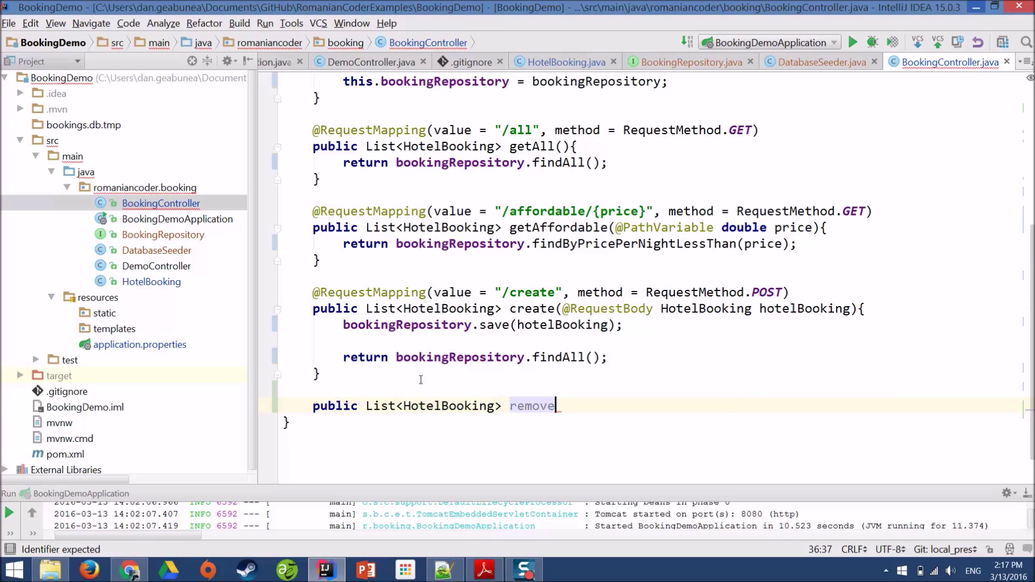
text(())
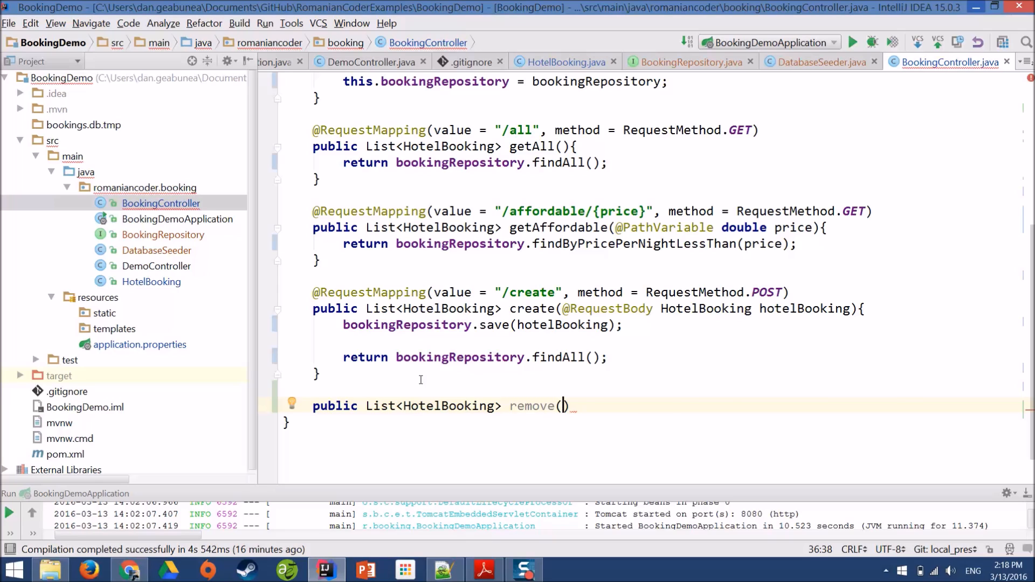
text(@PathVariable lon)
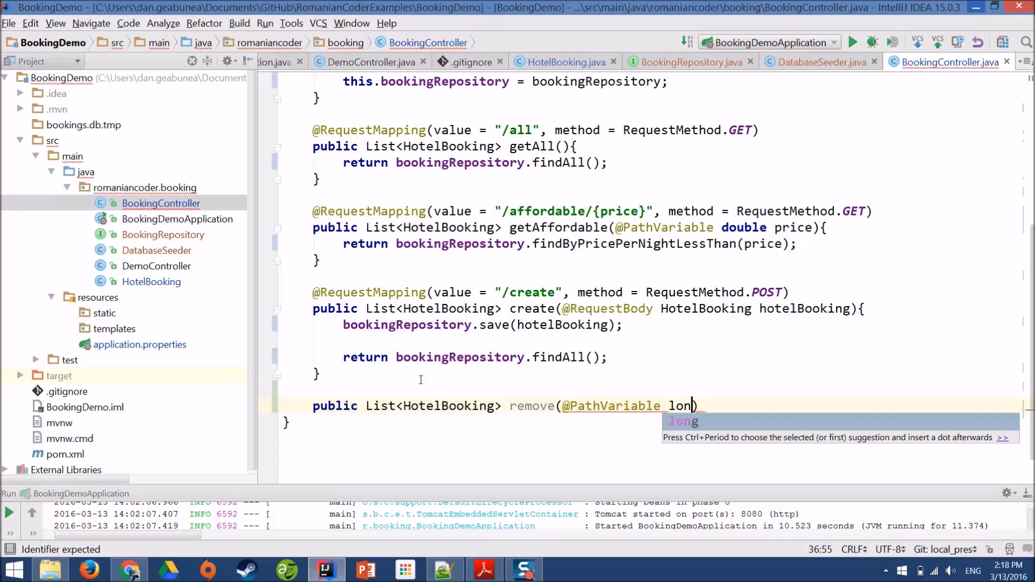
text(id){)
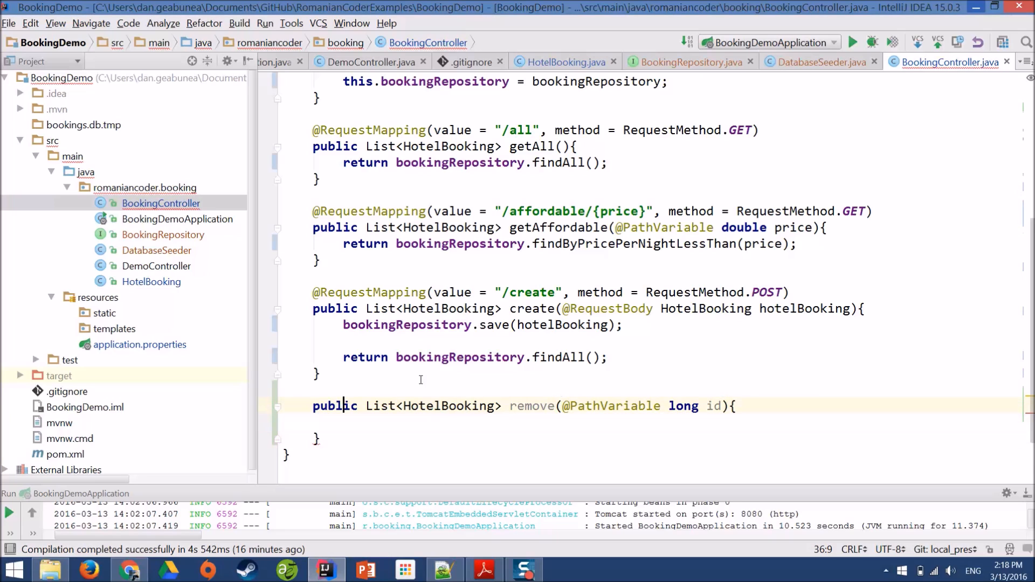
Step: Map remove to "/delete/{id}" with method = RequestMethod.GET
text(@RequestMapping(value = ))
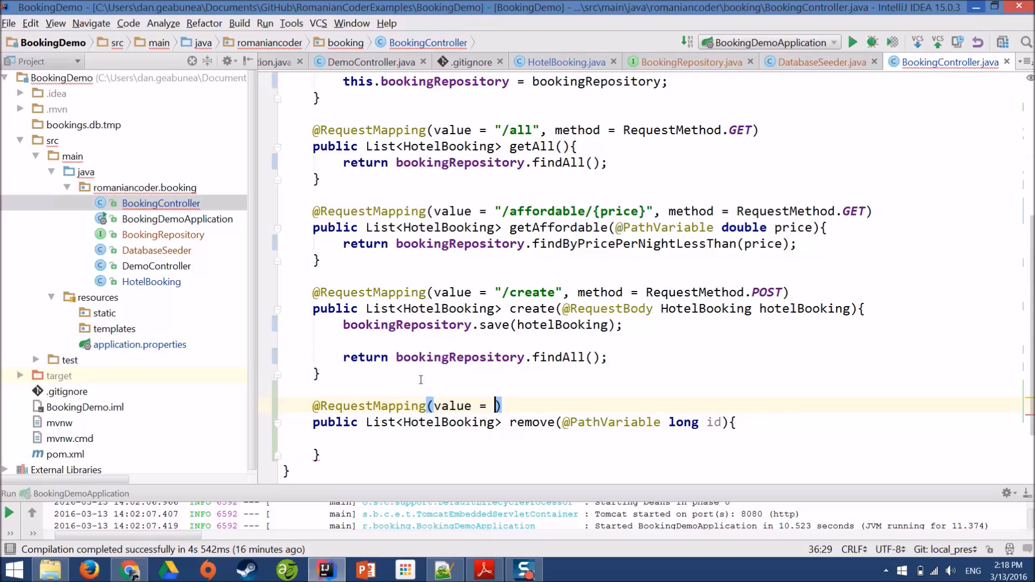
text("/delete")
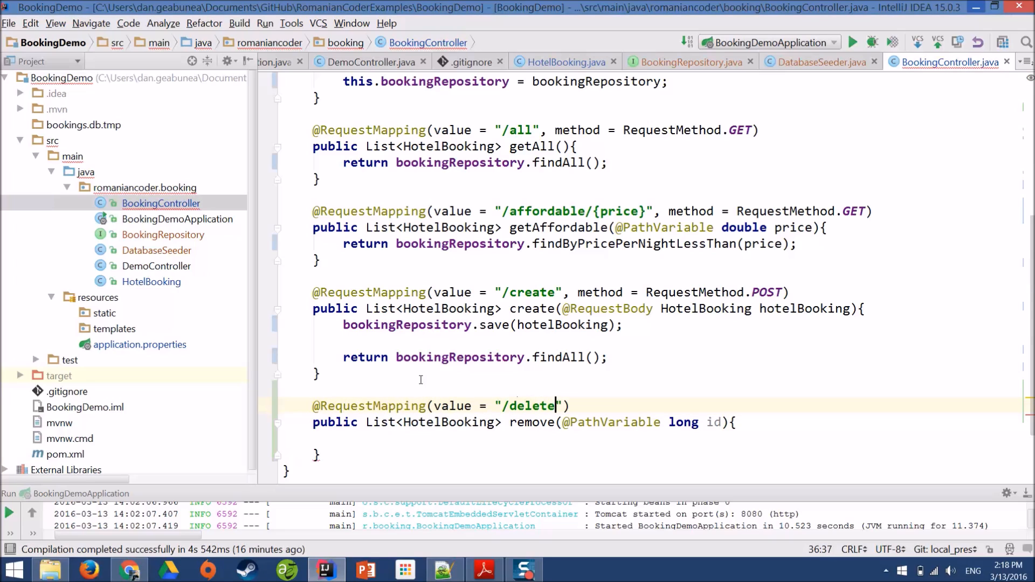
text(/{i)
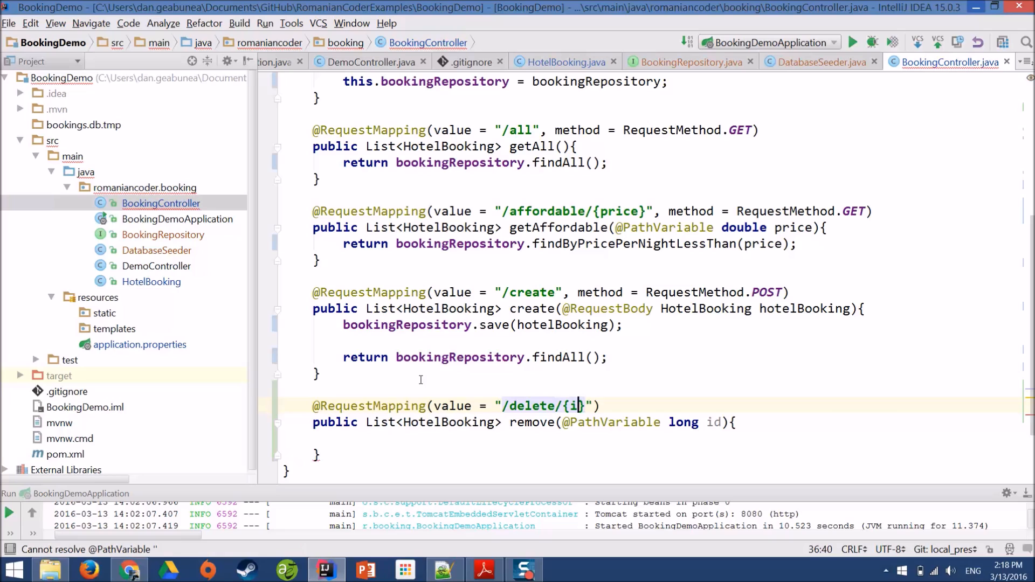
text(d})
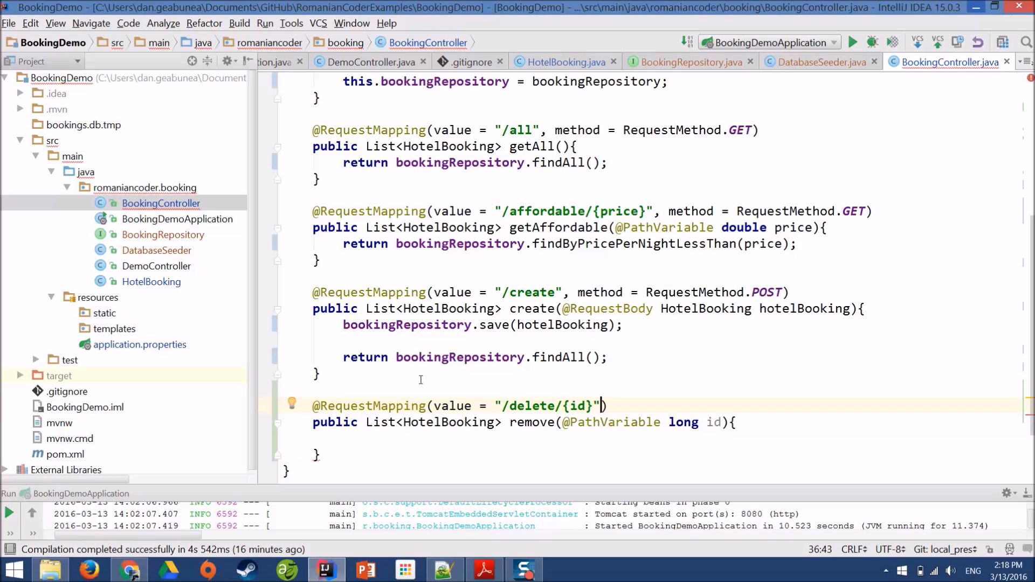
text(, method =)
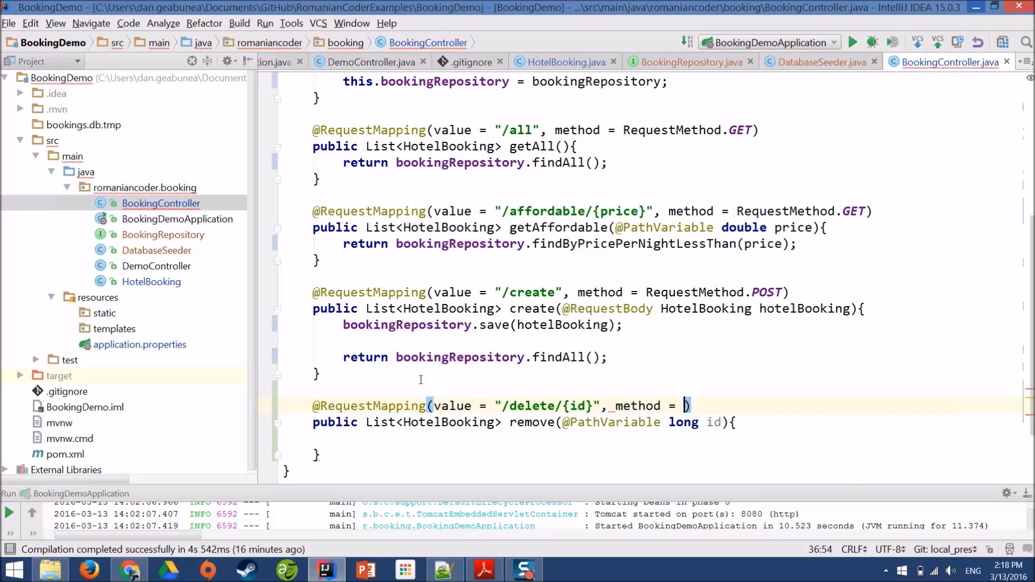
text(RequestMethod.GET)
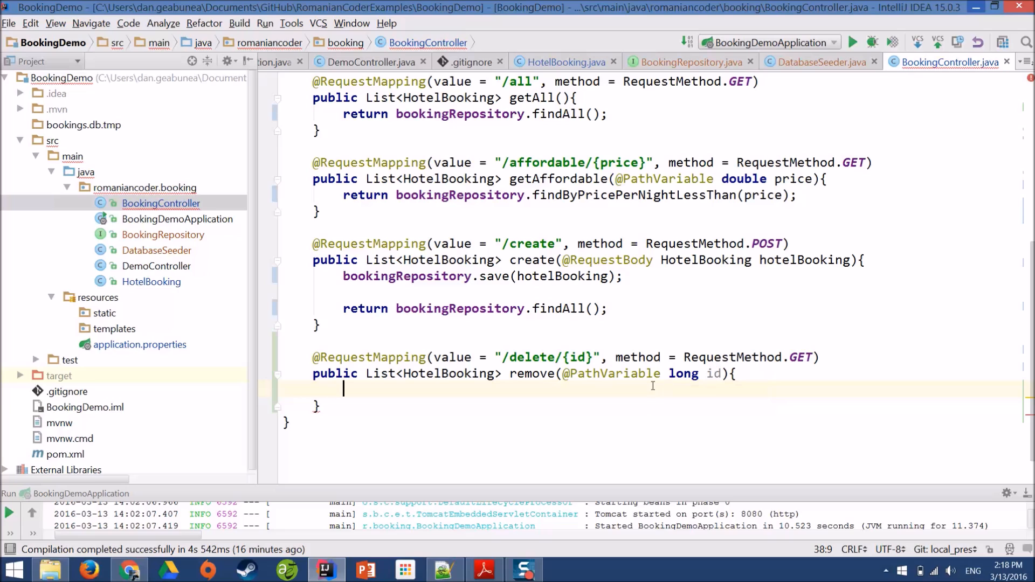
Step: Have remove call bookingRepository.delete(id) via code completion
text(bookingRepository.)
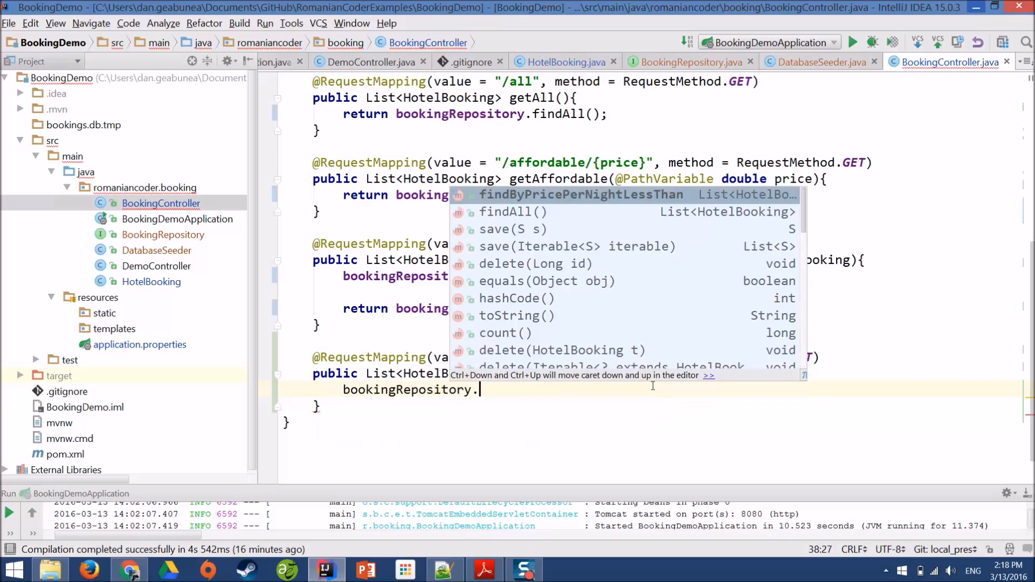
text(de)
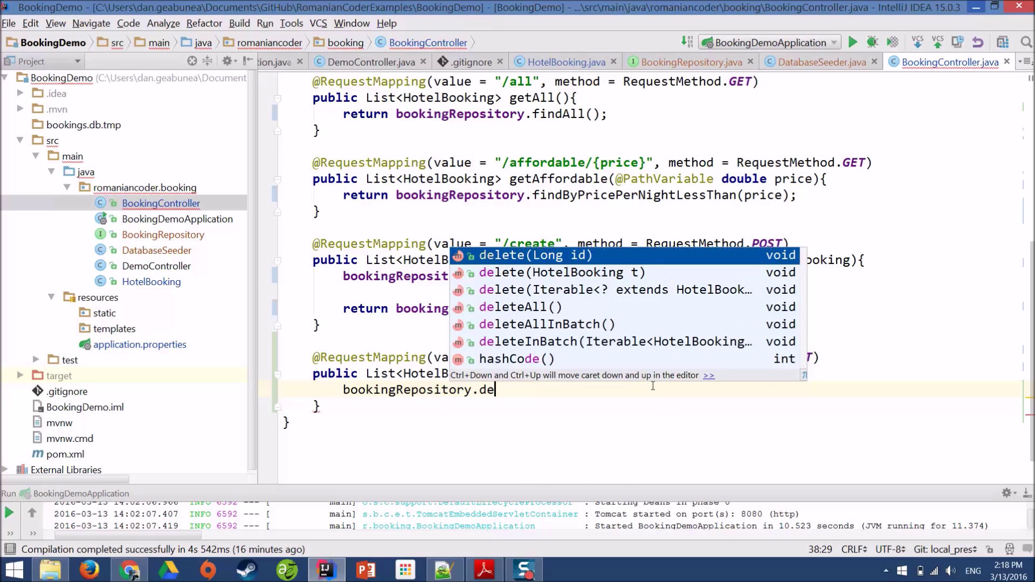
click(535, 255)
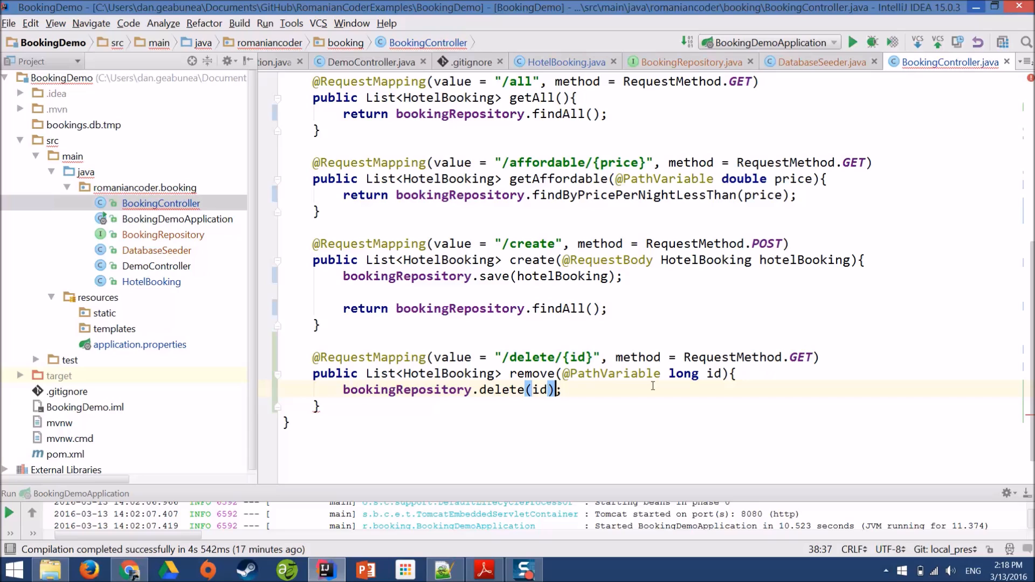
mouse_move(507, 412)
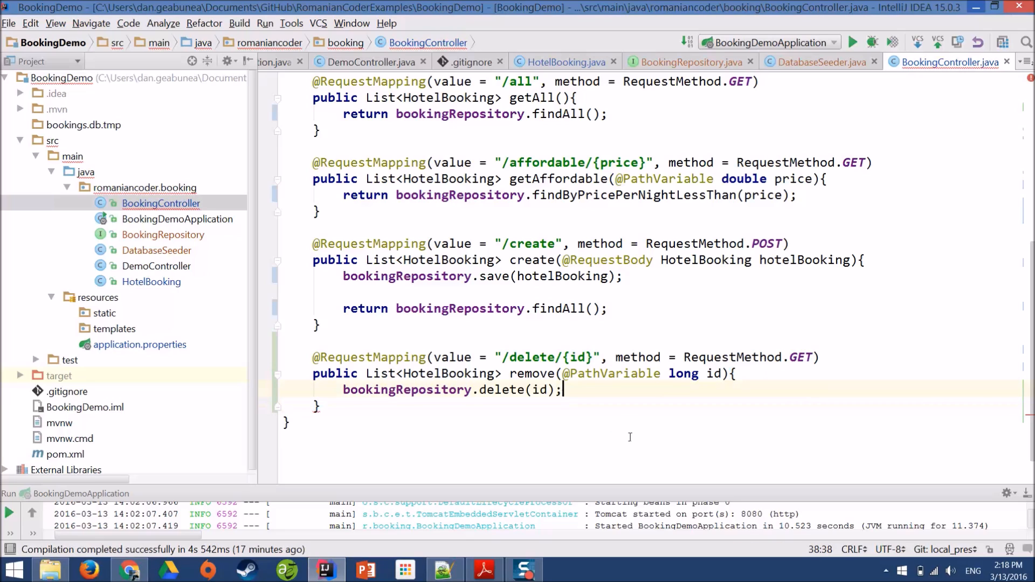
Step: Add return bookingRepository.findAll(); after the delete call in remove()
key(Enter)
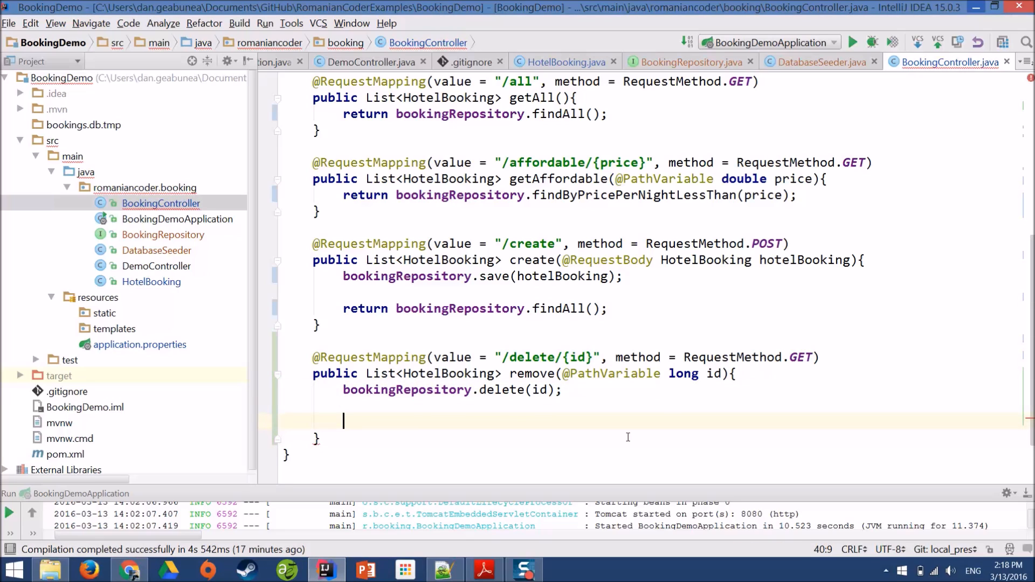
text(return)
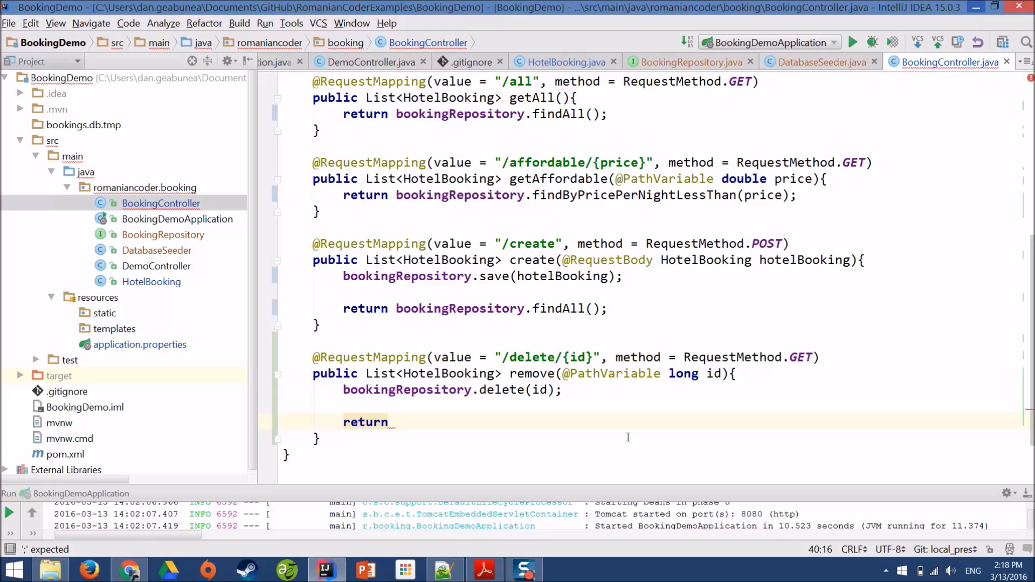
text(bookingRepository.findAll();)
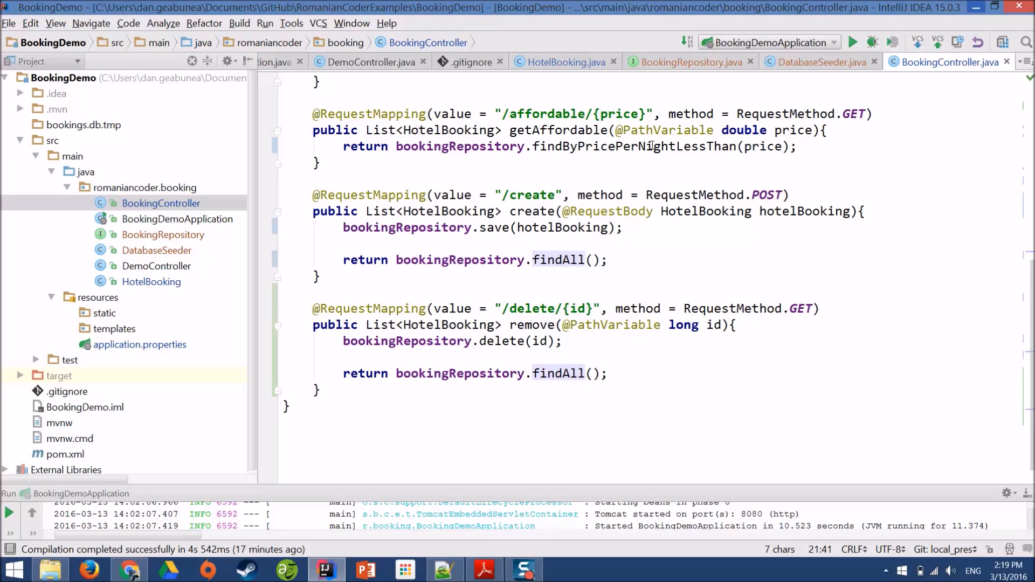
double_click(631, 146)
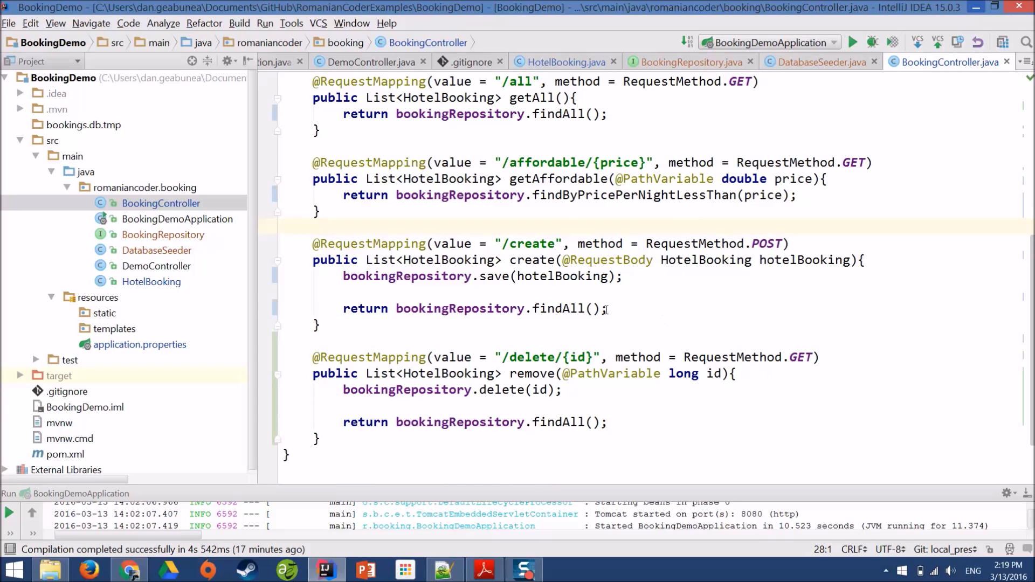
scroll(down, 3)
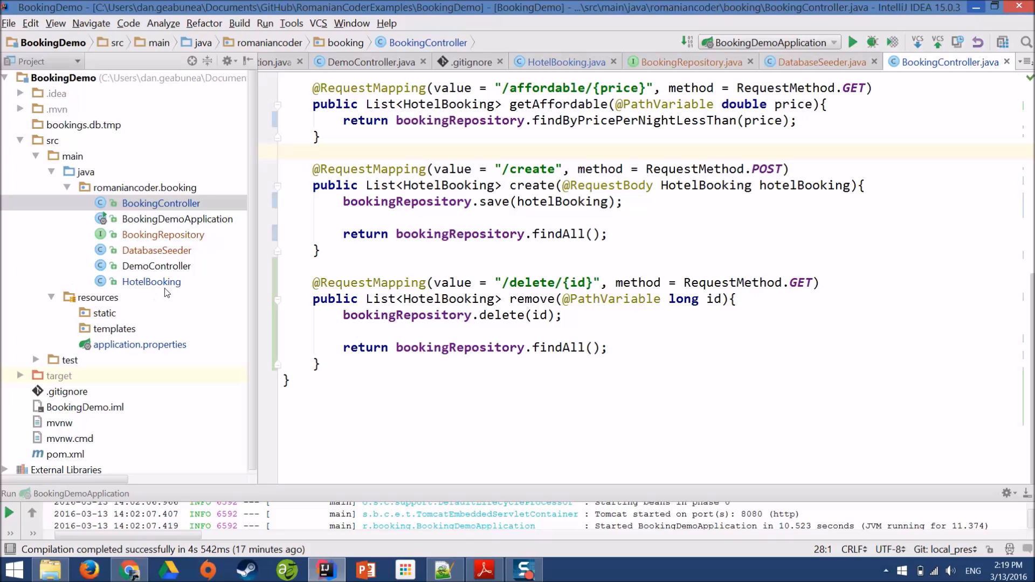
Step: Rerun BookingDemoApplication and confirm restarting the running instance
click(855, 42)
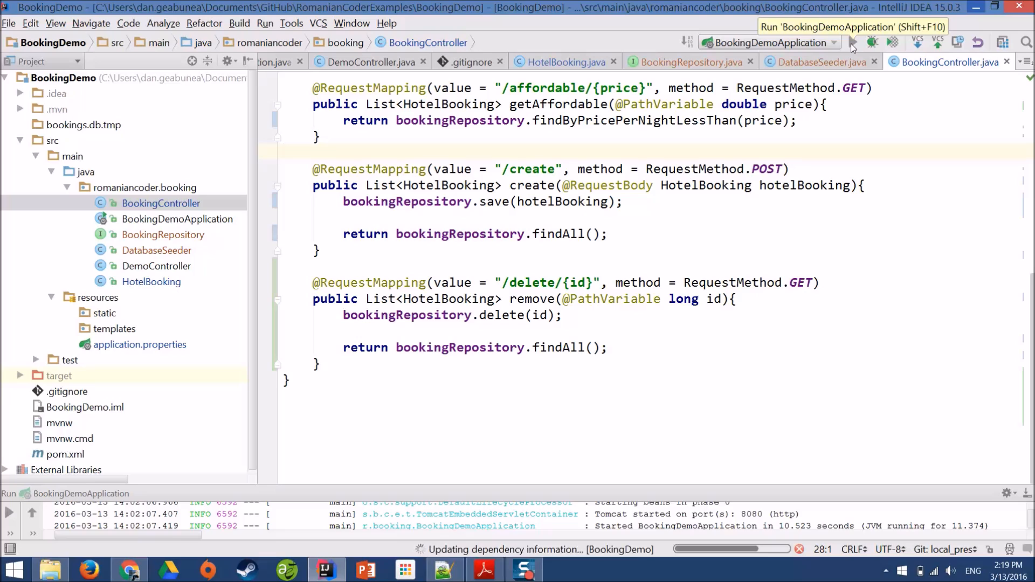
click(852, 43)
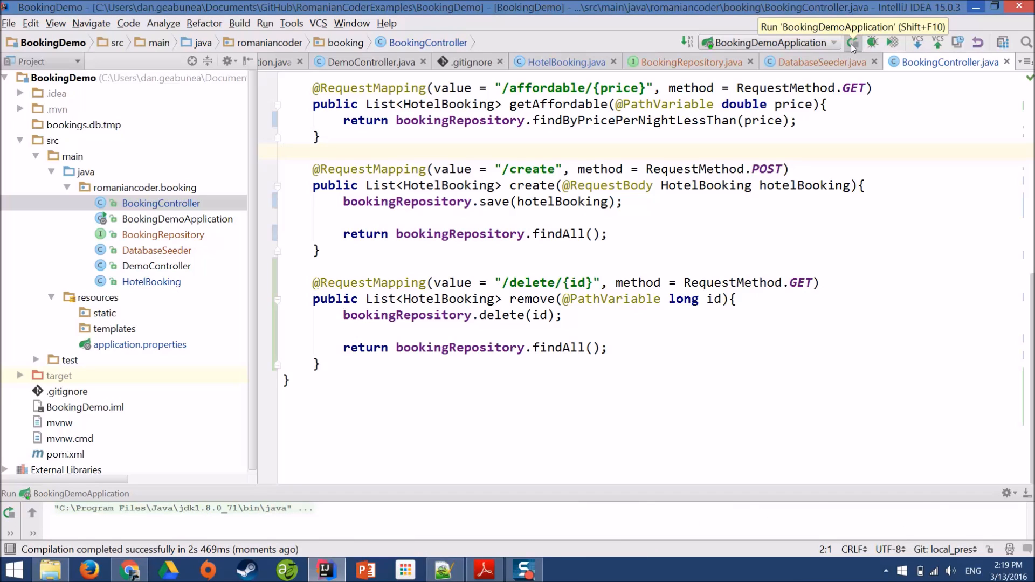
click(853, 42)
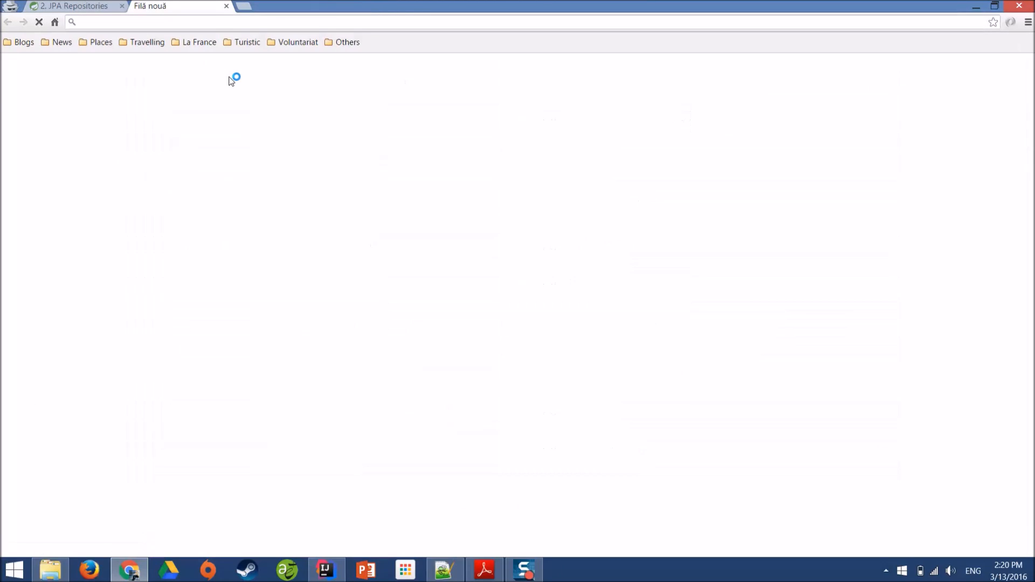
Step: Load localhost:8080/bookings/all to see Marriott, Ibis and Novotel
text(localhost:8080)
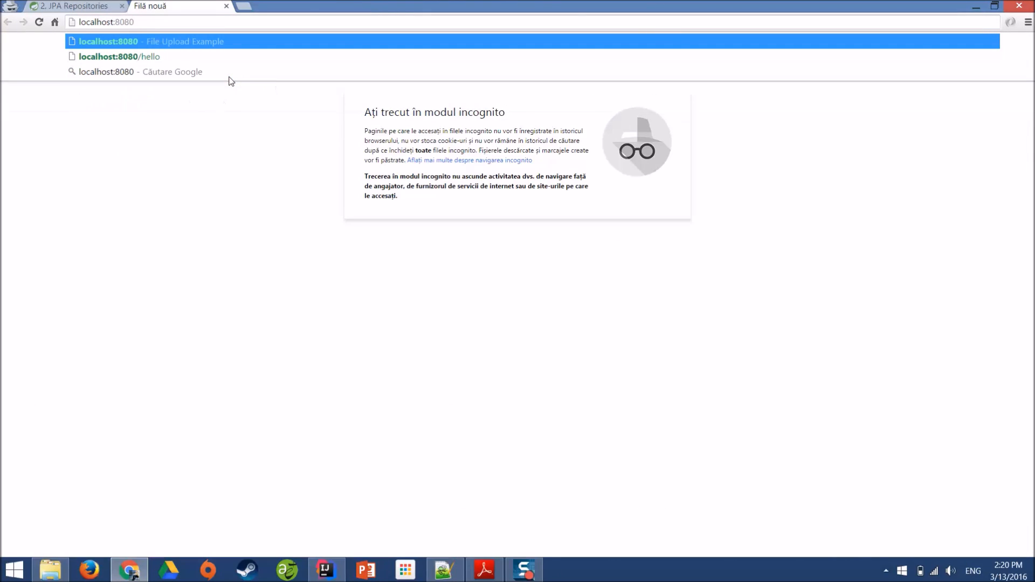
text(/bookings/all)
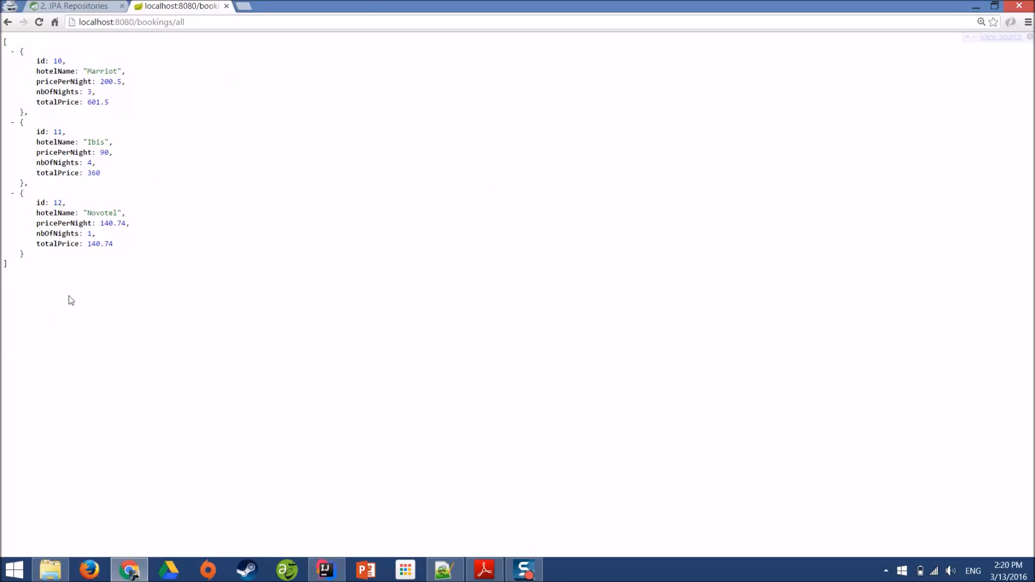
key(ctrl+a)
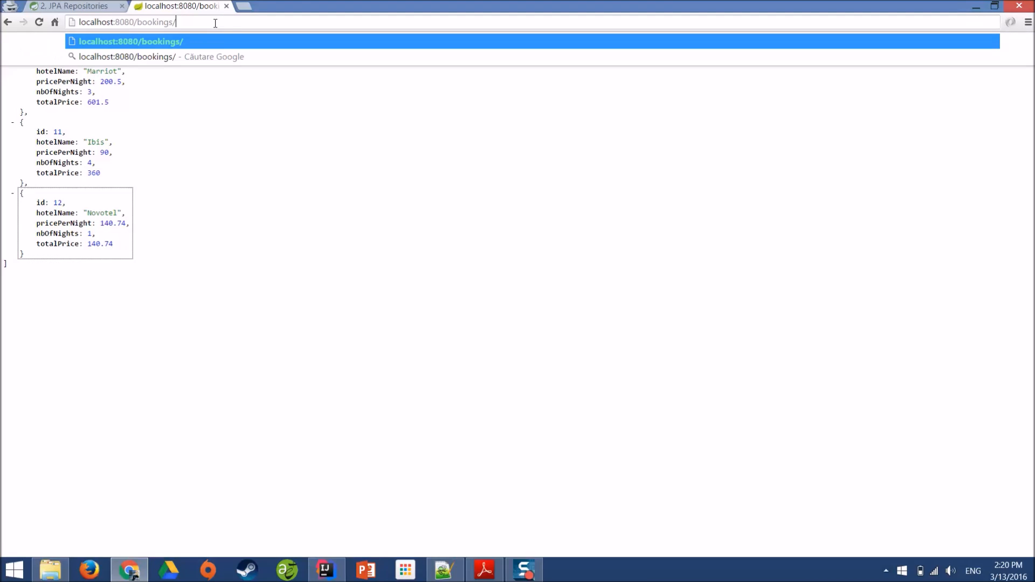
Step: Load bookings/affordable/100 showing only Ibis, then note the Marriott booking's id 10
text(afforda)
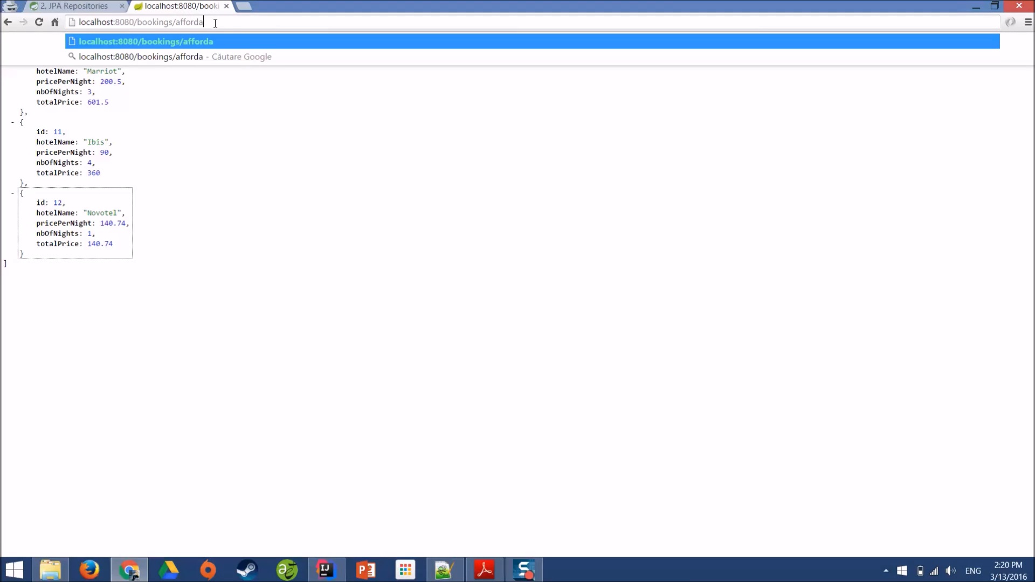
text(ble/10)
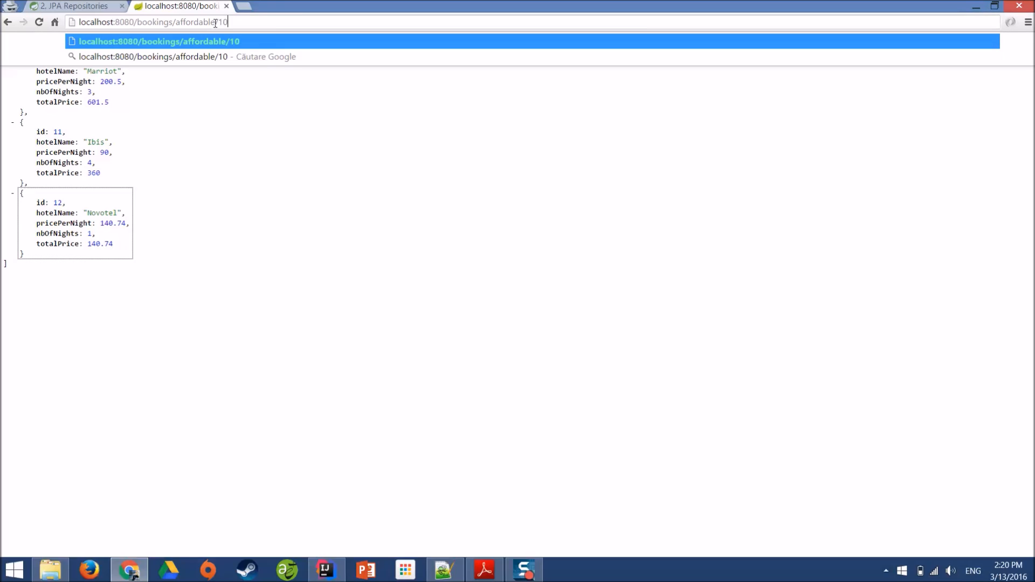
key(Enter)
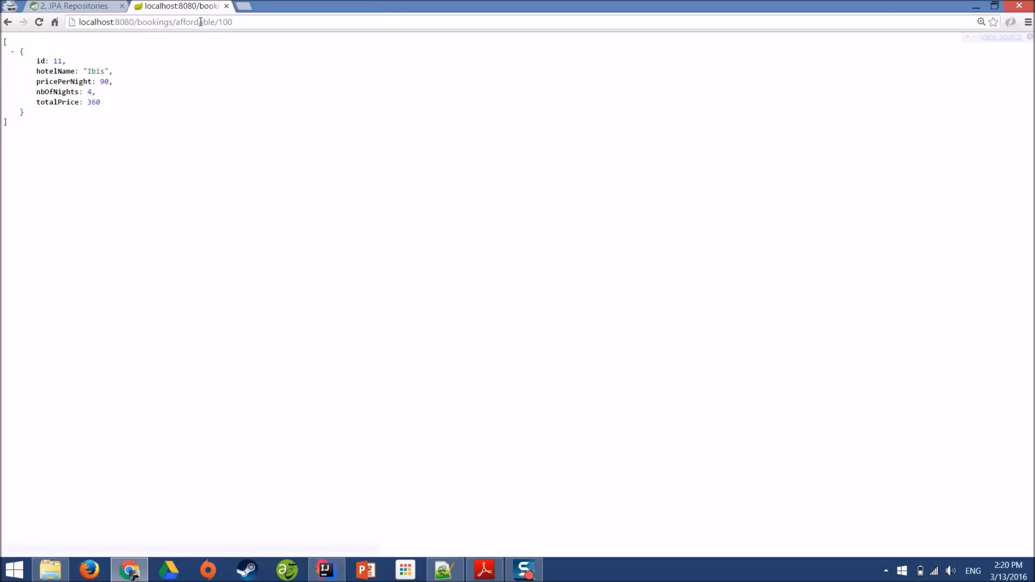
double_click(202, 22)
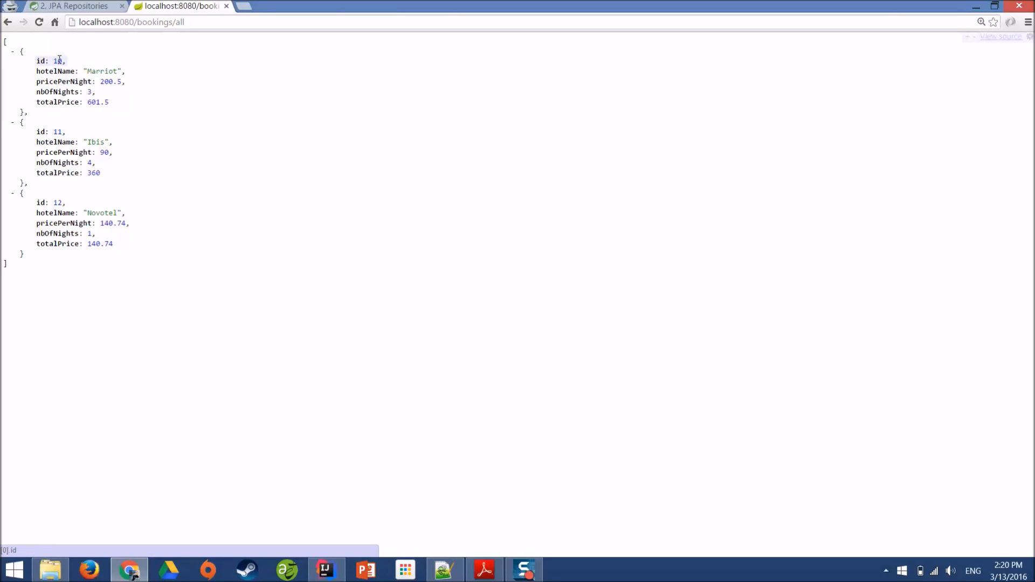
Step: Try /bookings/remove/10, check the mapping in the controller, and select the wrong path word to fix it to delete
click(135, 23)
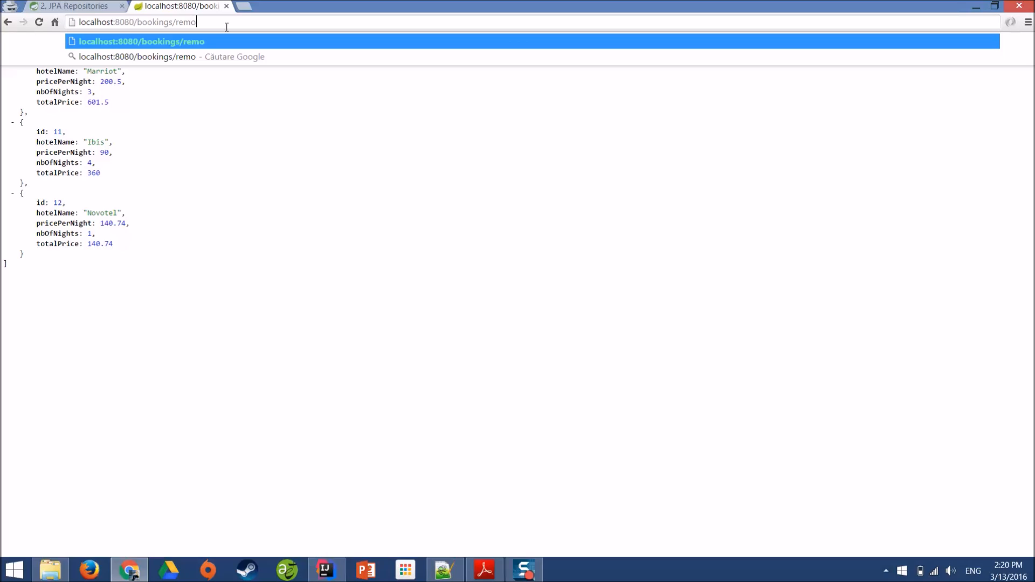
text(ve/10)
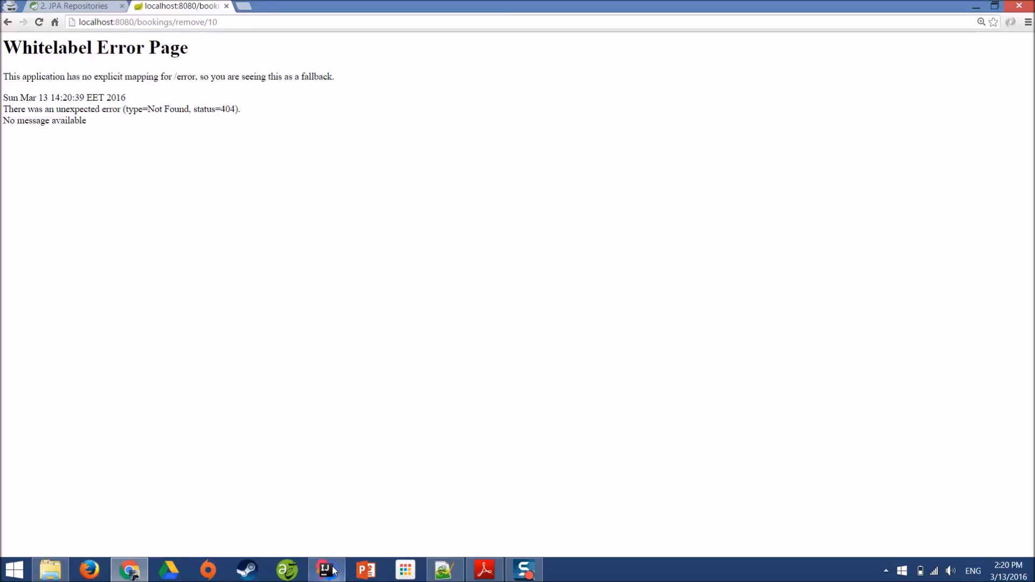
click(326, 569)
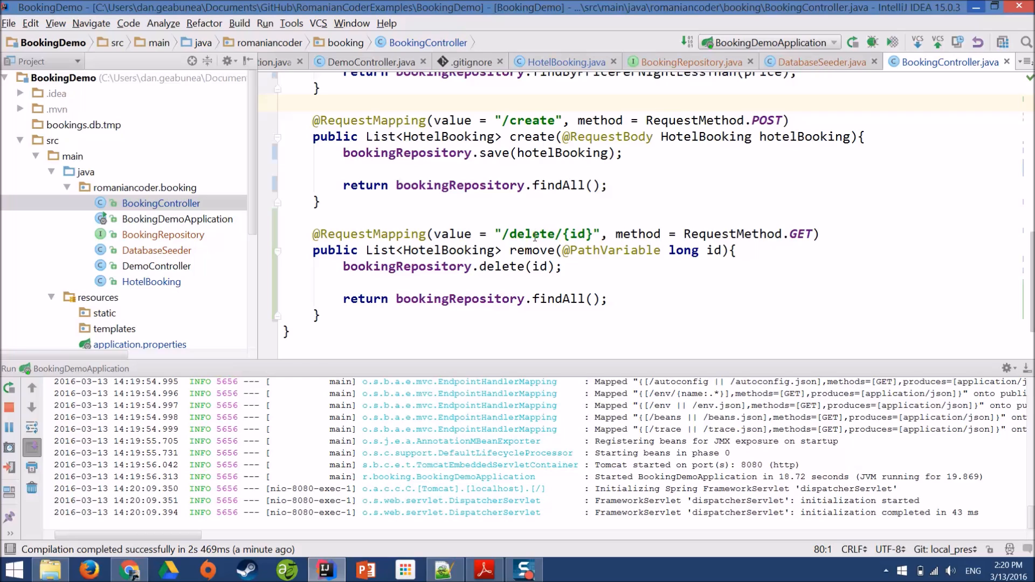
click(122, 566)
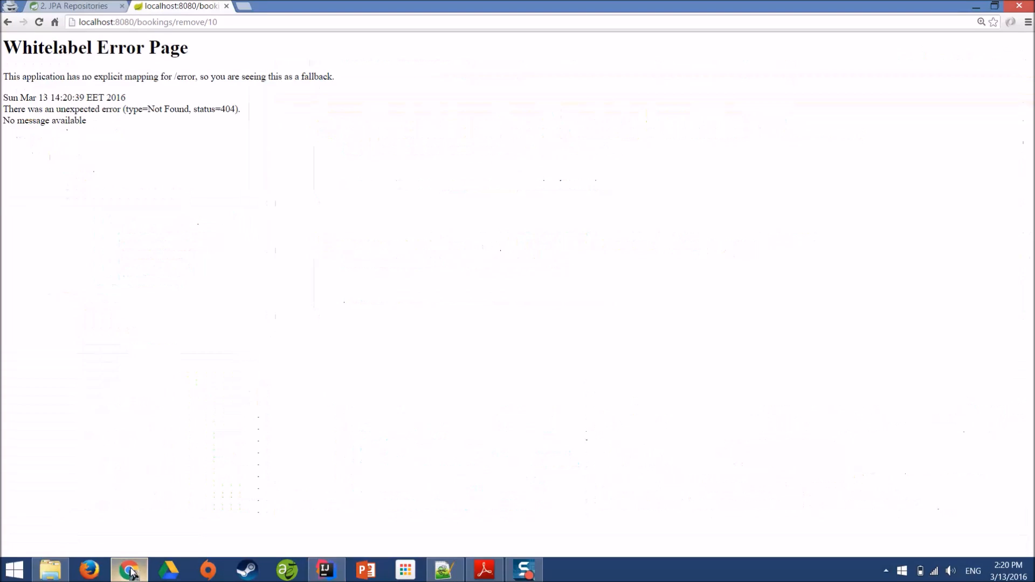
double_click(189, 21)
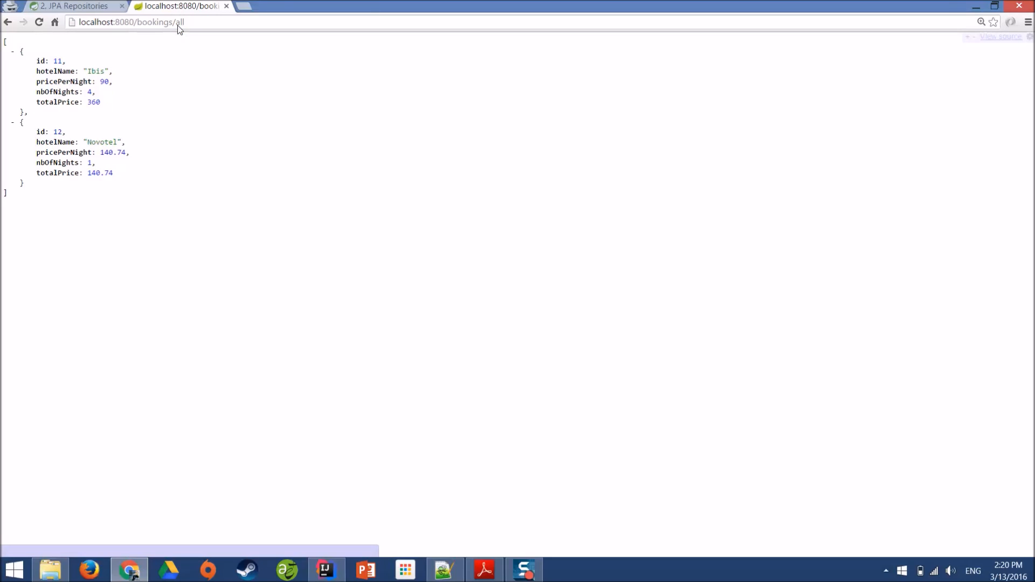
mouse_move(250, 245)
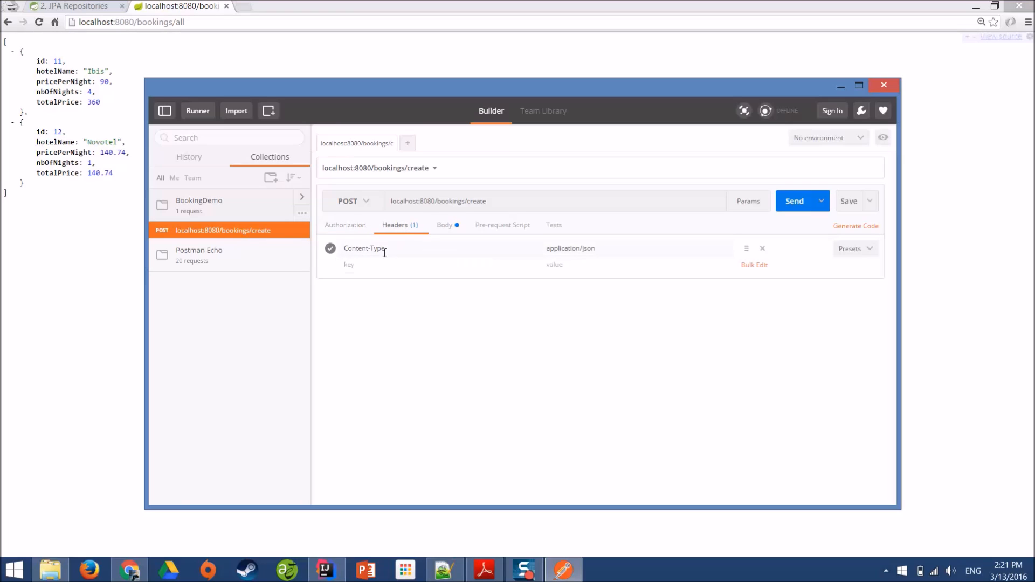
Step: Edit the bookings/create JSON body in Postman, changing the hotel name to Pullman and the price per night
click(444, 224)
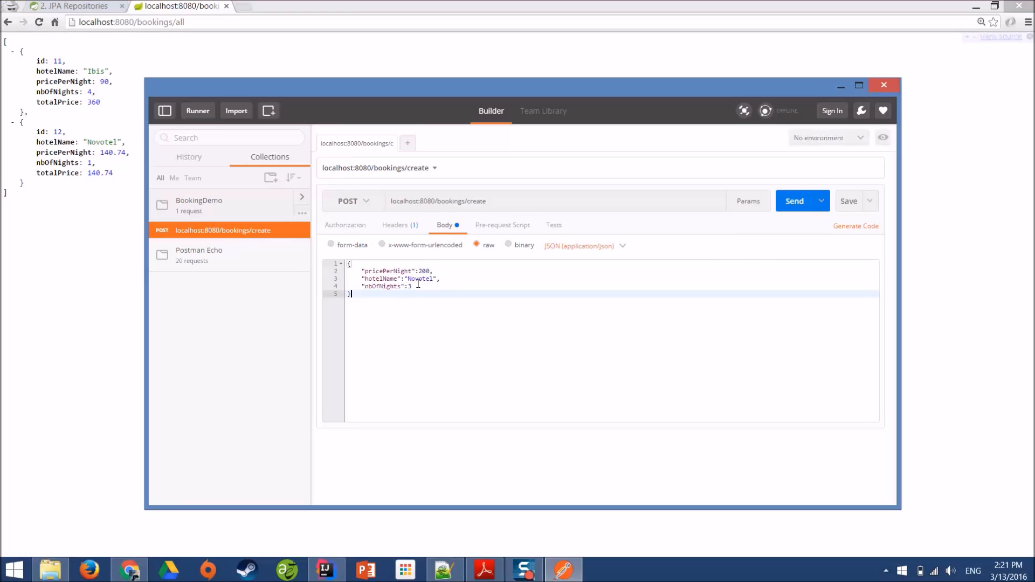
double_click(422, 278)
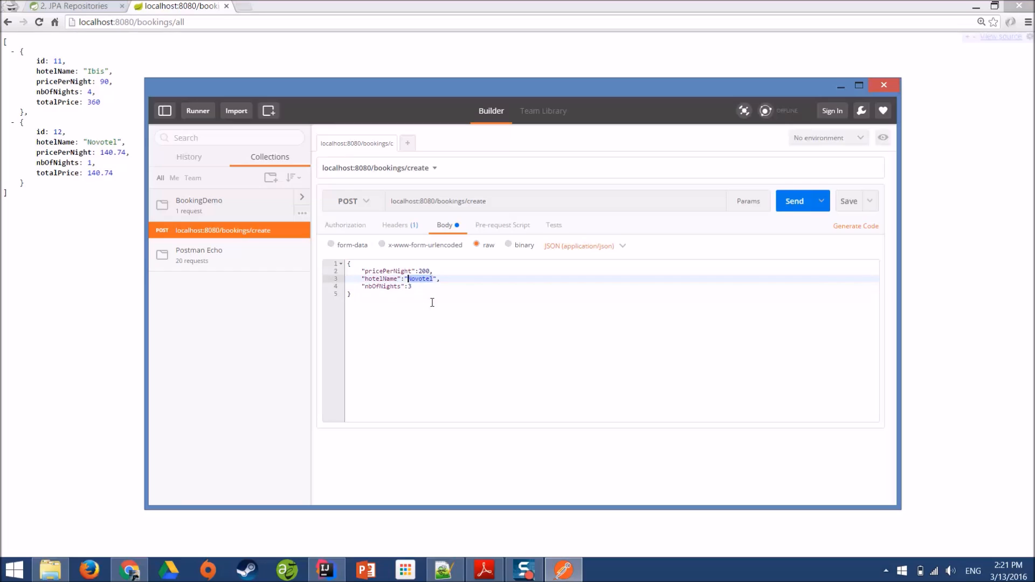
text(Pullman)
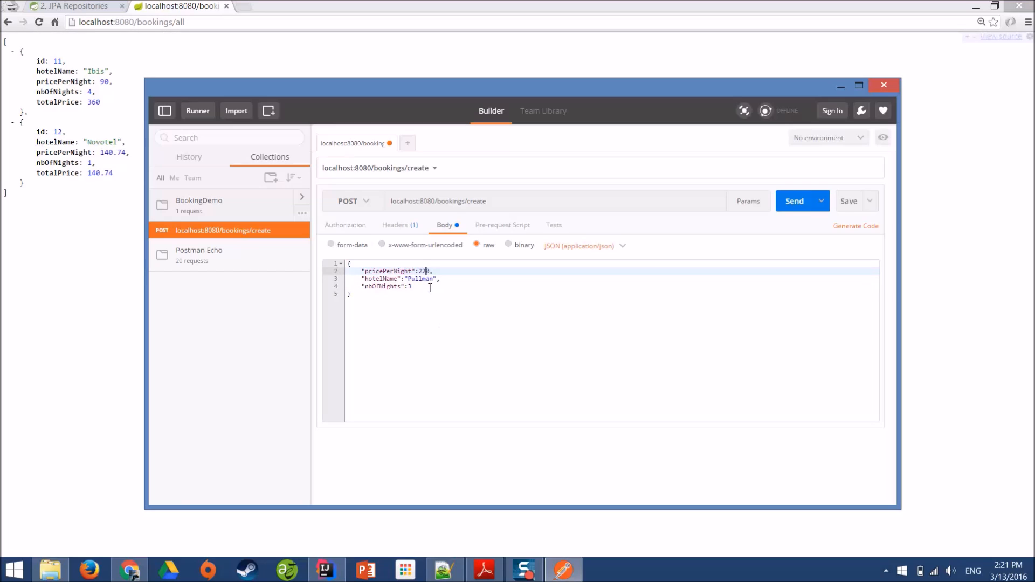
click(793, 201)
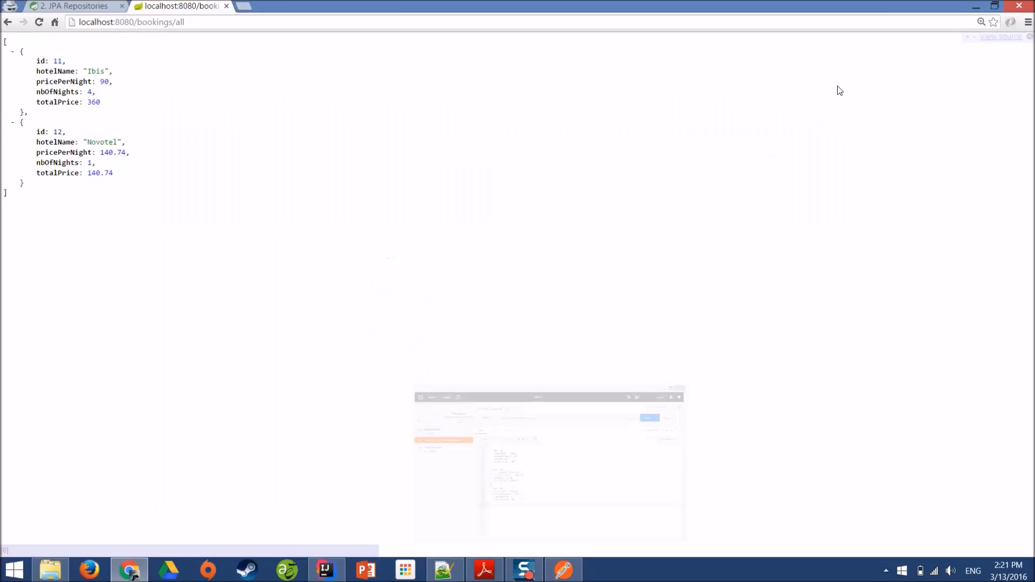
Step: Return to the BookingDemo project and locate the bookings.db.lck file in the project tree
click(326, 569)
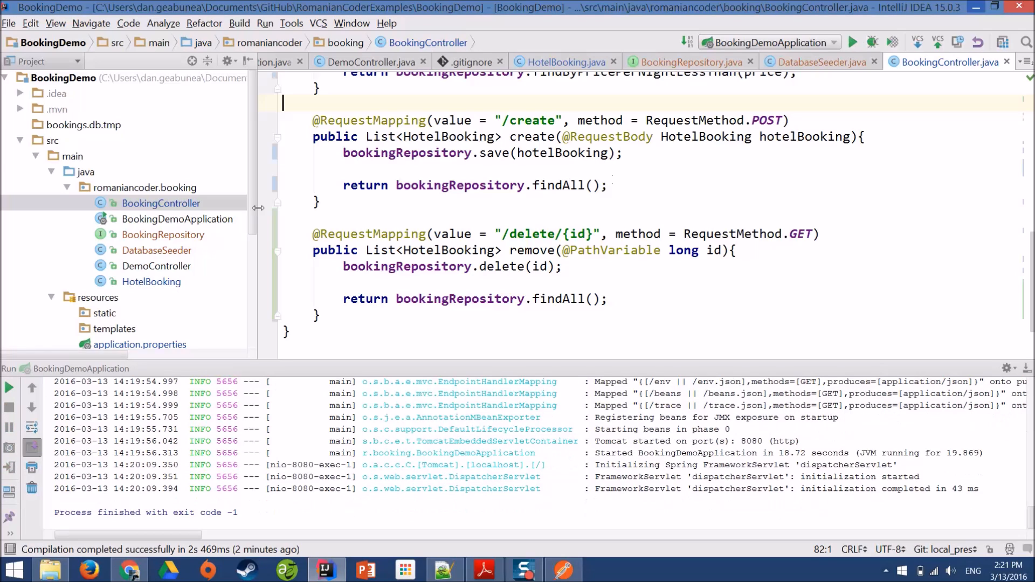
scroll(down, 3)
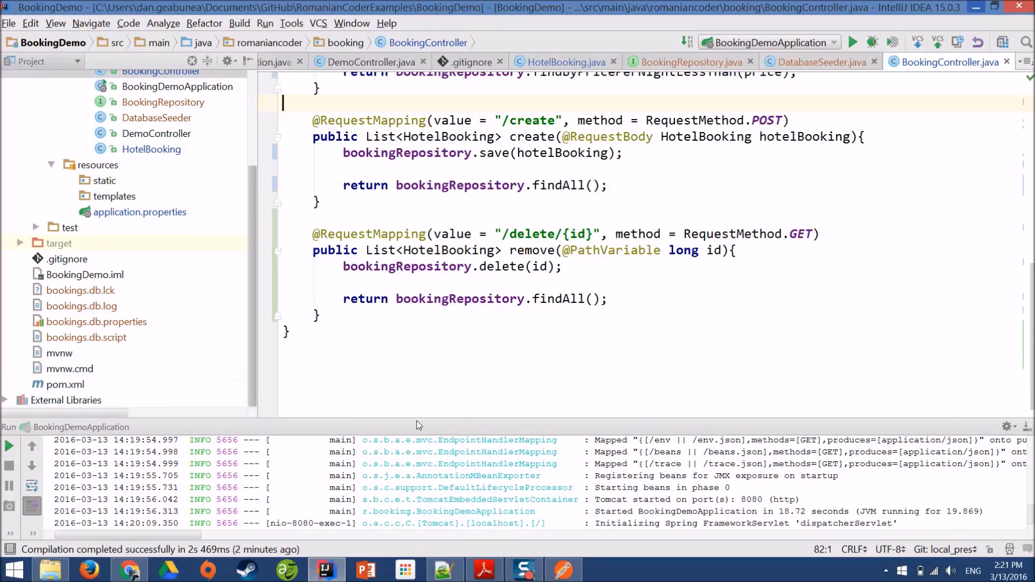
click(80, 291)
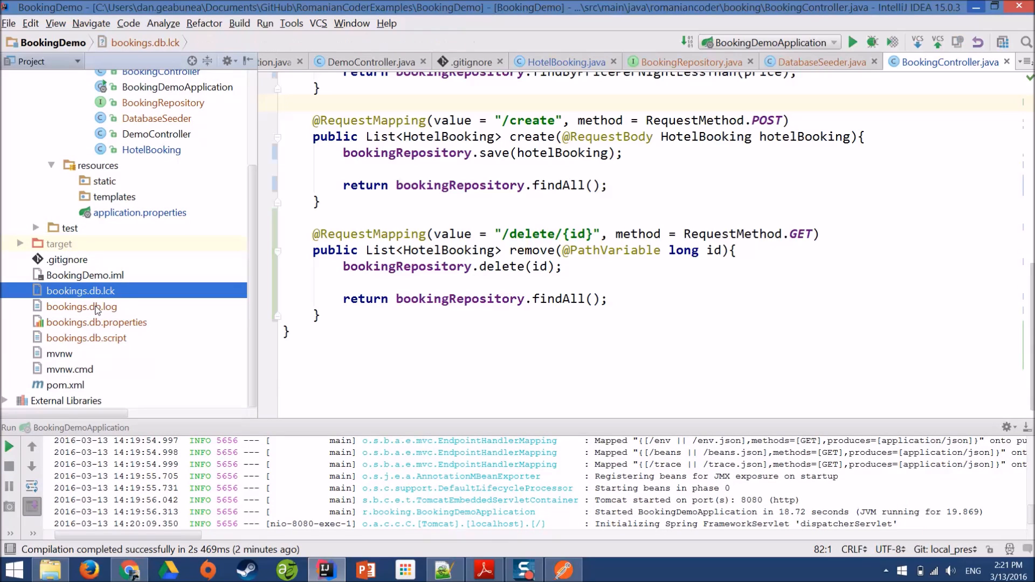
mouse_move(108, 311)
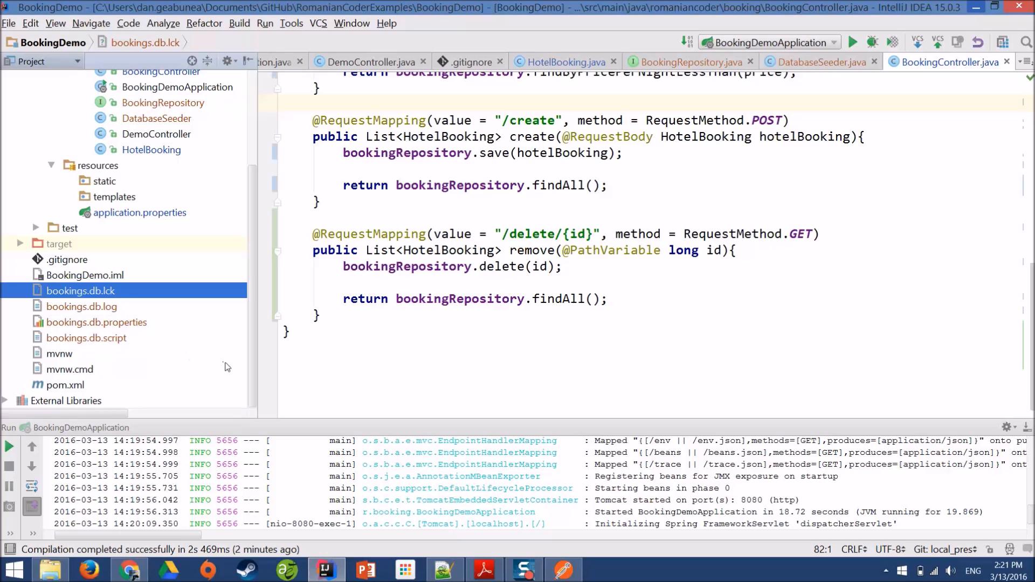
scroll(up, 3)
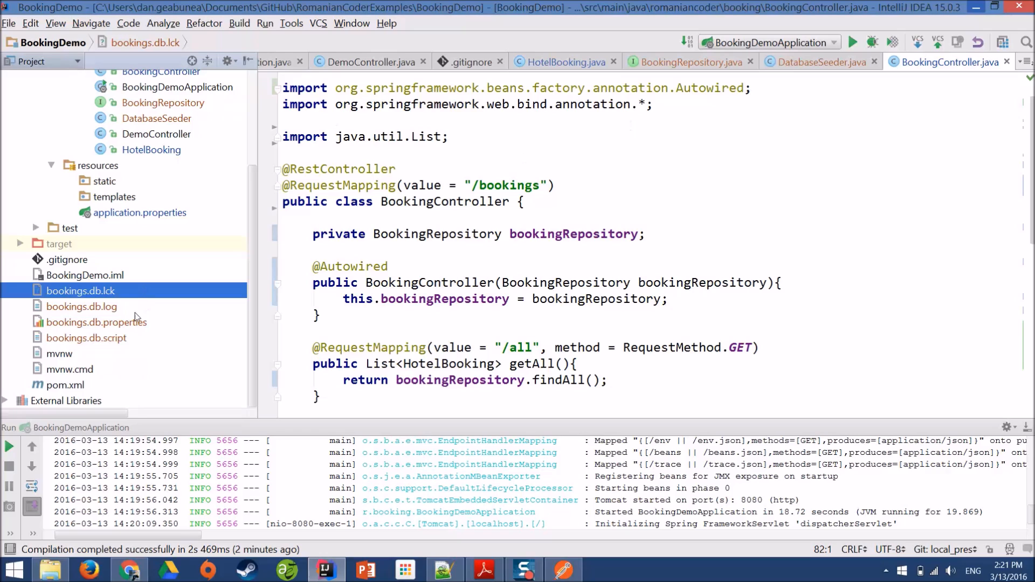
Step: Review bookings.db.log: the three hotel_booking inserts, the delete of ID 10 and the Pullman insert
double_click(82, 306)
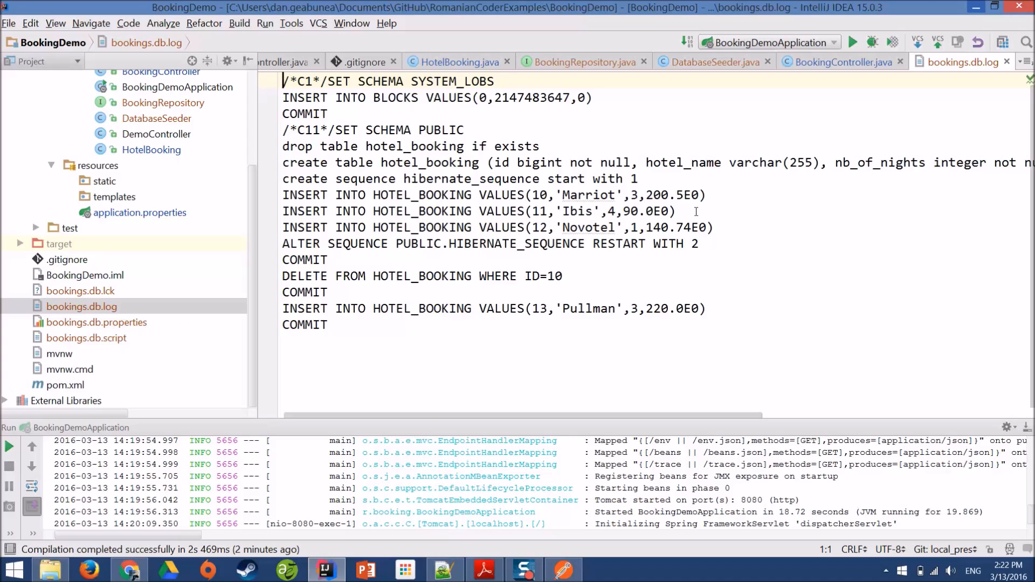
drag(576, 227, 712, 227)
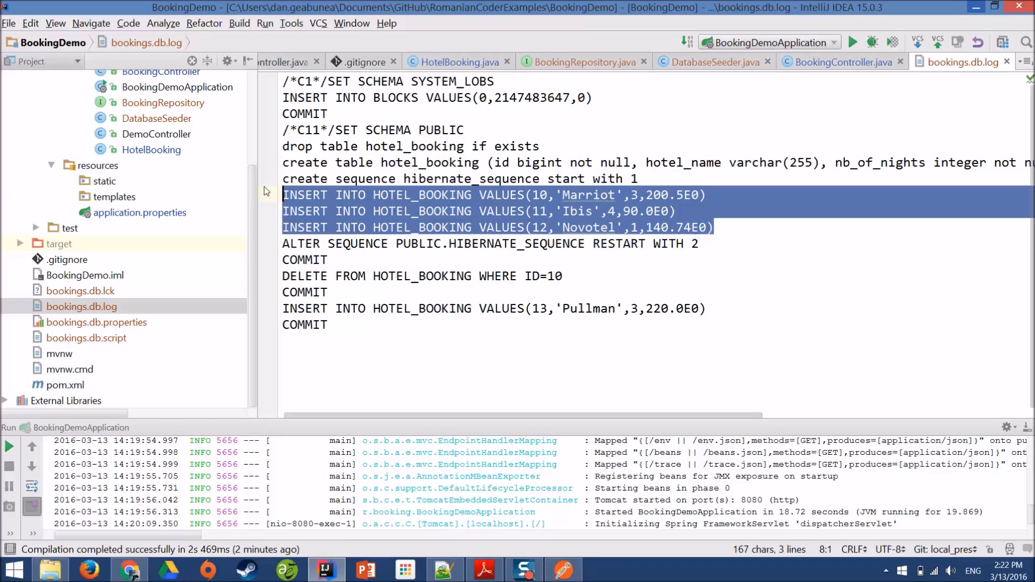
mouse_move(366, 198)
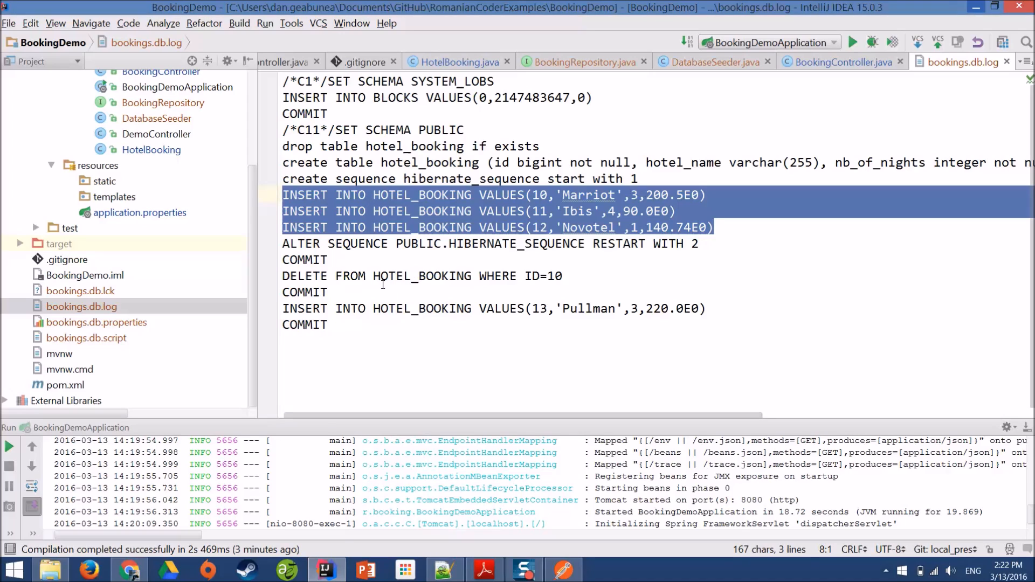
click(555, 276)
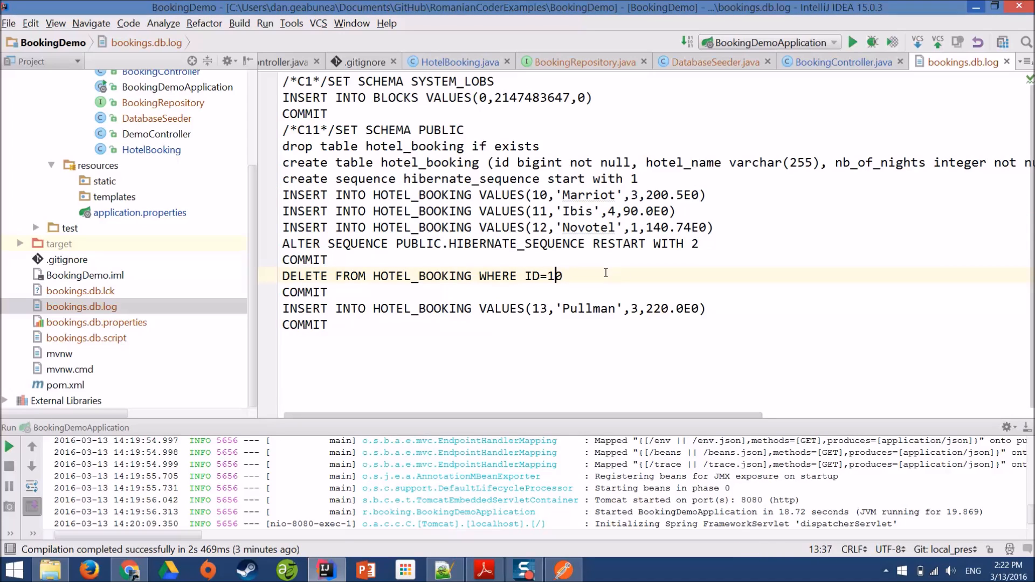
triple_click(416, 276)
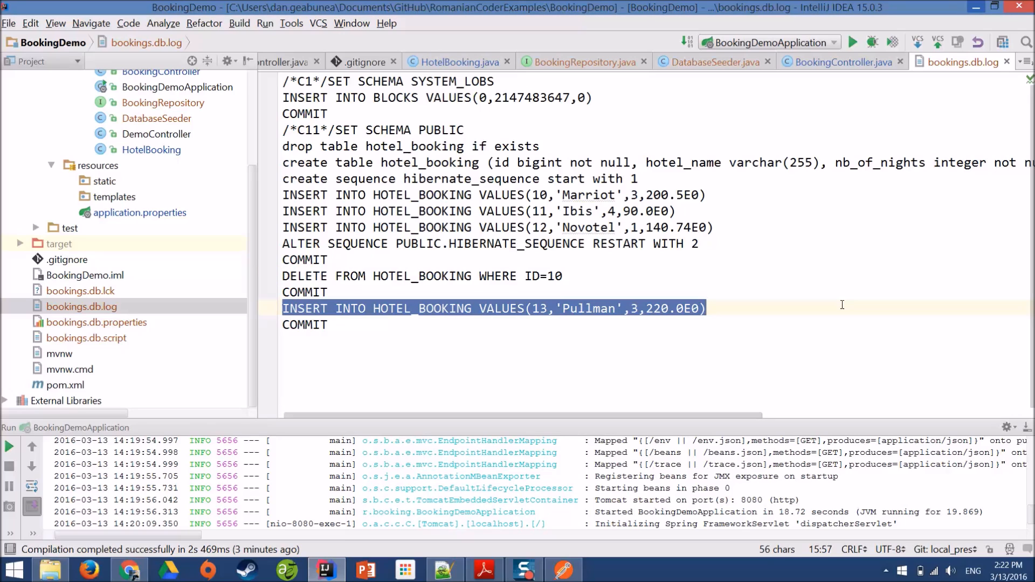
mouse_move(837, 285)
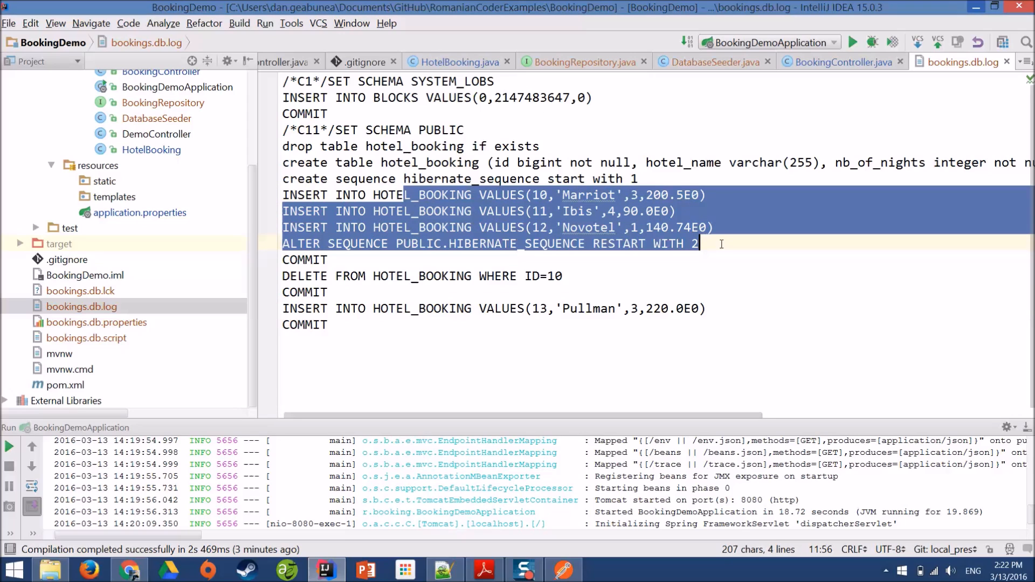
click(732, 226)
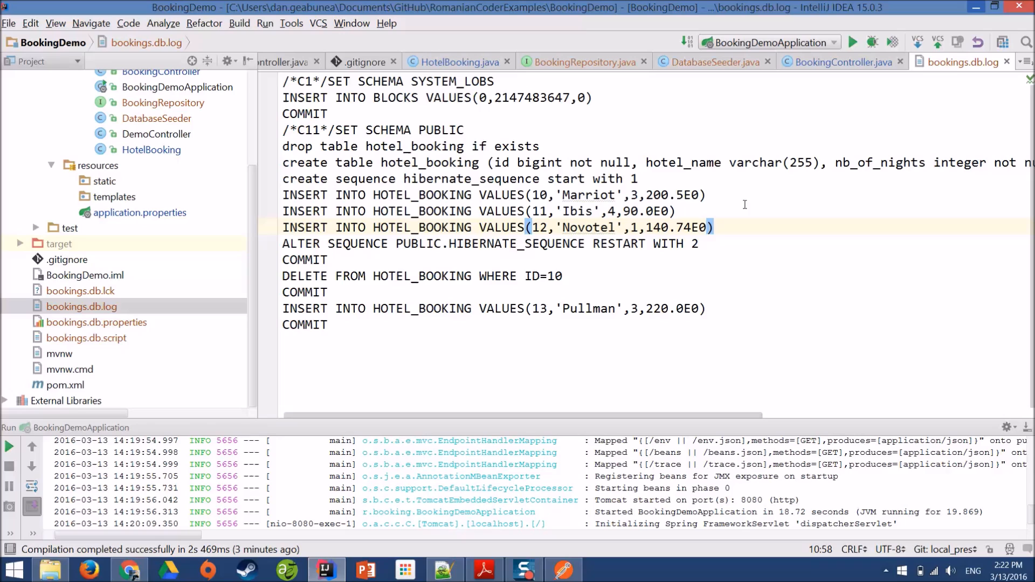
mouse_move(111, 288)
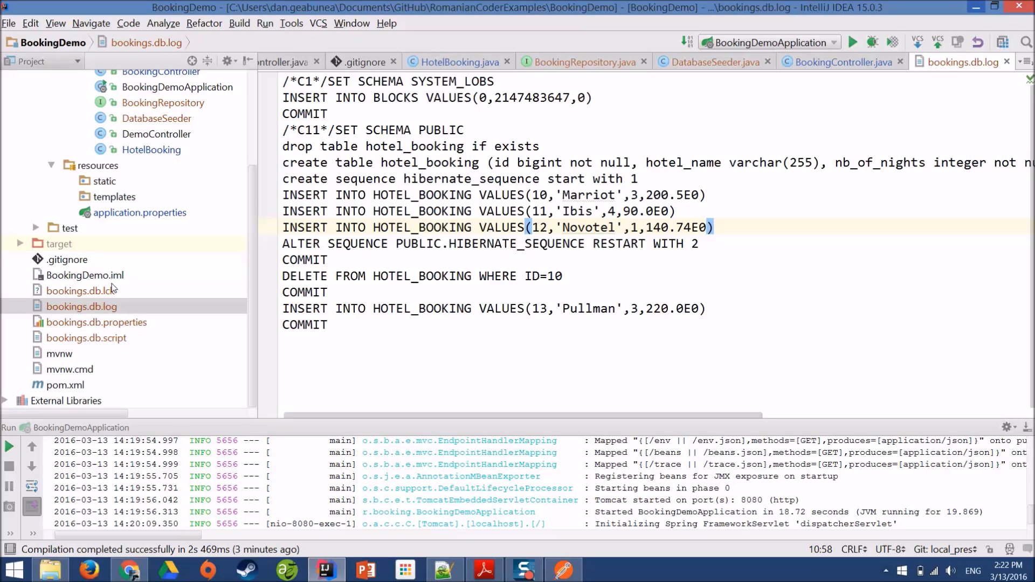
mouse_move(610, 315)
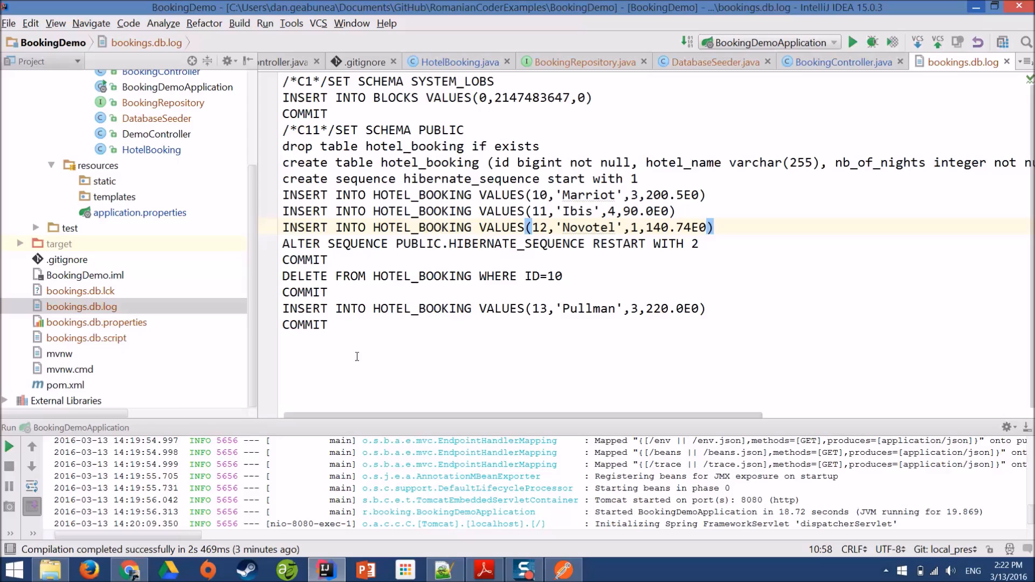
Step: Safe-delete the four bookings.db files (lck, log, properties, script) from the project
click(80, 291)
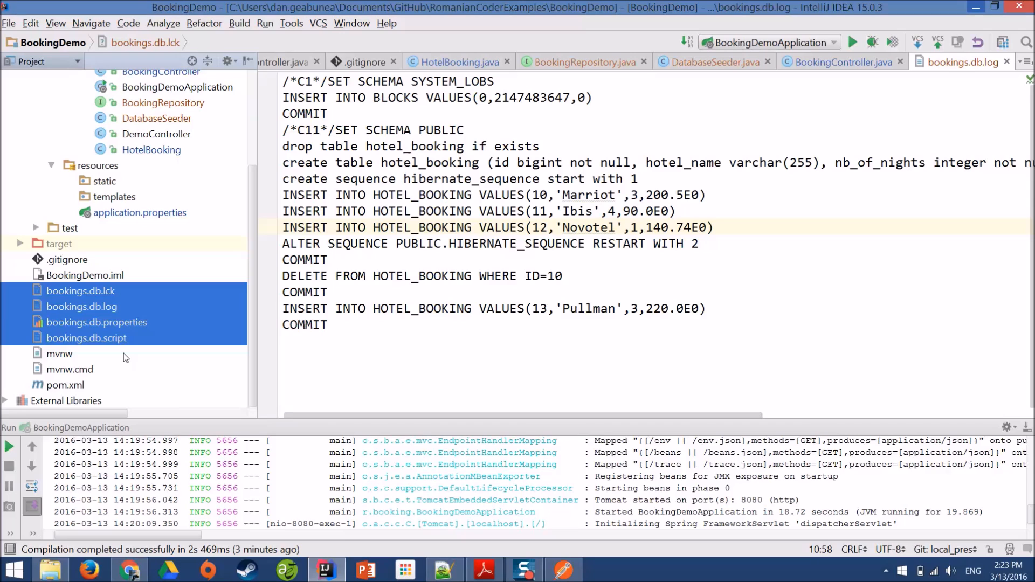
key(Delete)
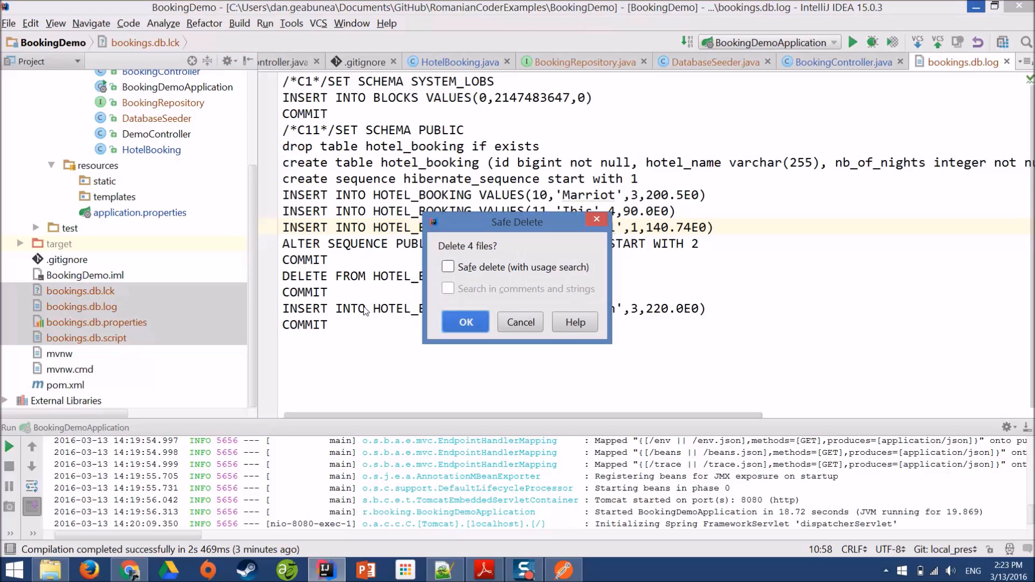
click(466, 321)
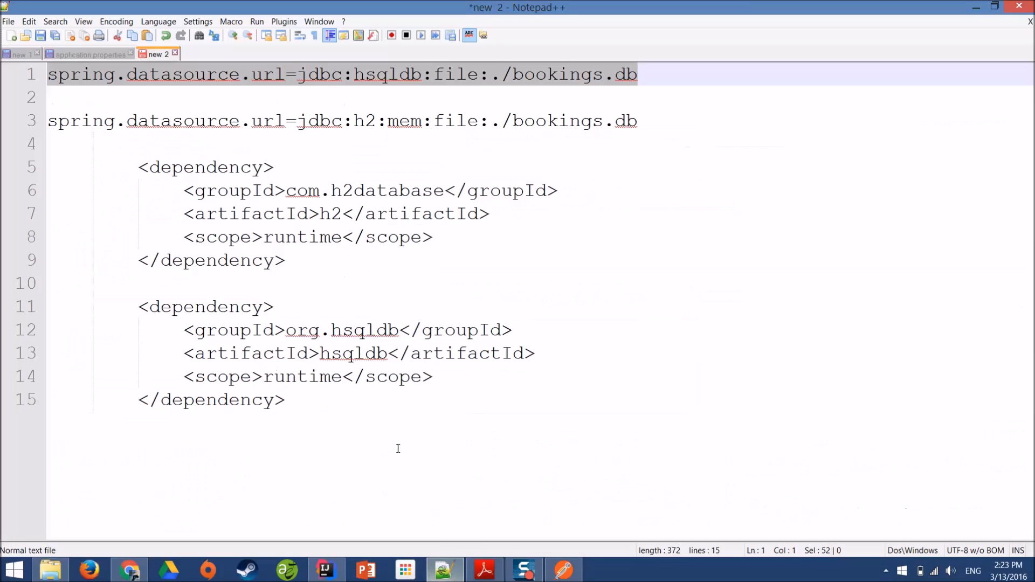
Step: Select the com.h2database dependency block in the Notepad++ notes for pom.xml
drag(59, 143, 284, 260)
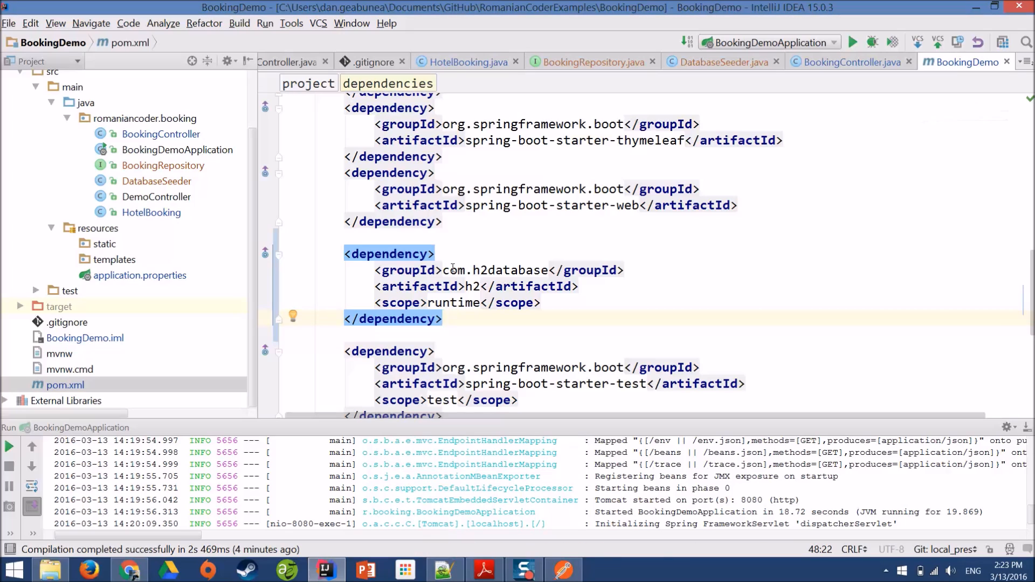
mouse_move(179, 287)
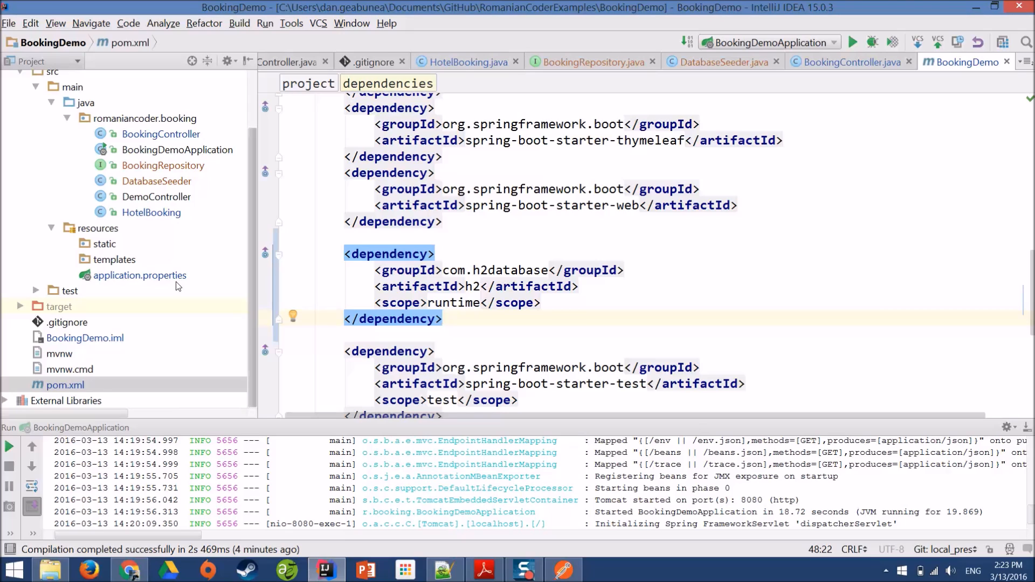
Step: Change the datasource URL in application.properties to jdbc:h2:file:./bookings.db
double_click(139, 276)
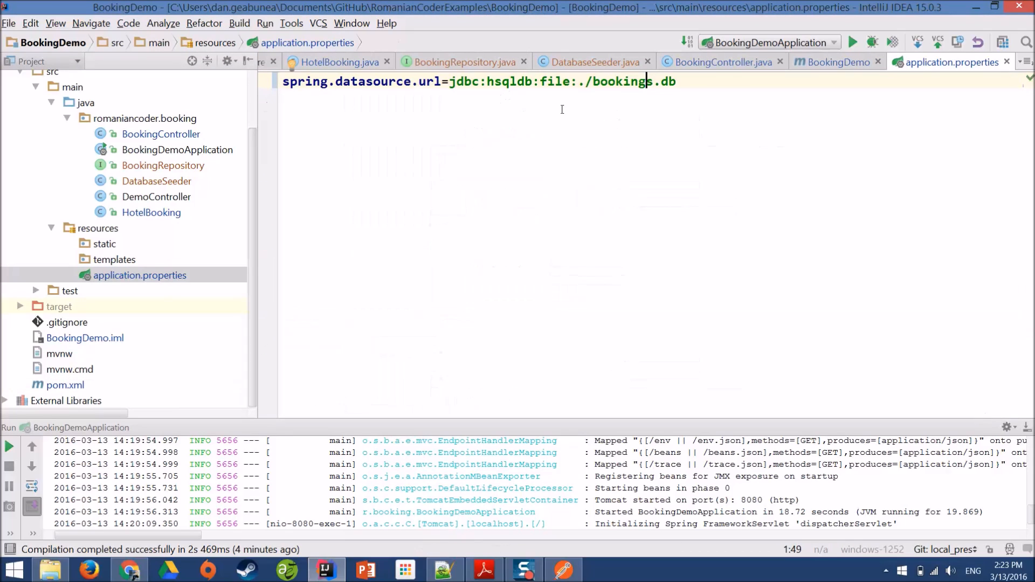
double_click(508, 81)
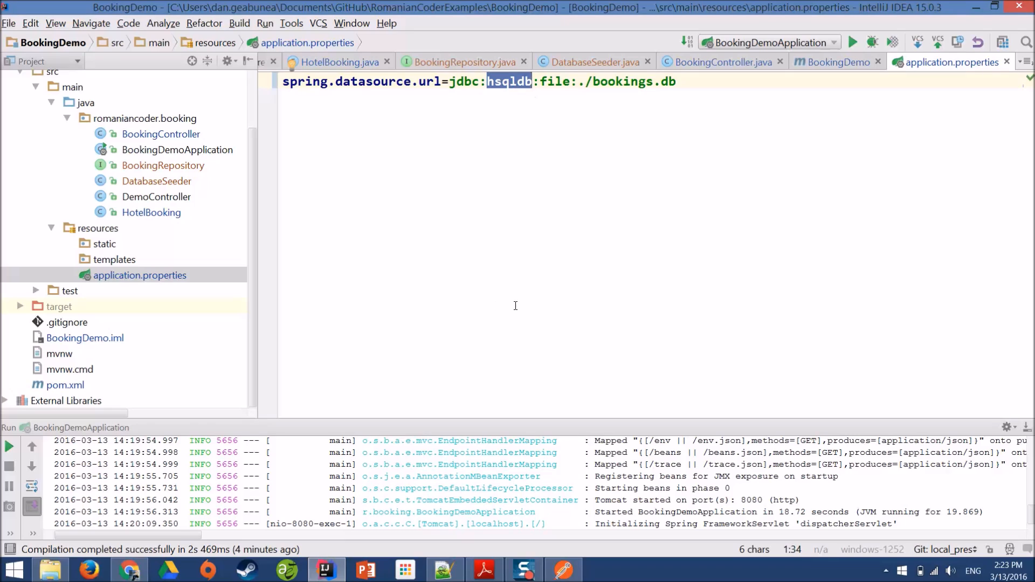
text(h2)
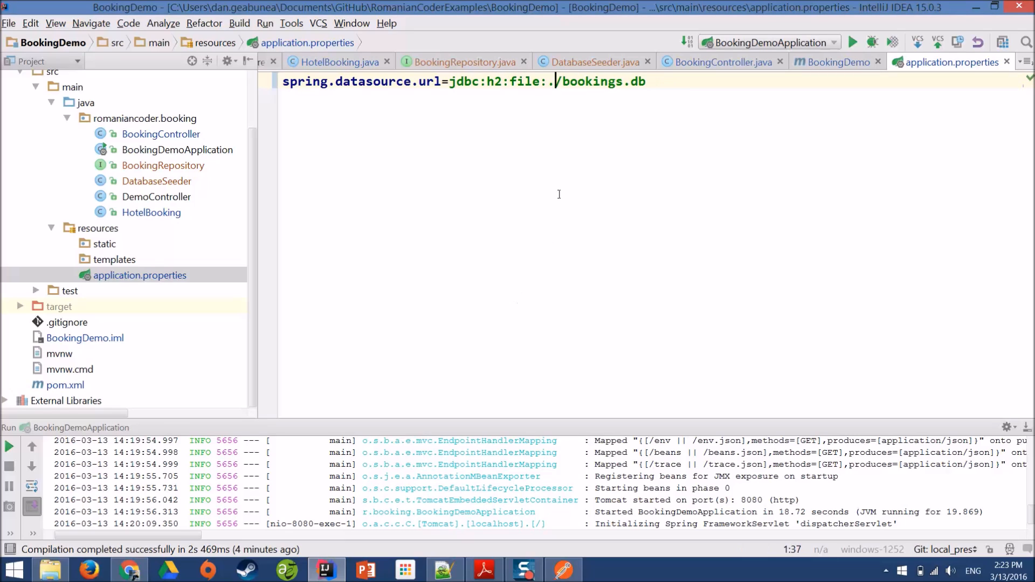
double_click(590, 82)
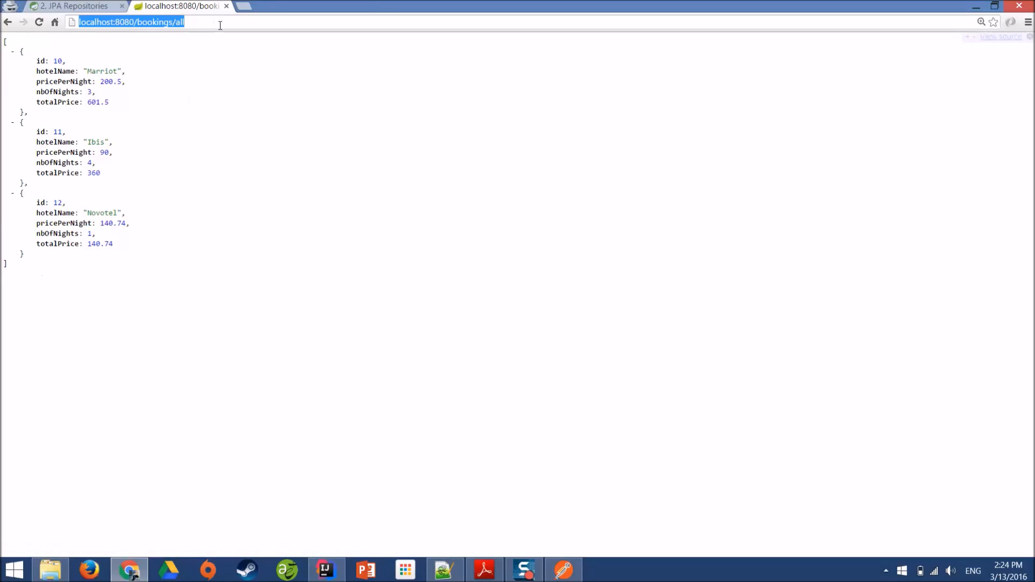
Step: Request bookings/affordable/100, then enter localhost:8080/bookings/delete in the address bar
text(bookings/affordable/100)
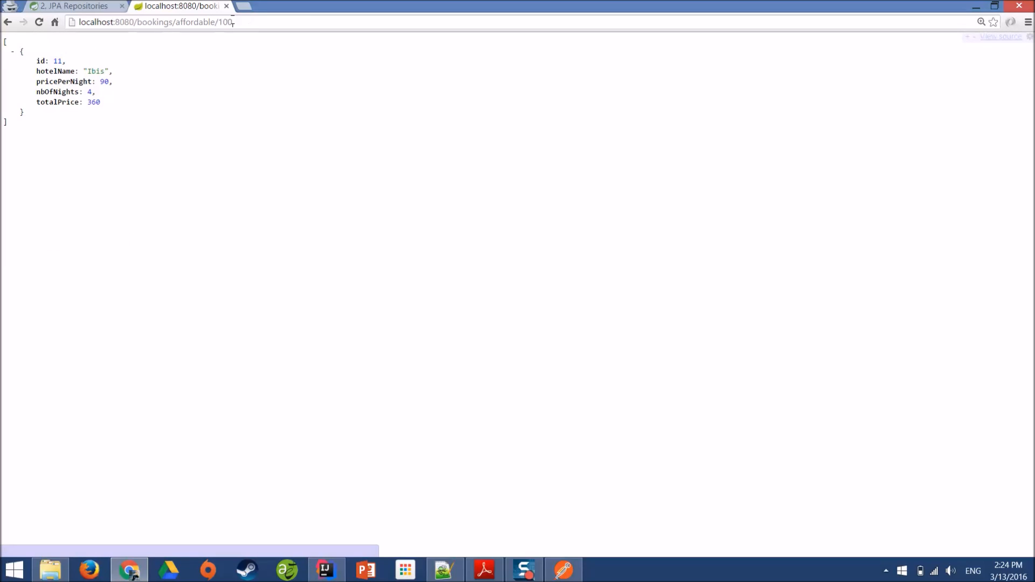
text(localhost:8080/bookings/delete)
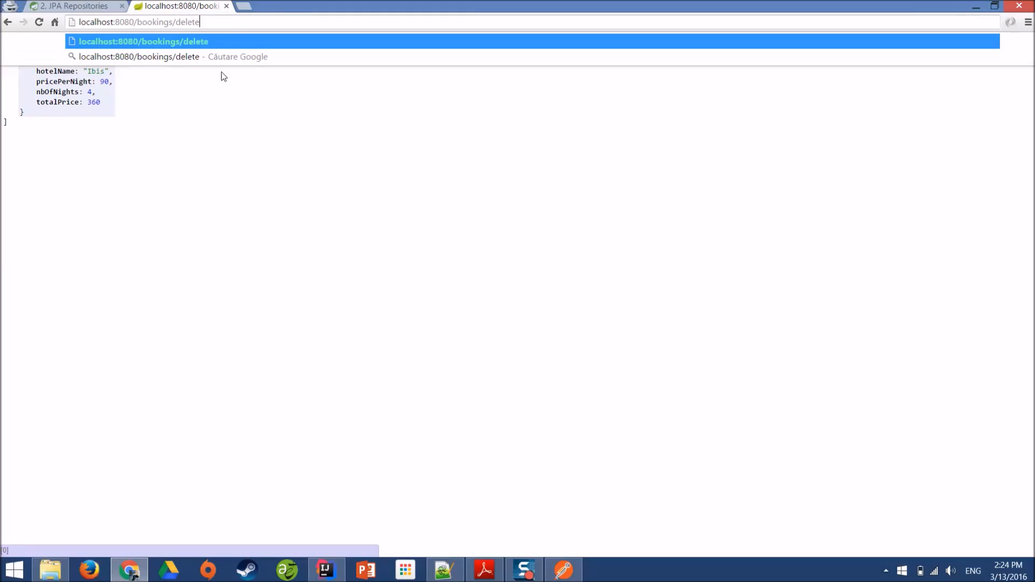